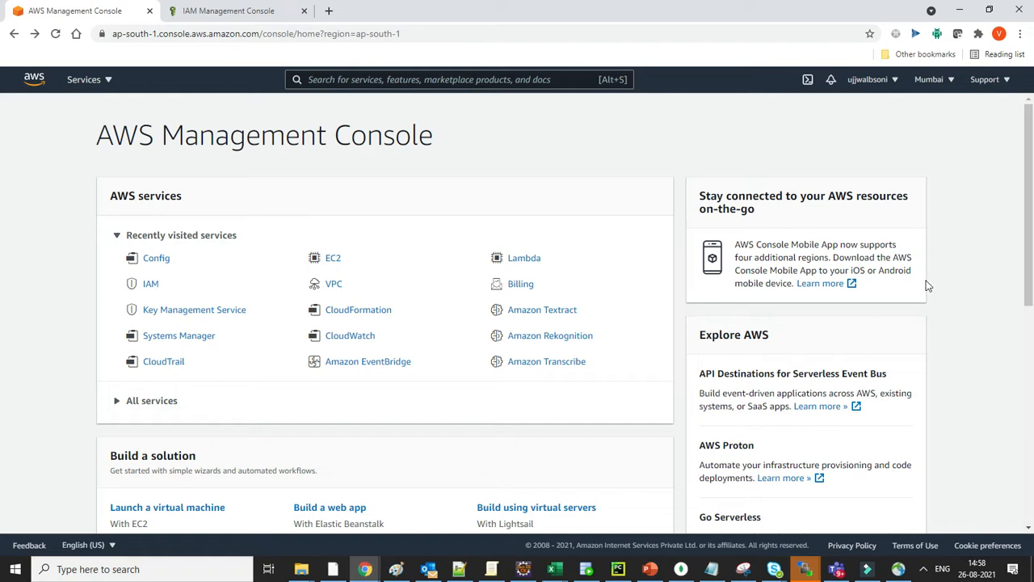
pyautogui.moveTo(279, 219)
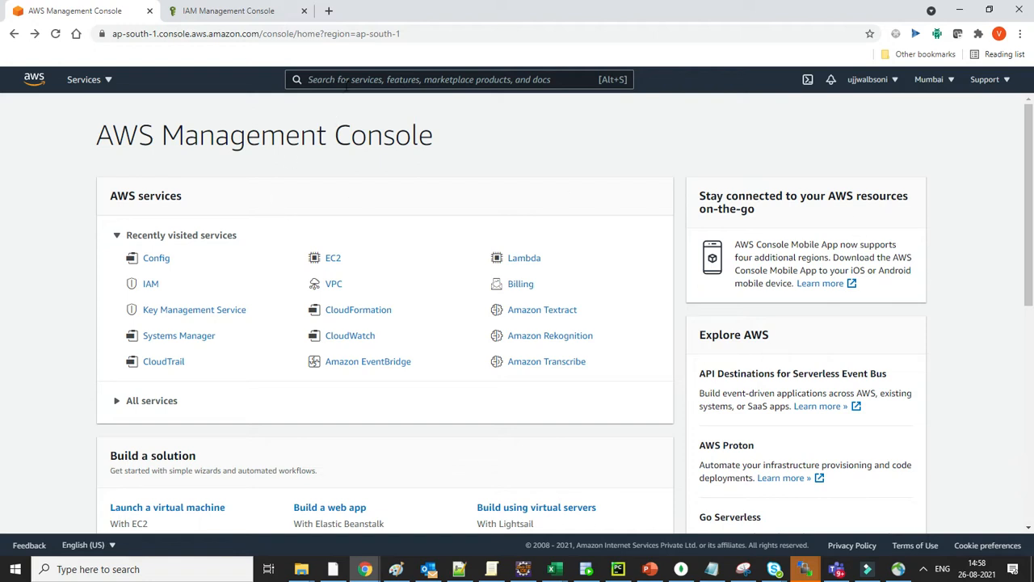
# - Search for KMS and open the Key Management Service console
pyautogui.write('KMS')
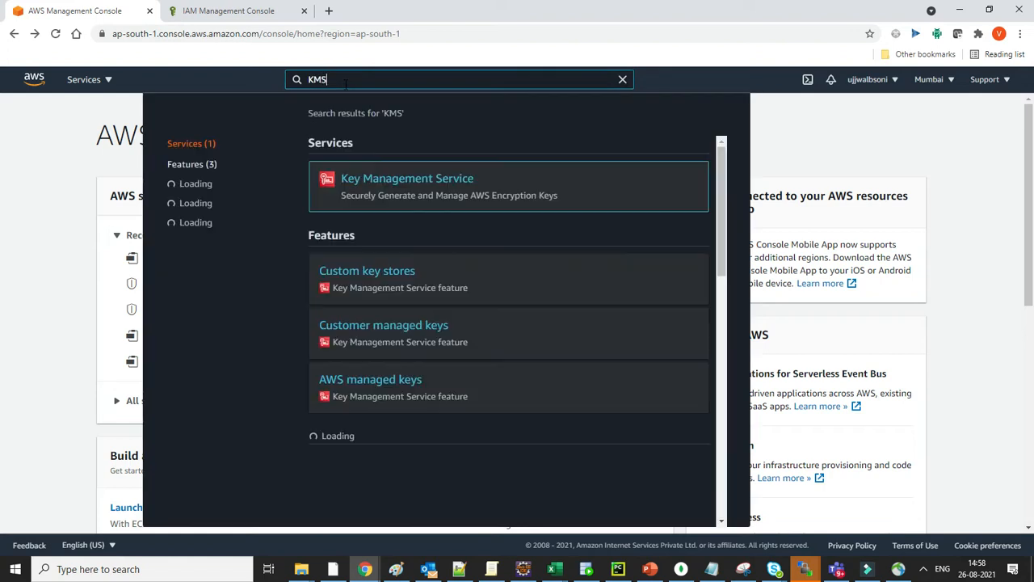
pyautogui.click(407, 178)
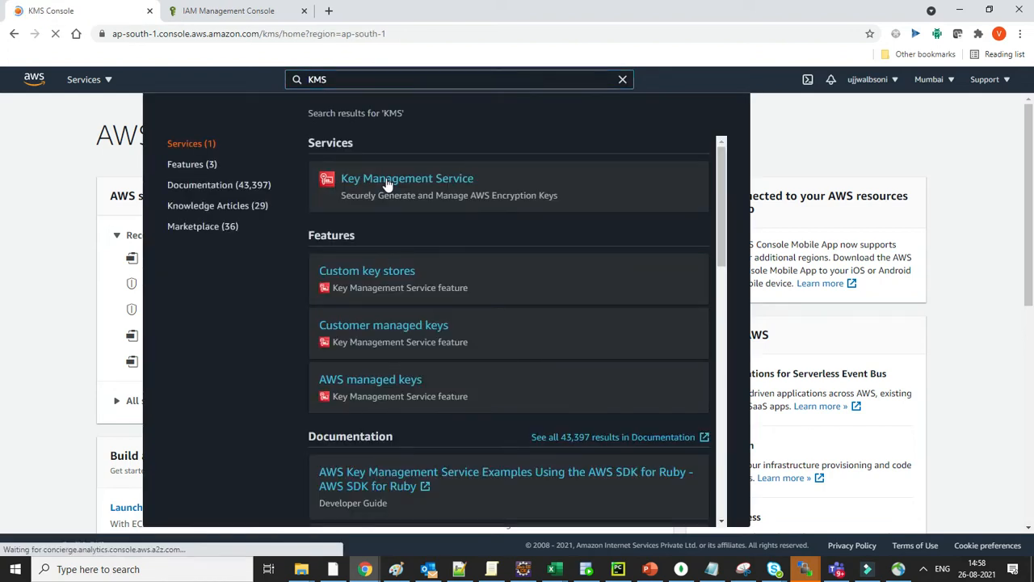
pyautogui.click(407, 178)
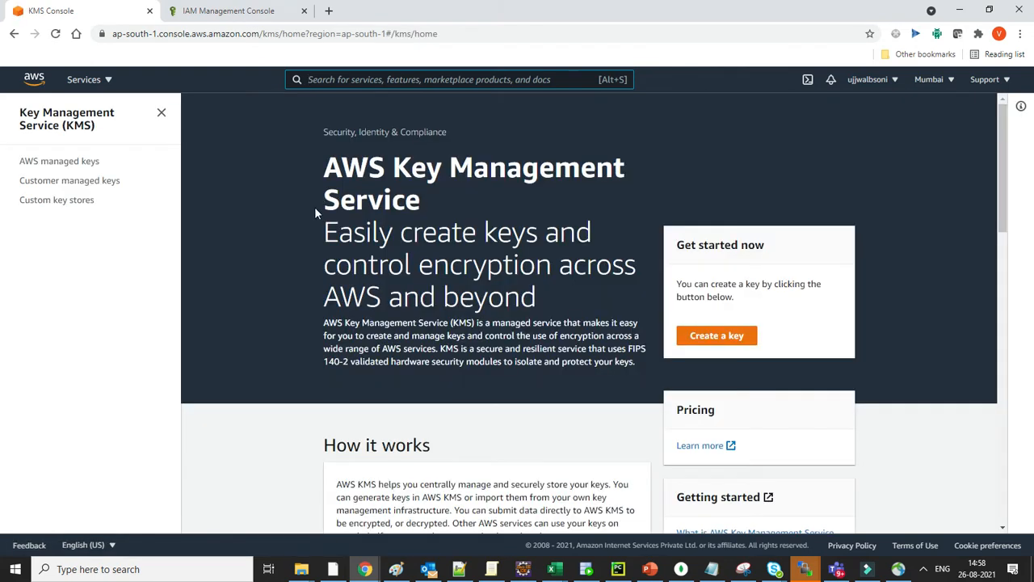
pyautogui.moveTo(283, 270)
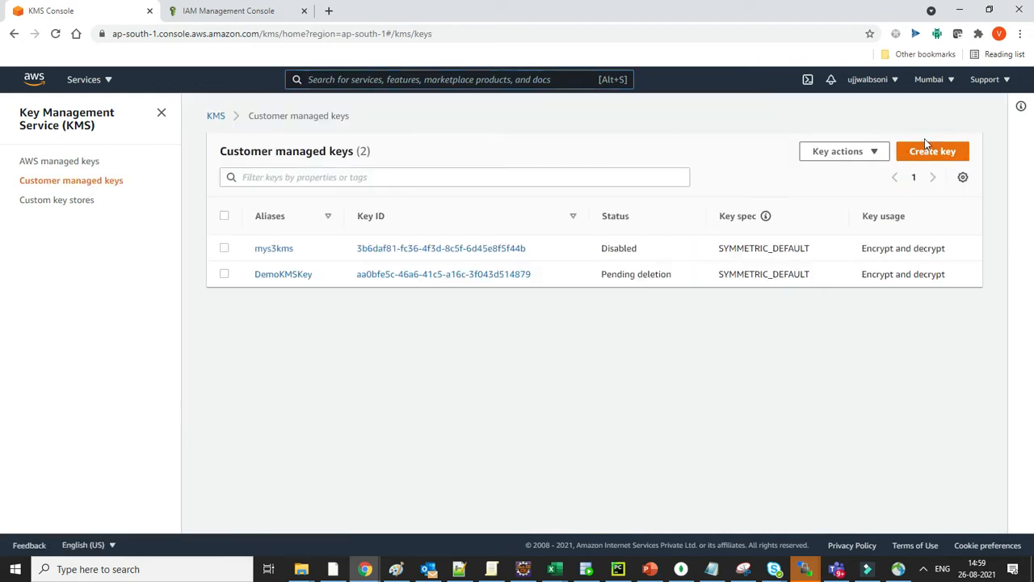
# - Start a new symmetric key and label it MyNewKMSKey as alias and description
pyautogui.click(931, 151)
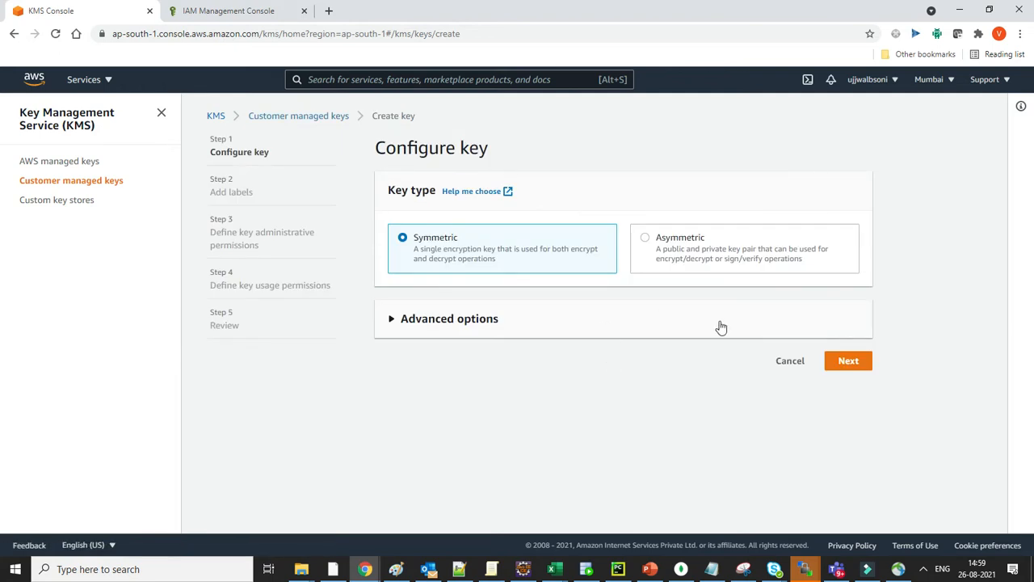
pyautogui.moveTo(720, 351)
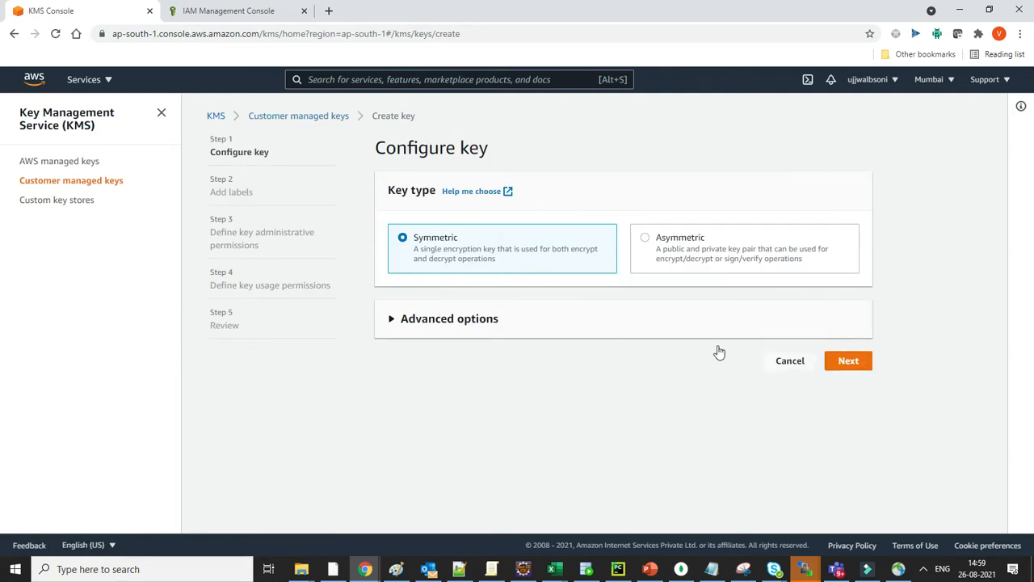
pyautogui.click(449, 318)
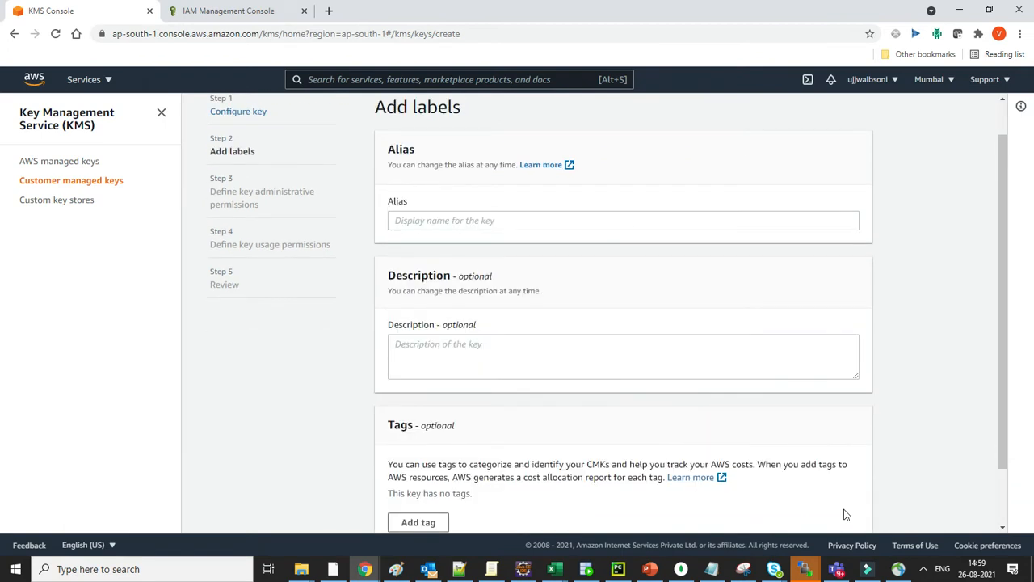
pyautogui.click(622, 219)
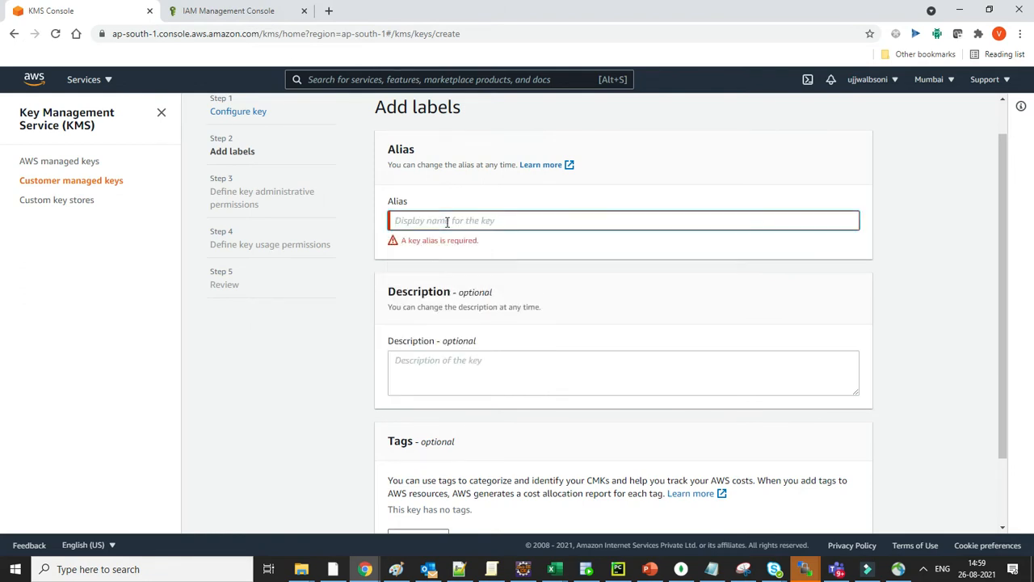
pyautogui.write('dEM')
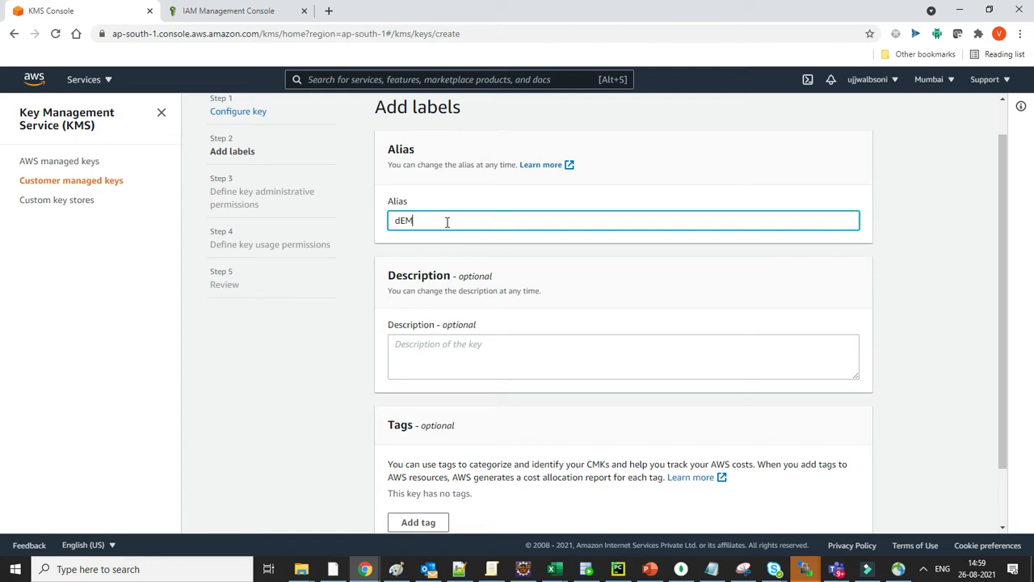
pyautogui.write('MyNewKMS')
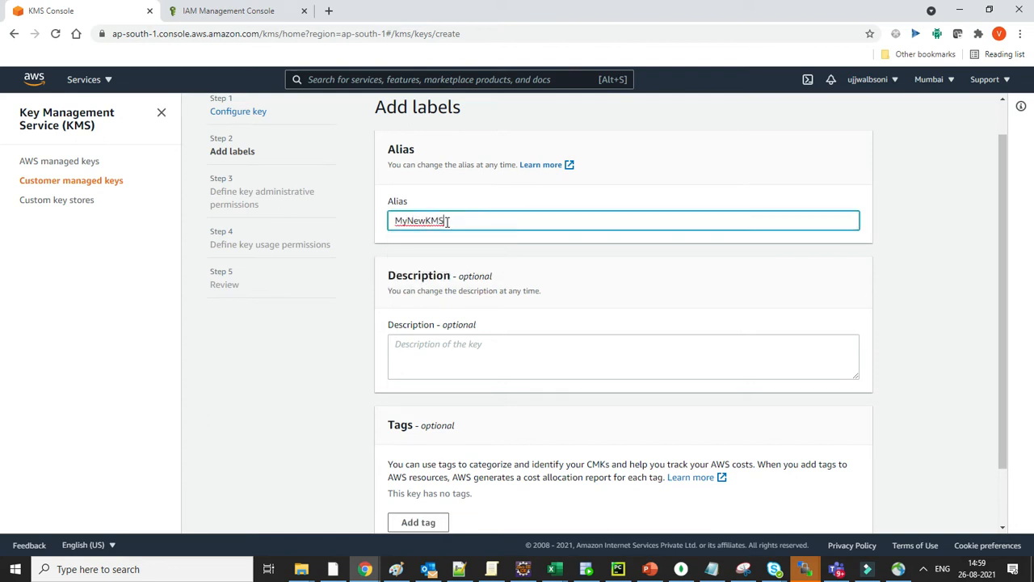
pyautogui.moveTo(863, 271)
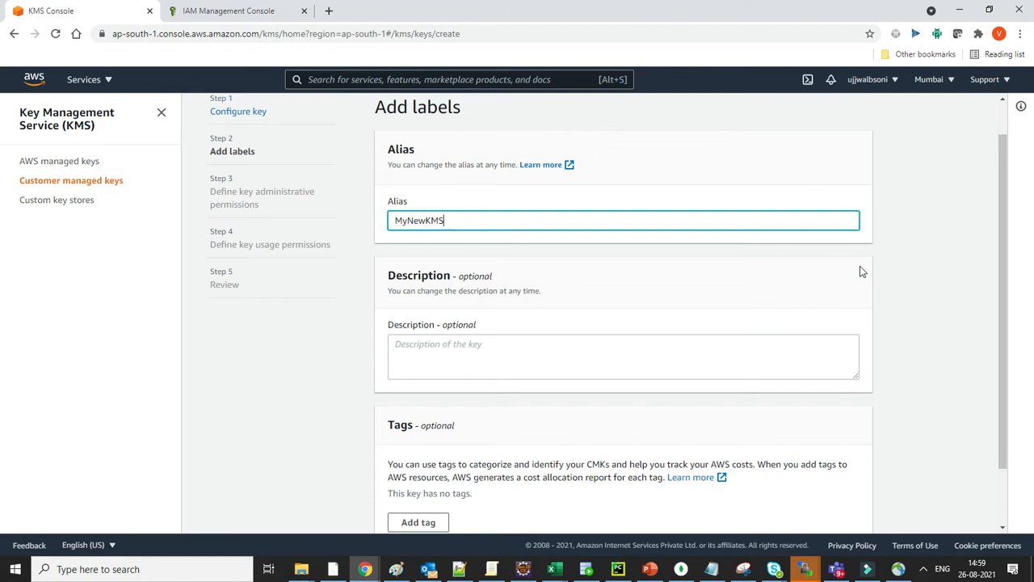
pyautogui.write('Key')
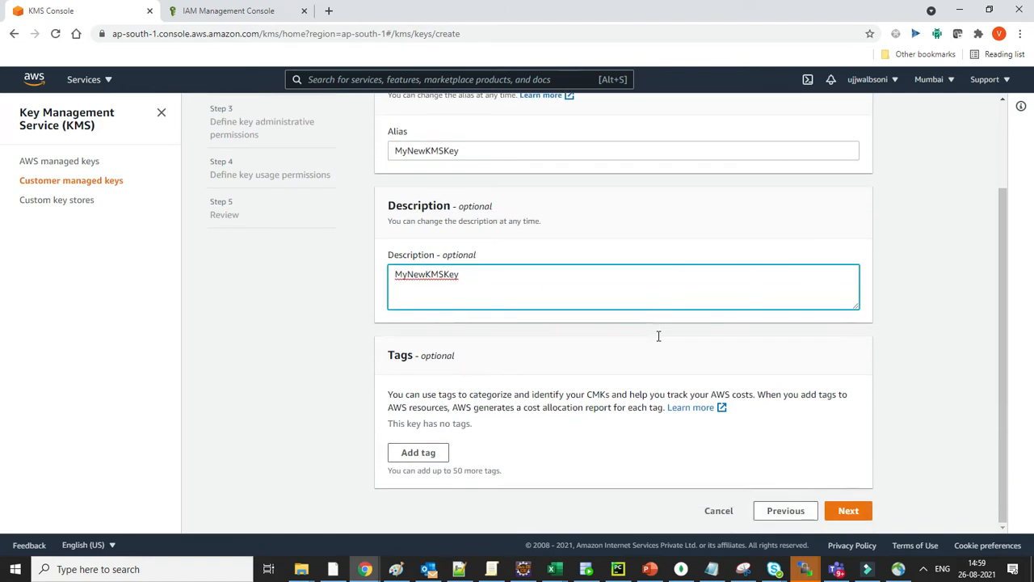
# - Accept default key permissions, review the key policy, and finish creating MyNewKMSKey
pyautogui.click(848, 510)
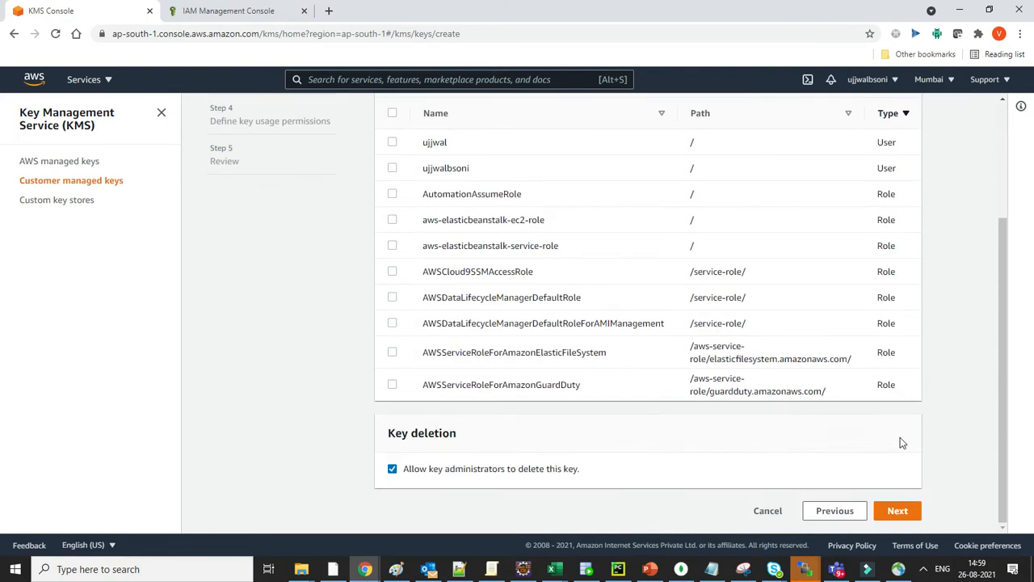
pyautogui.scroll(3)
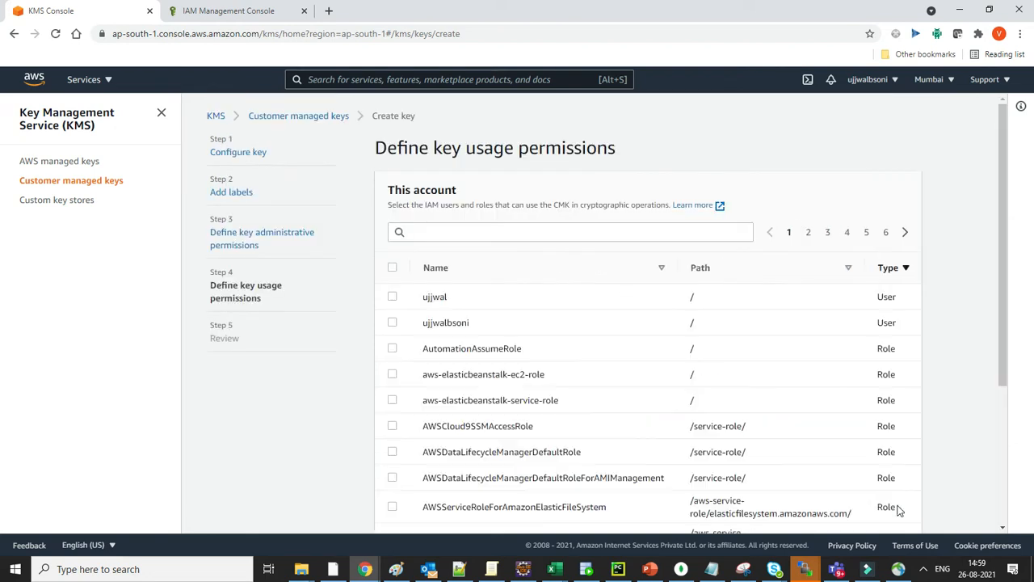
pyautogui.scroll(-3)
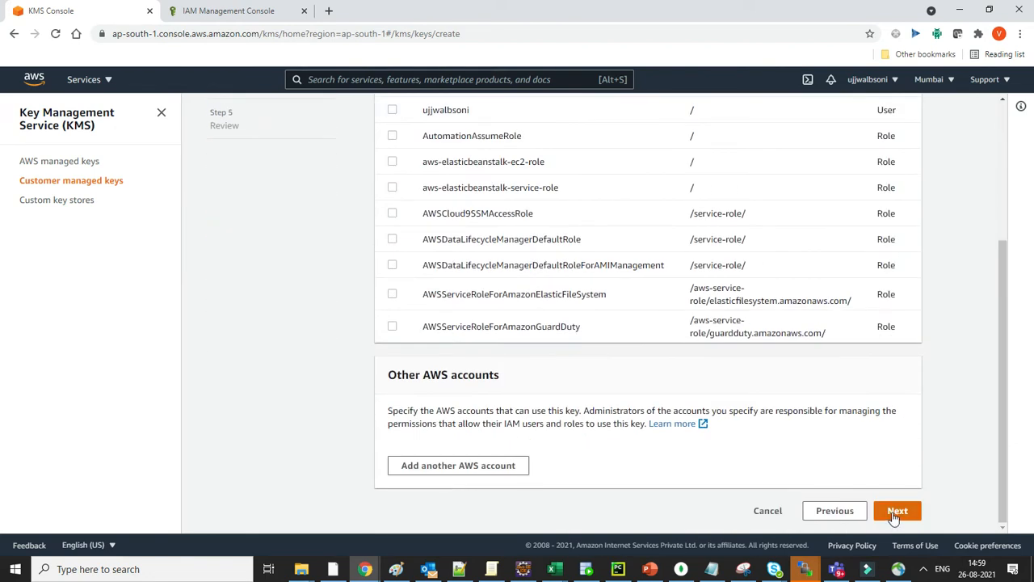
pyautogui.click(896, 510)
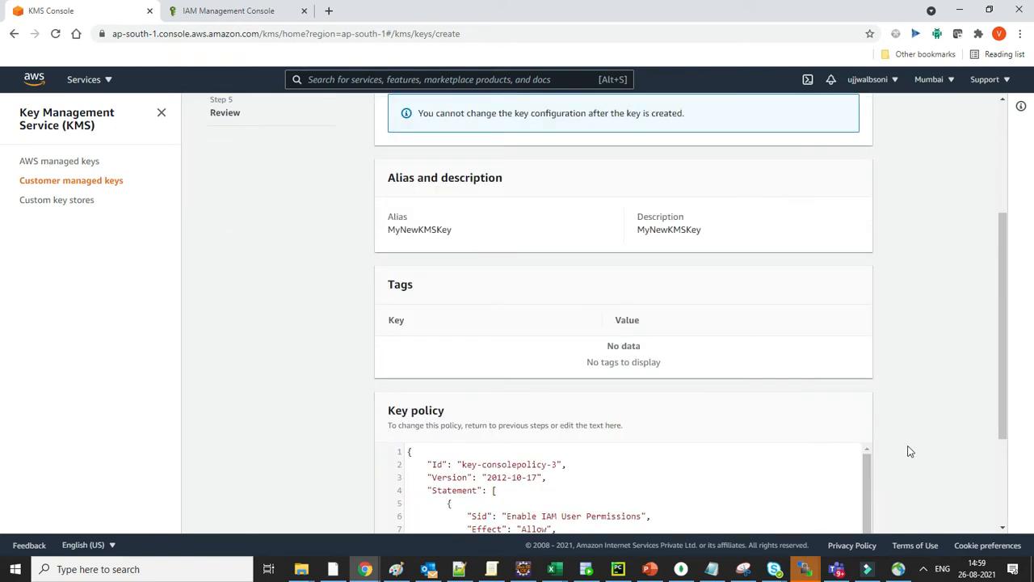
pyautogui.scroll(-3)
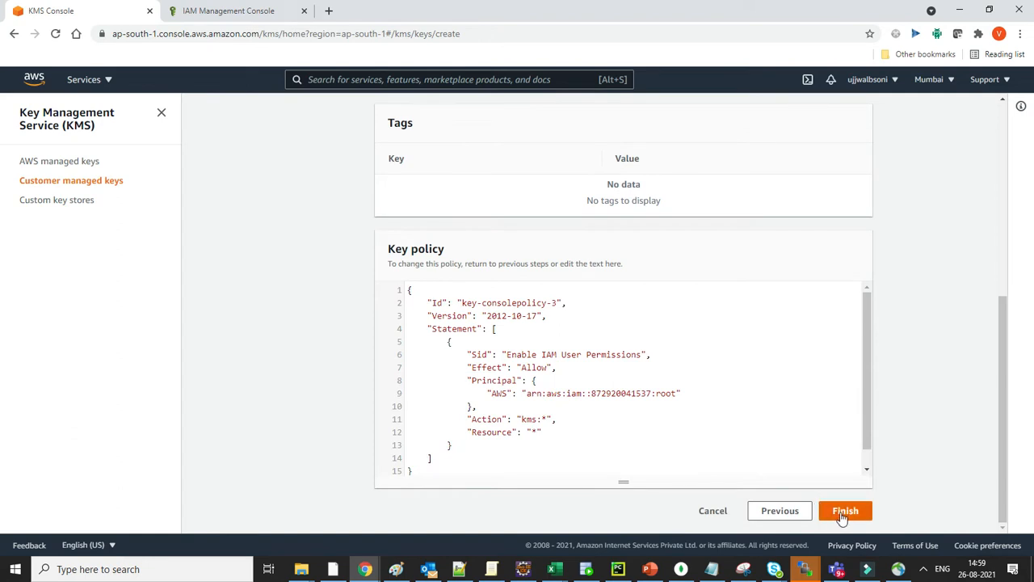
pyautogui.click(845, 509)
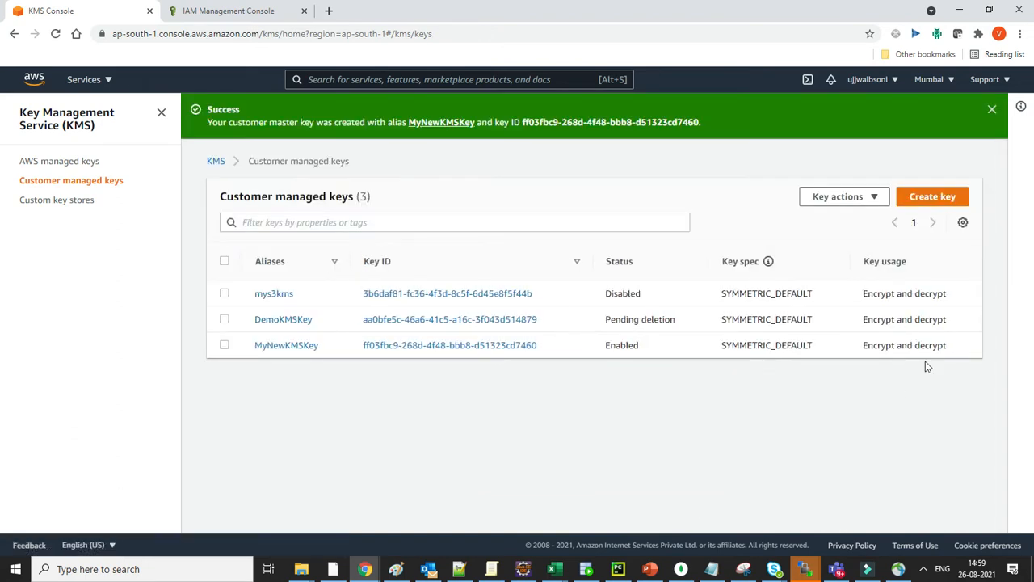
pyautogui.moveTo(601, 361)
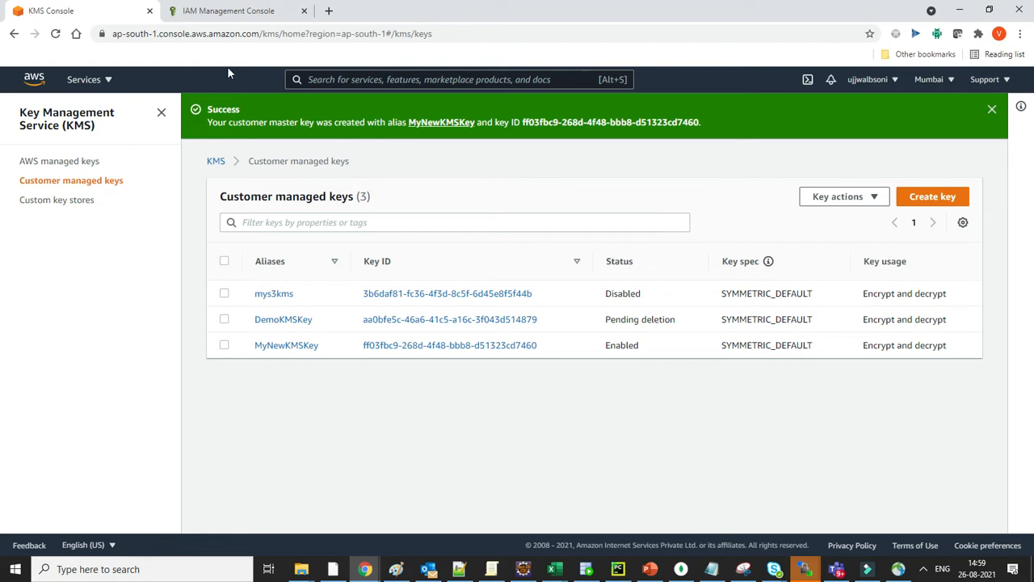
pyautogui.moveTo(228, 10)
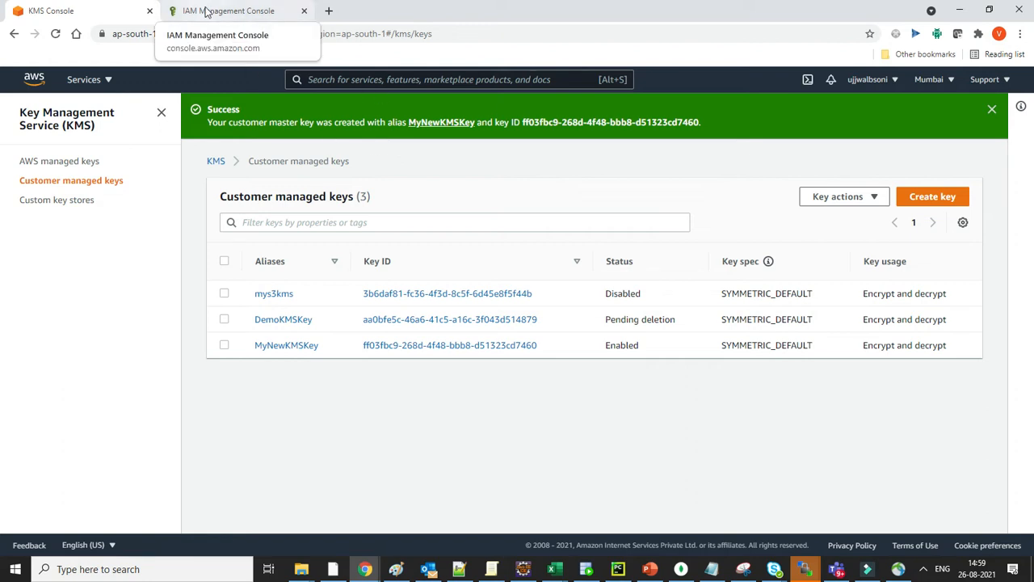
# - Switch to the IAM console and open the AutomationAssumeRole role
pyautogui.click(228, 11)
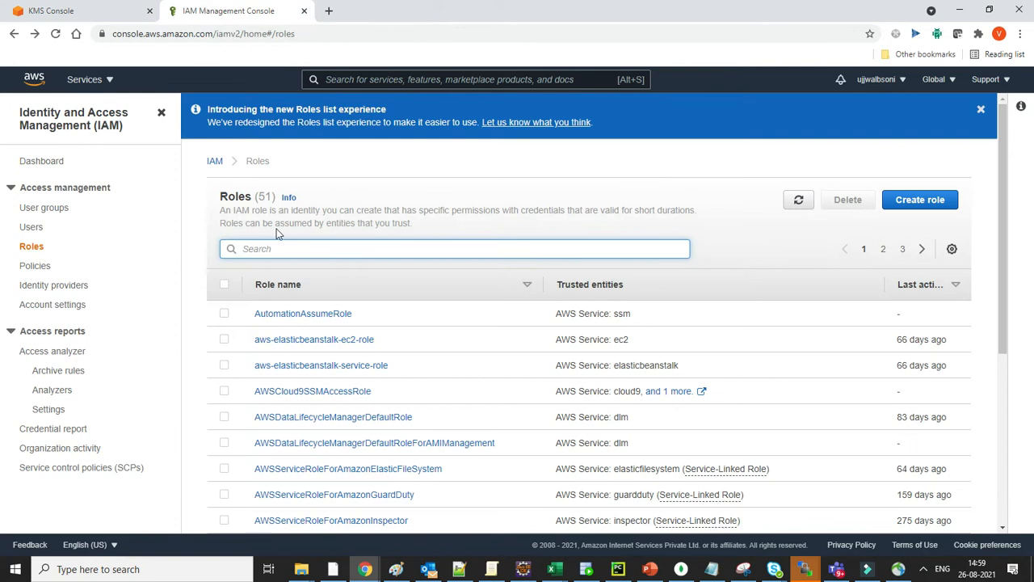
pyautogui.moveTo(302, 313)
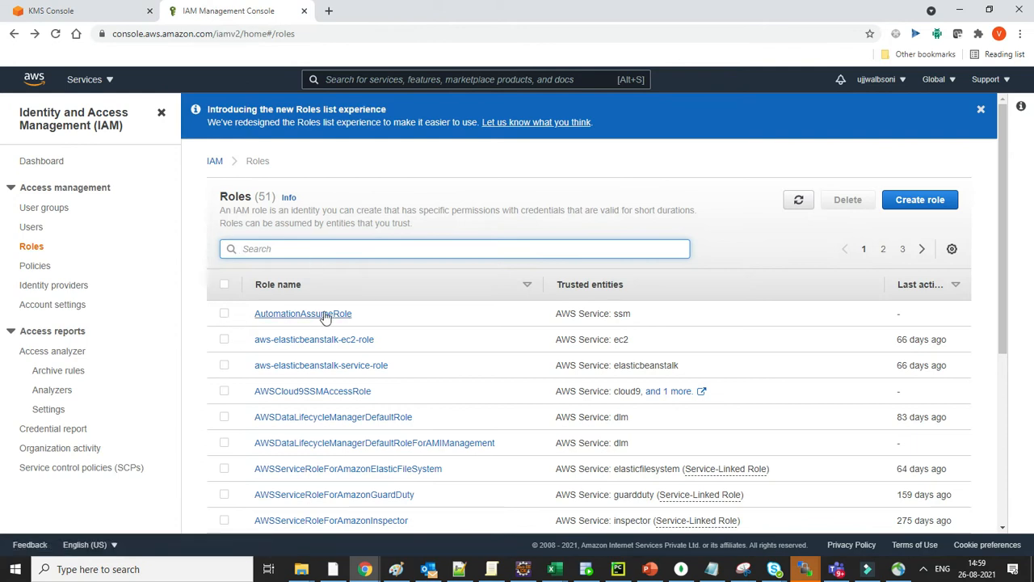
pyautogui.moveTo(237, 314)
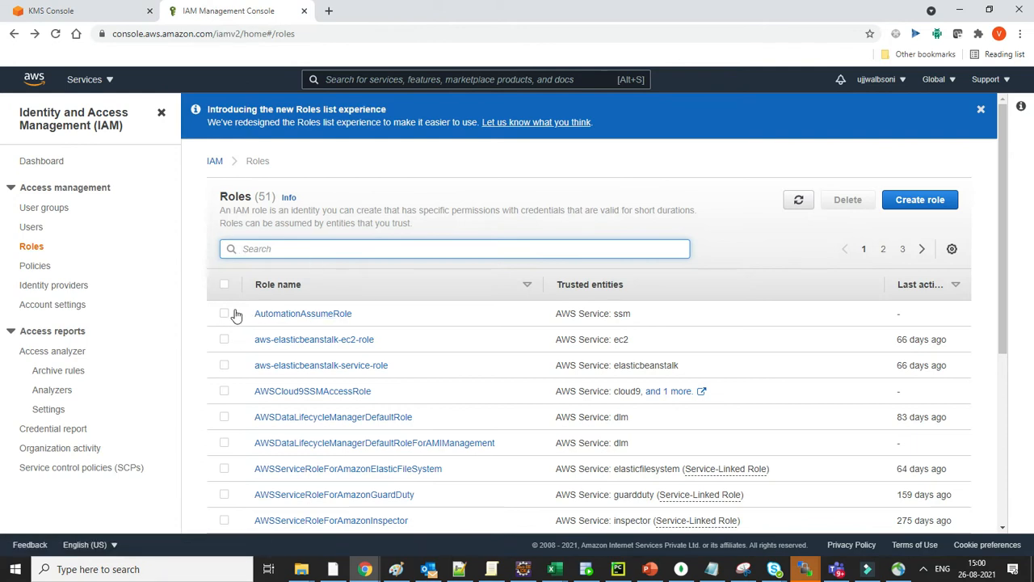
pyautogui.moveTo(303, 314)
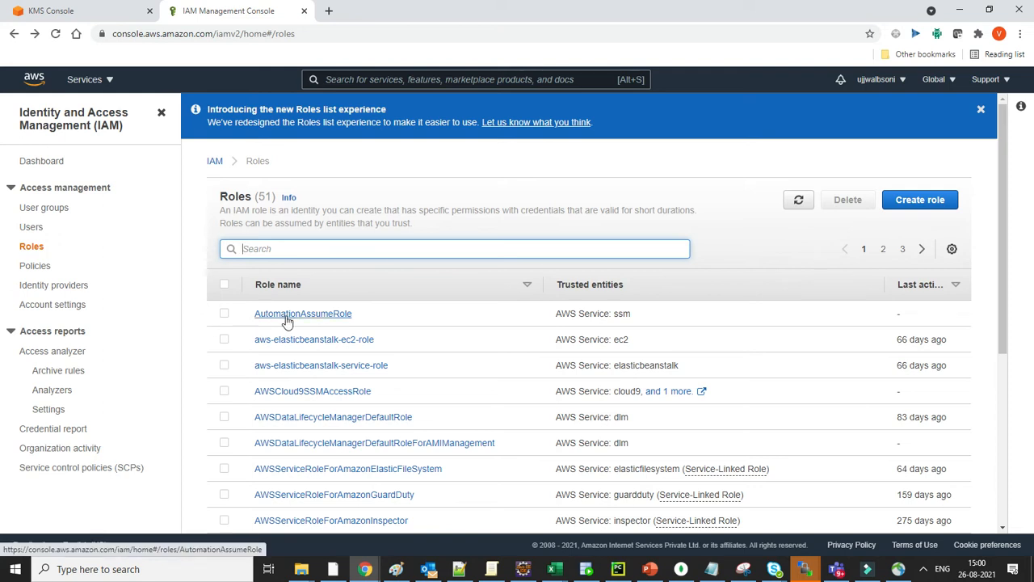
pyautogui.click(303, 313)
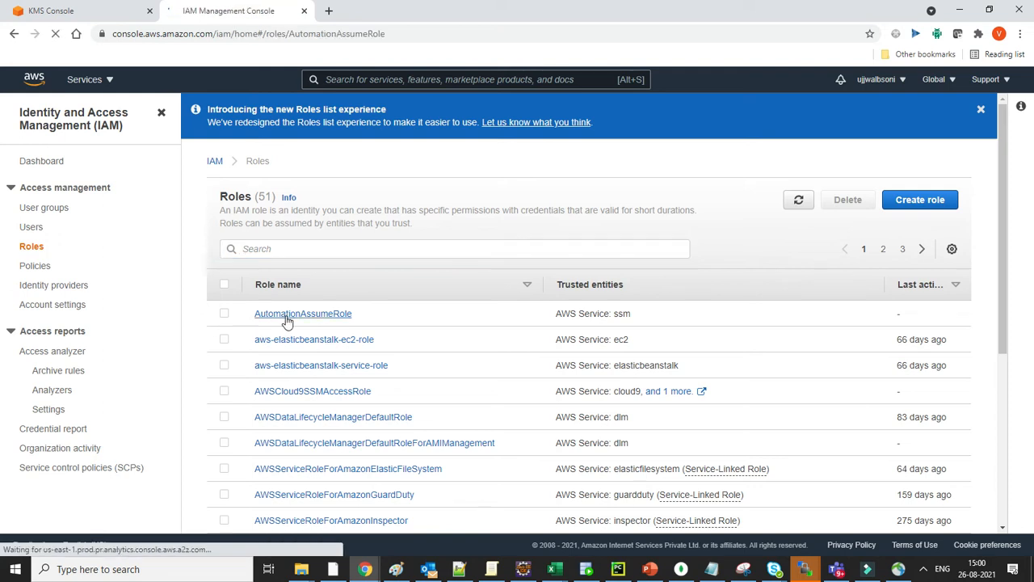
pyautogui.click(302, 314)
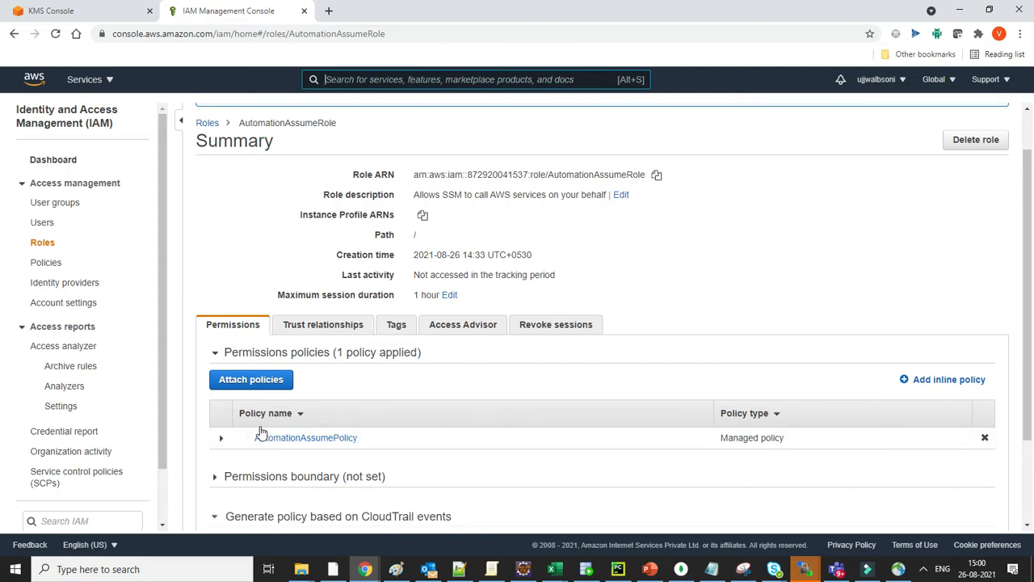
# - View AutomationAssumePolicy as JSON, return to the role summary, then go back to KMS
pyautogui.click(220, 437)
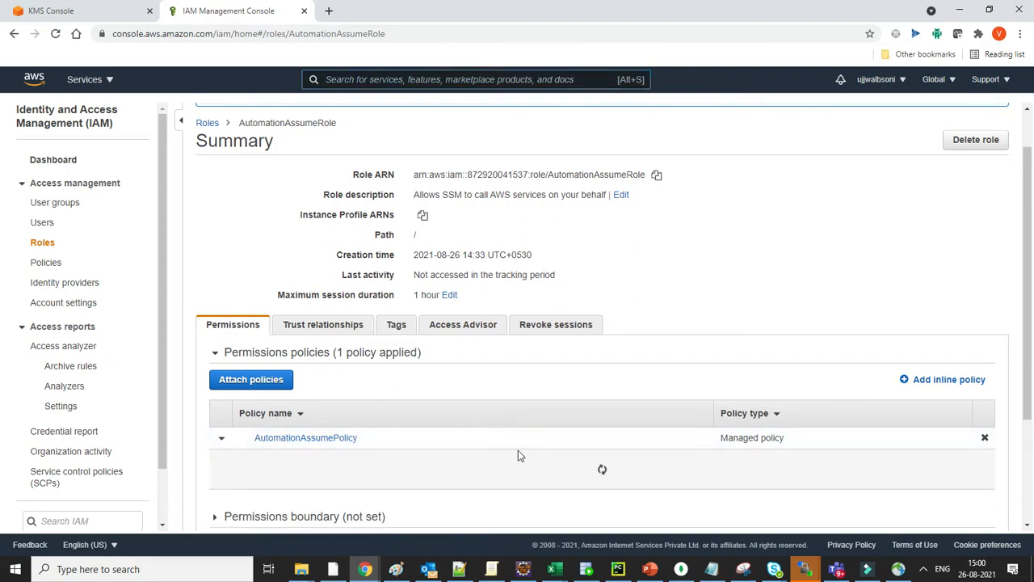
pyautogui.click(220, 437)
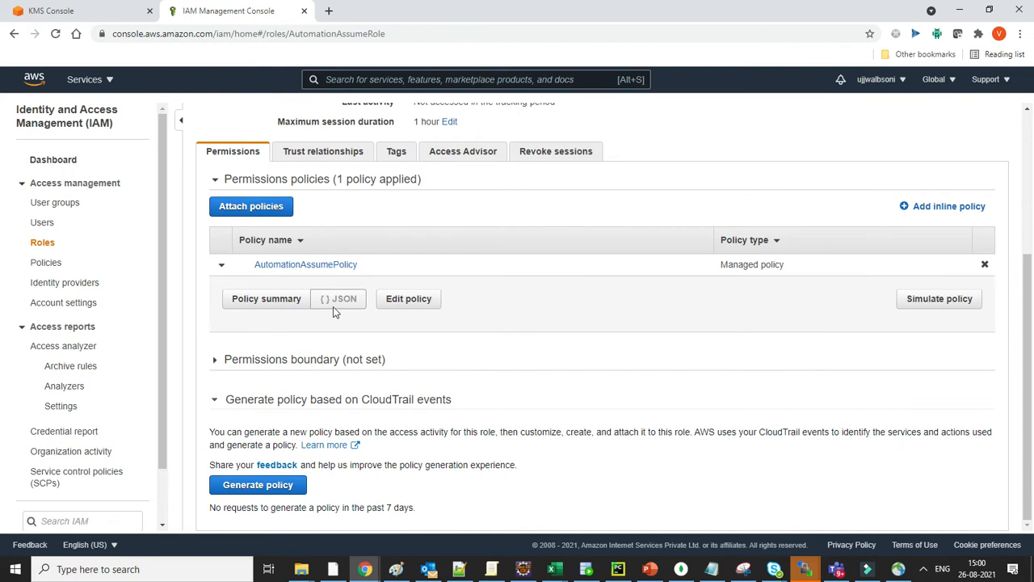
pyautogui.click(337, 298)
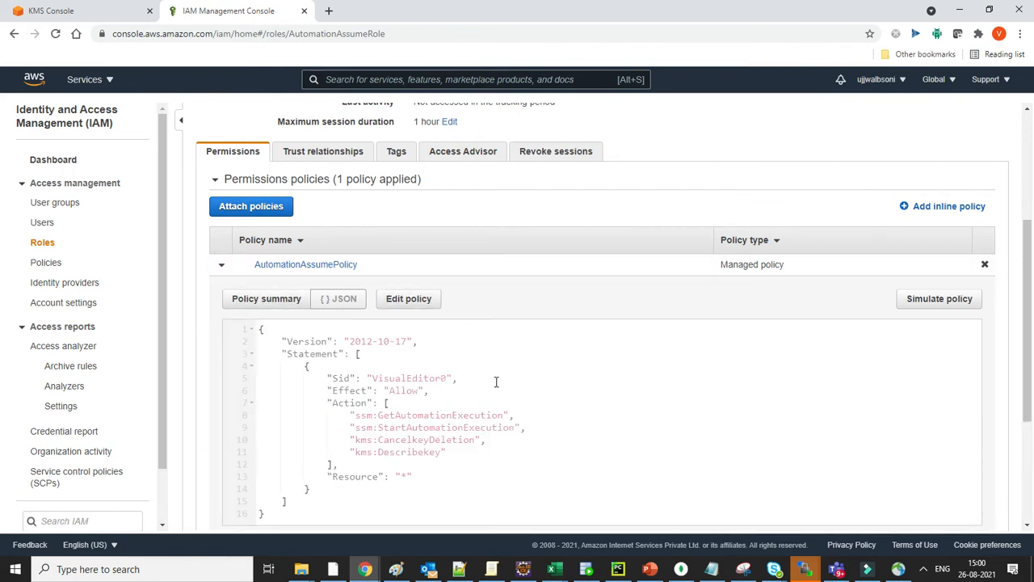
pyautogui.moveTo(368, 423)
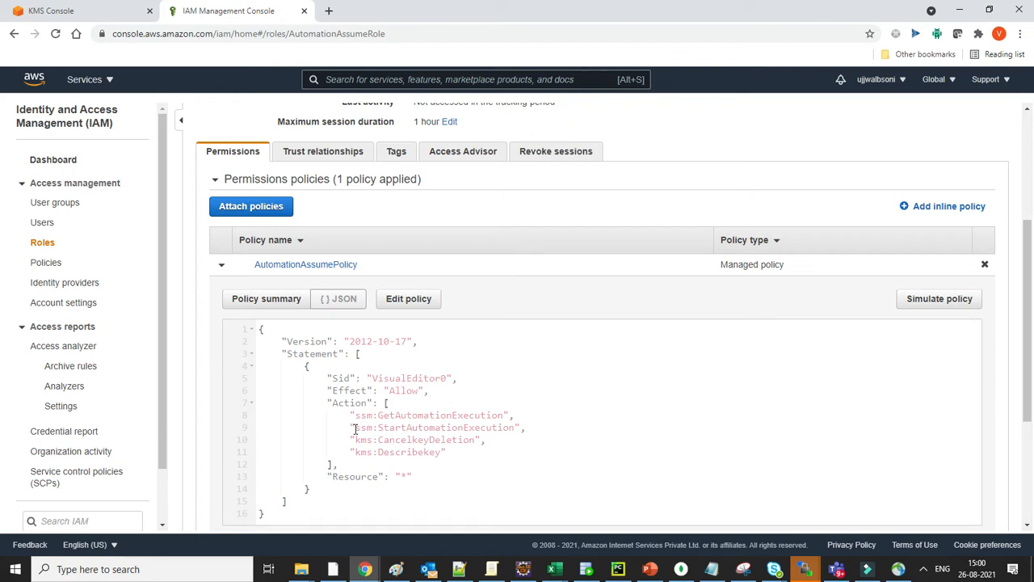
pyautogui.moveTo(479, 420)
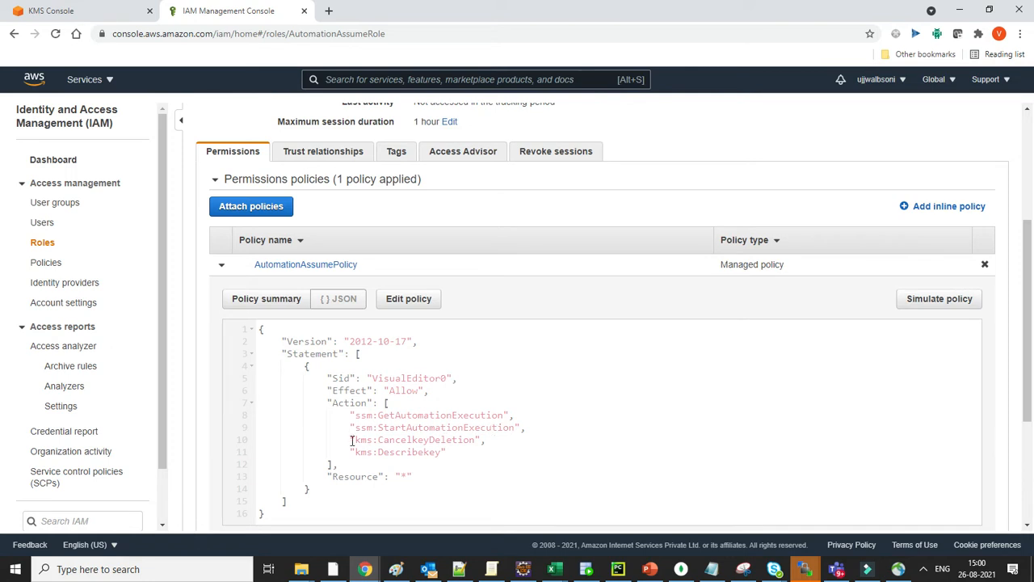
pyautogui.moveTo(526, 455)
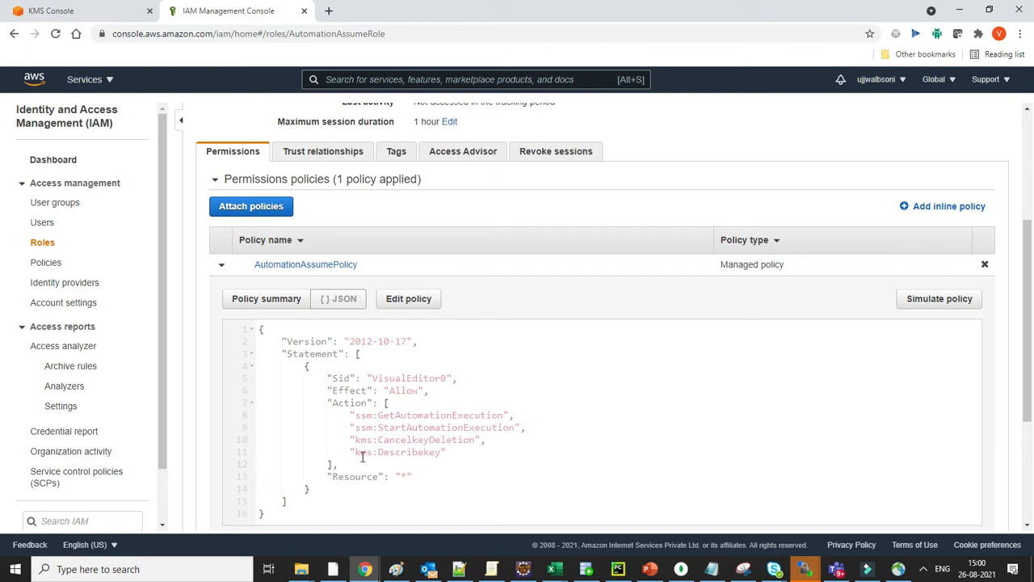
pyautogui.moveTo(484, 455)
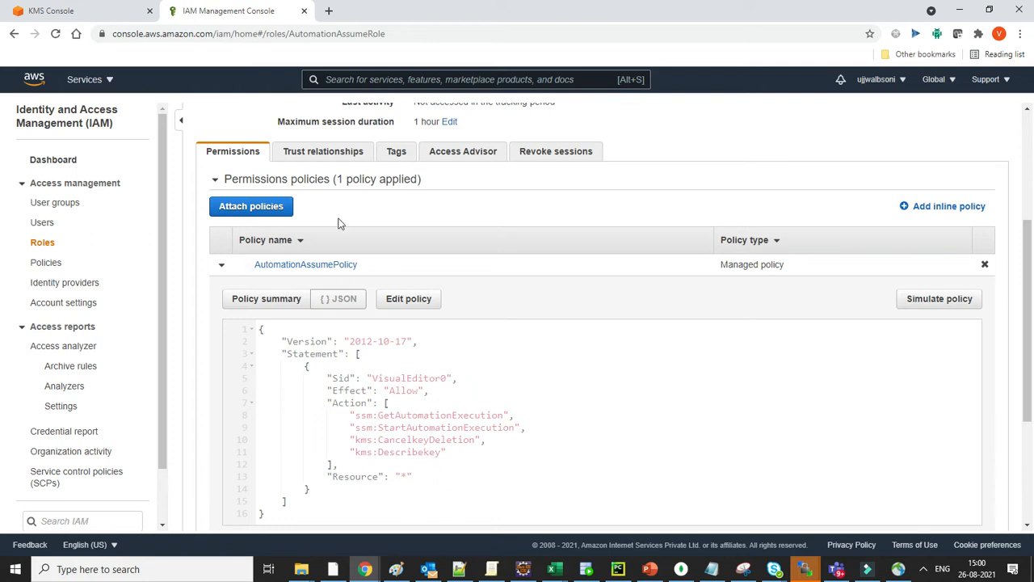
pyautogui.scroll(3)
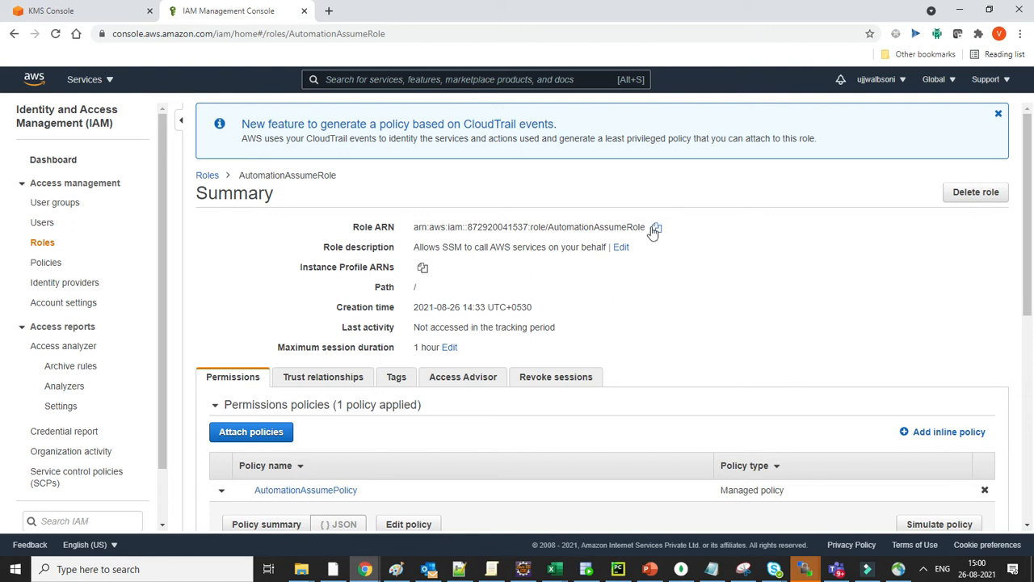
pyautogui.moveTo(656, 234)
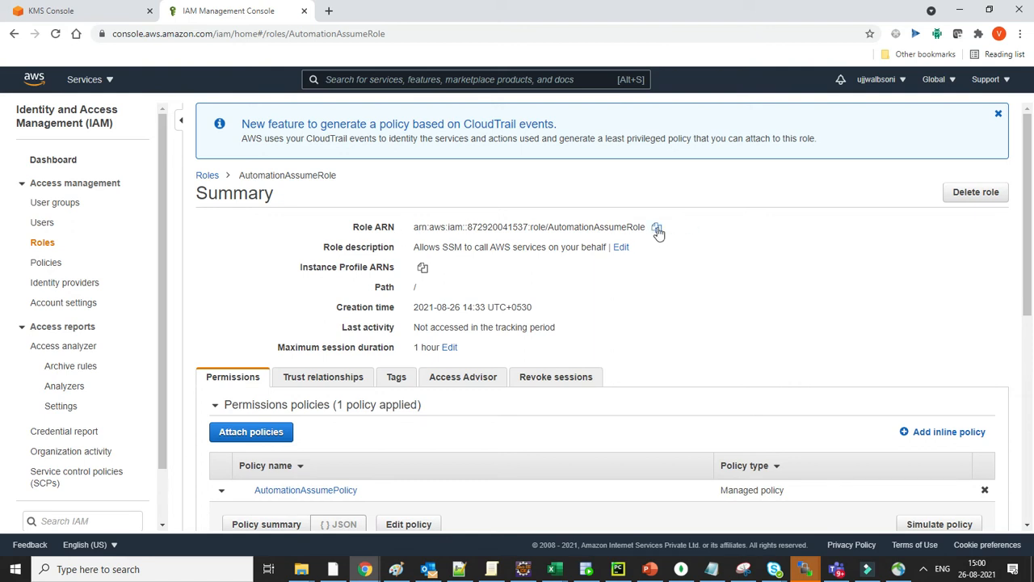
pyautogui.click(77, 10)
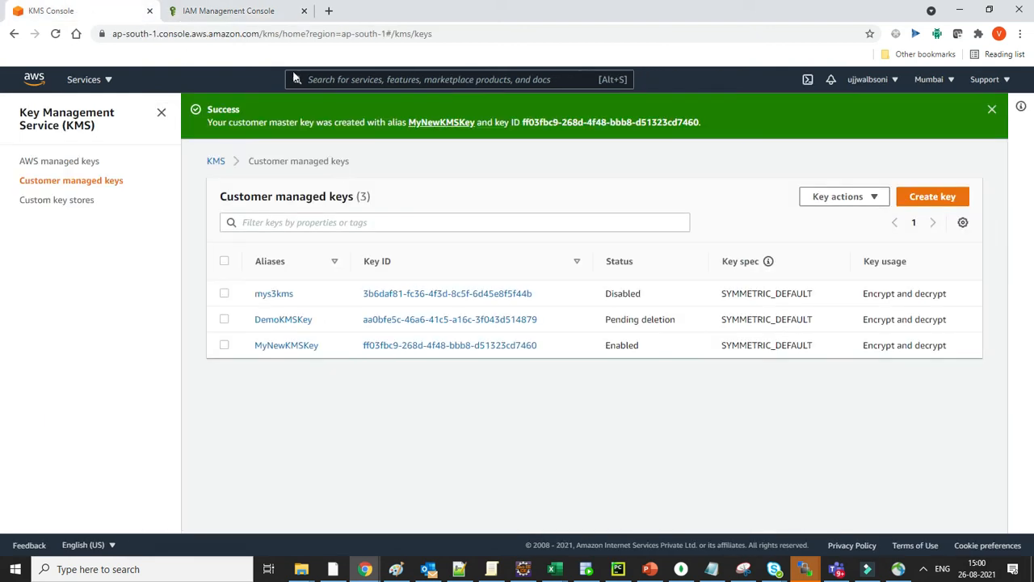
# - Search 'aws config' and open the AWS Config Rules list
pyautogui.write('aws')
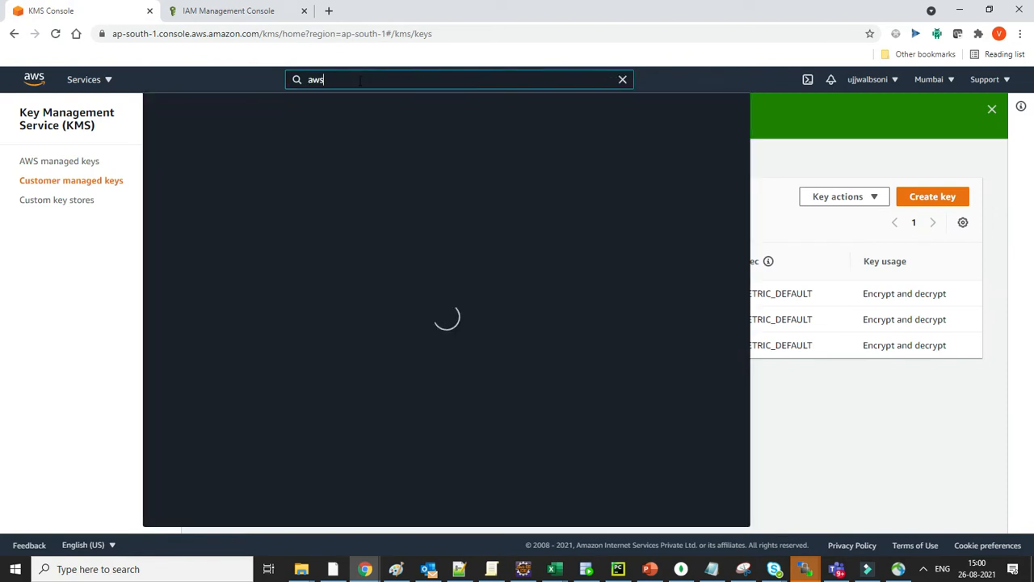
pyautogui.write('config')
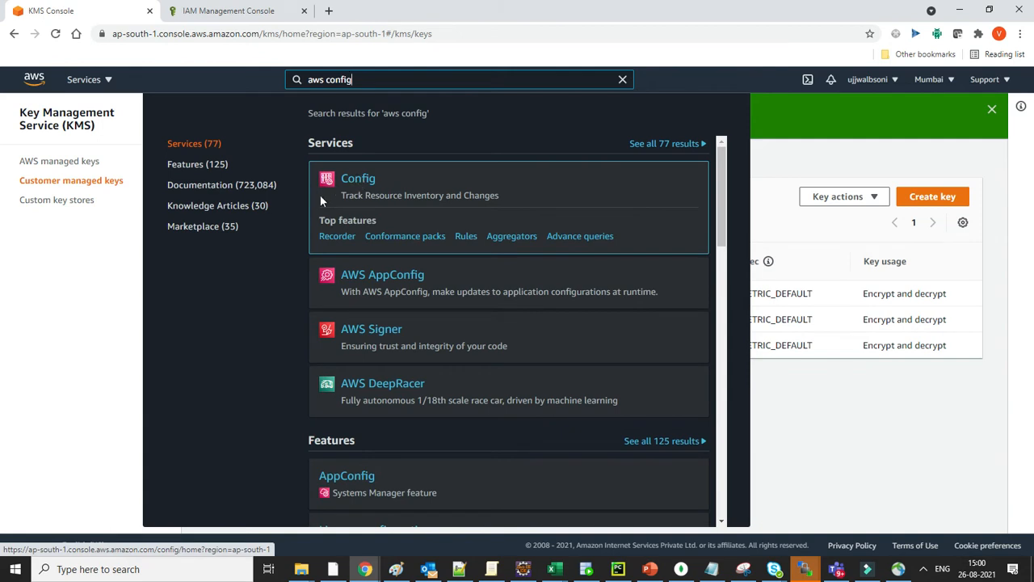
pyautogui.moveTo(366, 184)
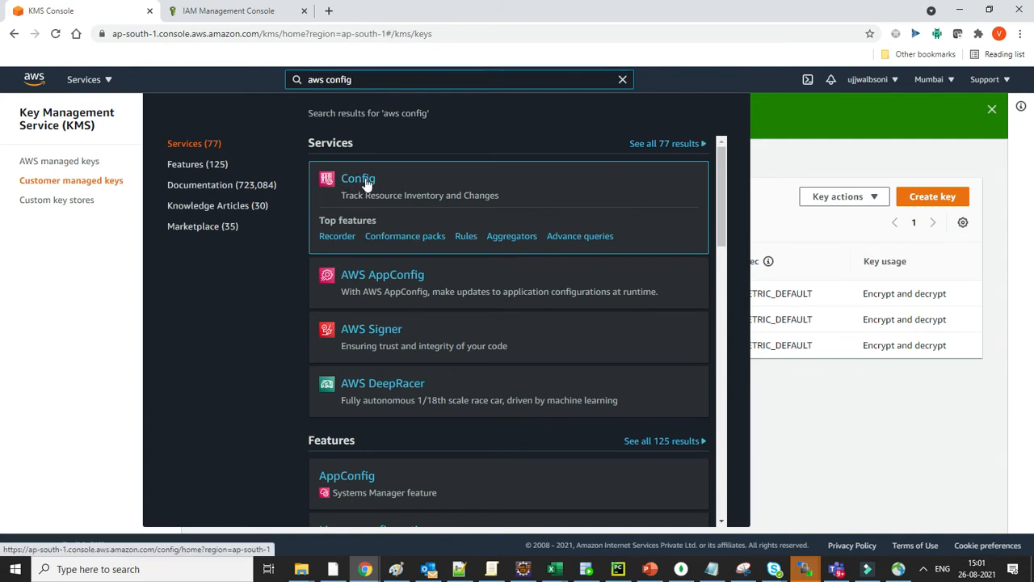
pyautogui.click(358, 178)
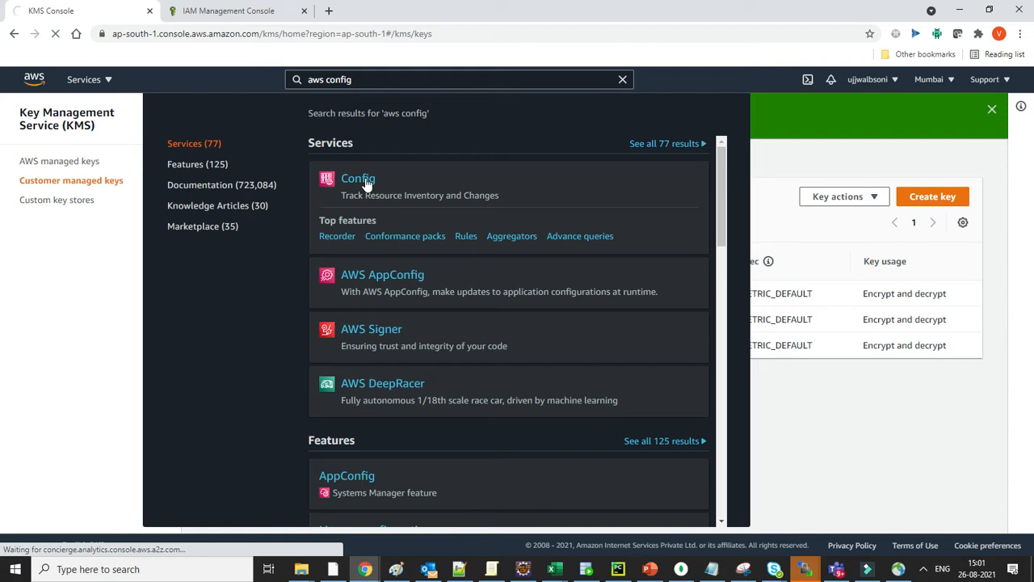
pyautogui.click(358, 179)
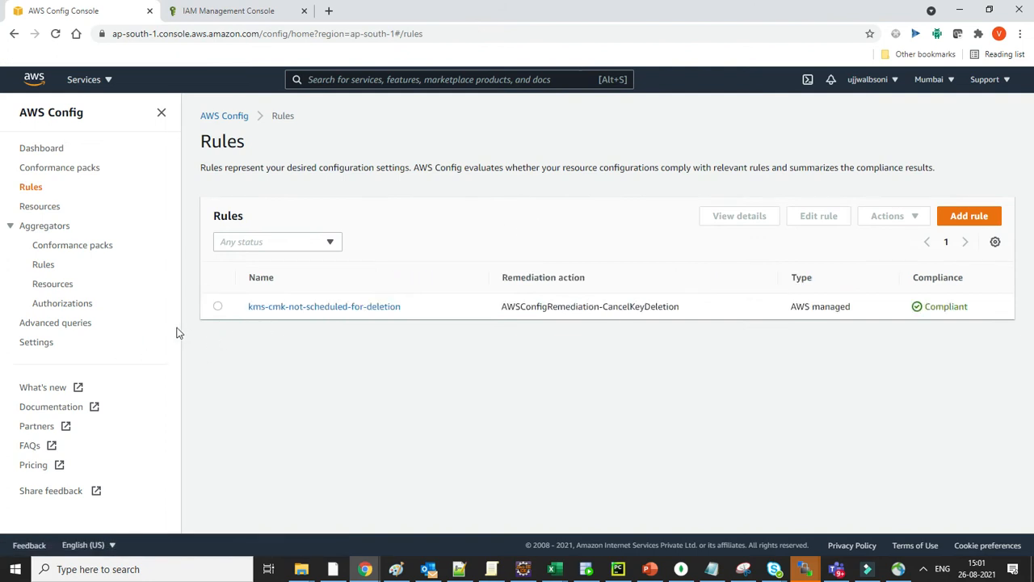
# - Try deleting kms-cmk-not-scheduled-for-deletion, confirming with 'Delete', which triggers an error
pyautogui.click(217, 306)
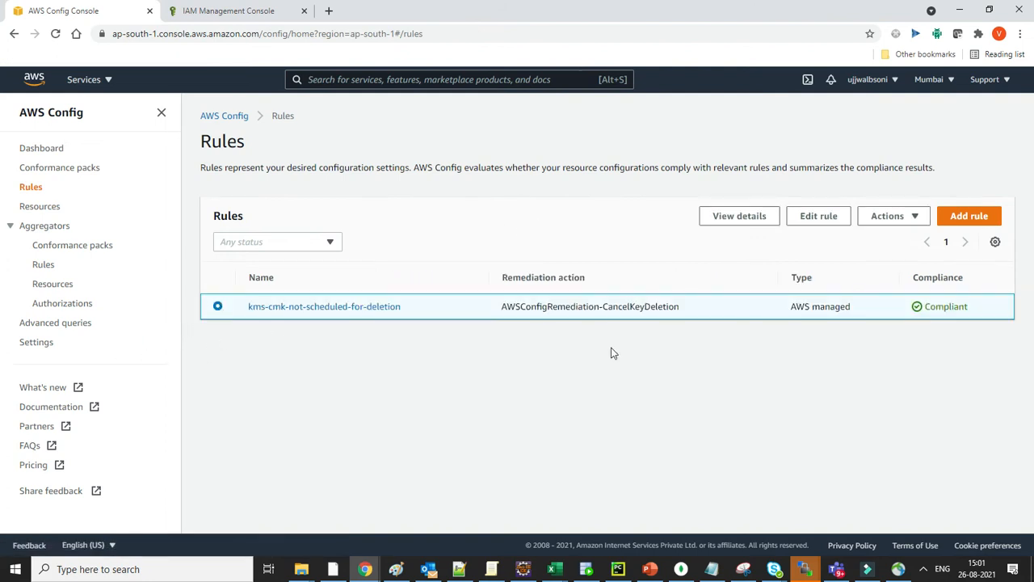
pyautogui.click(888, 216)
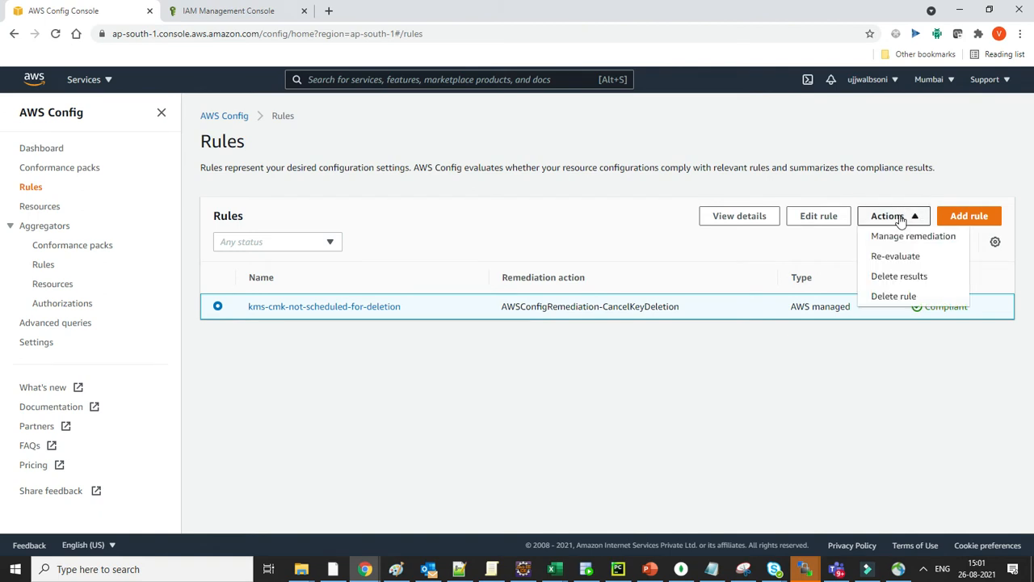
pyautogui.click(893, 295)
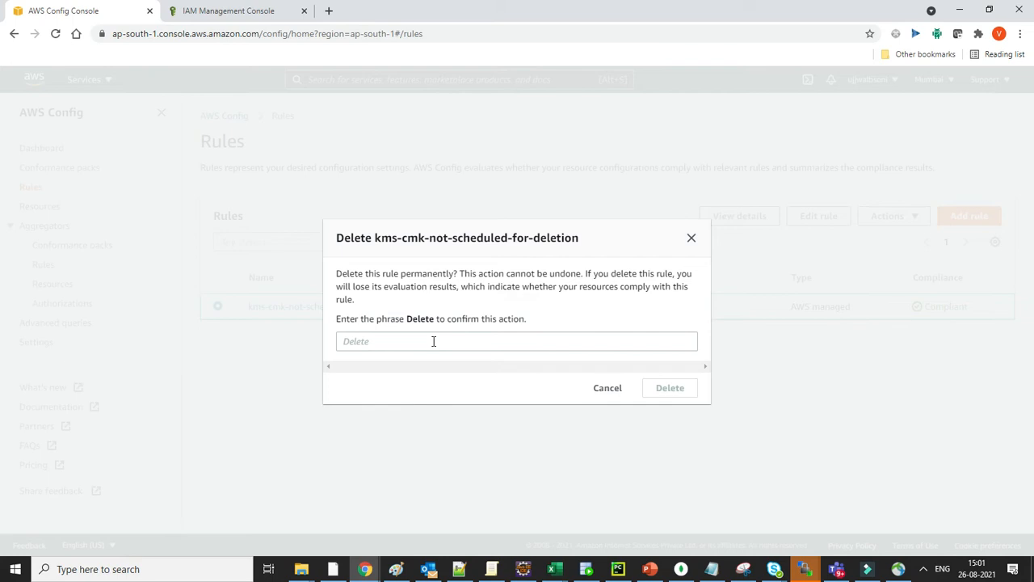
pyautogui.write('Delete')
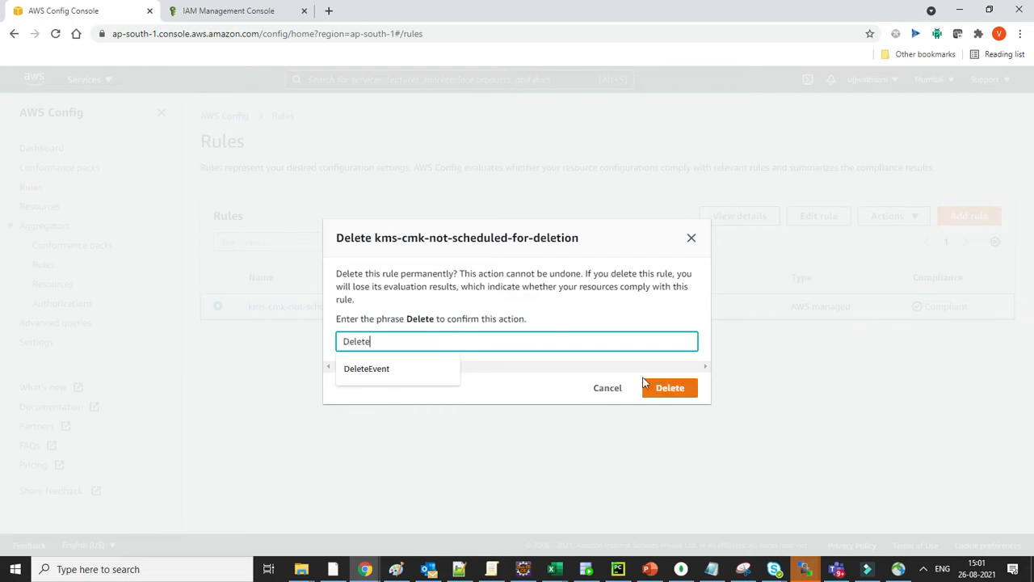
pyautogui.click(669, 387)
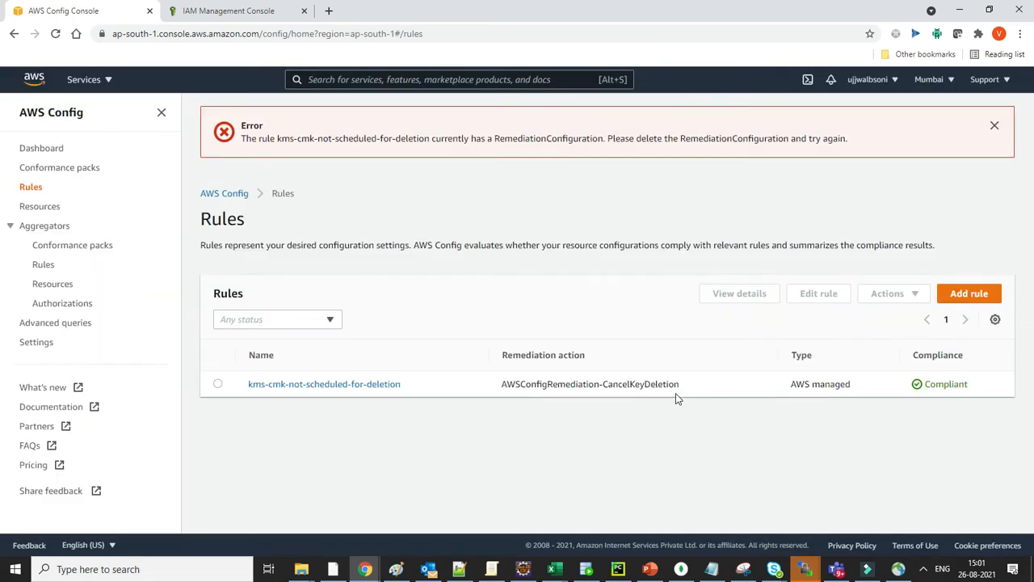
pyautogui.moveTo(711, 305)
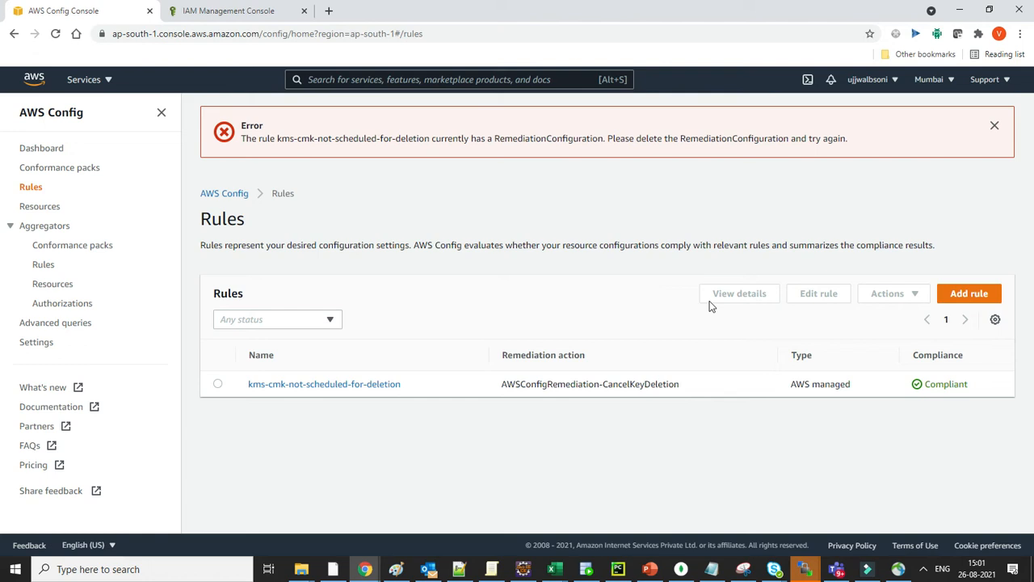
pyautogui.moveTo(683, 342)
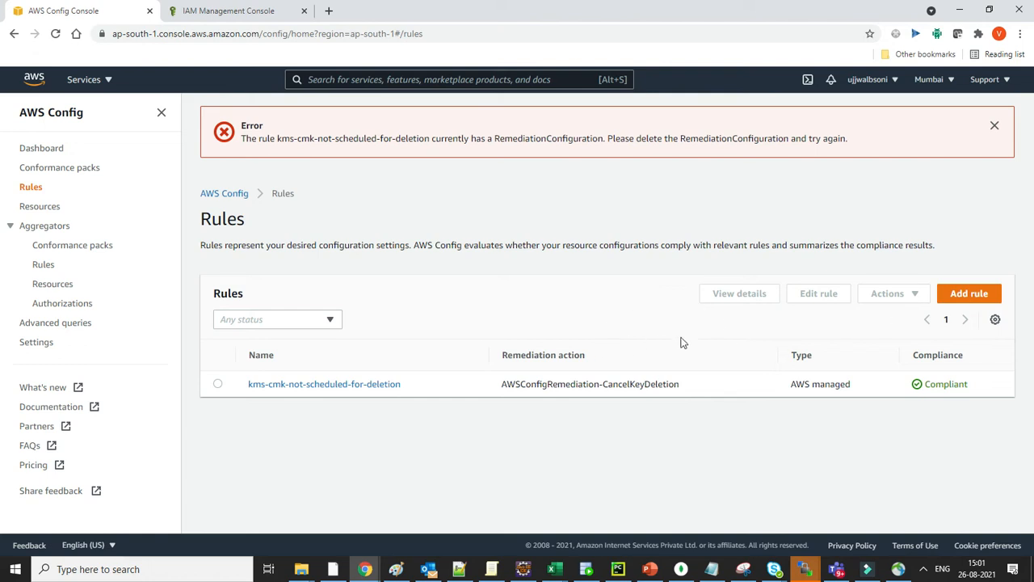
pyautogui.moveTo(705, 343)
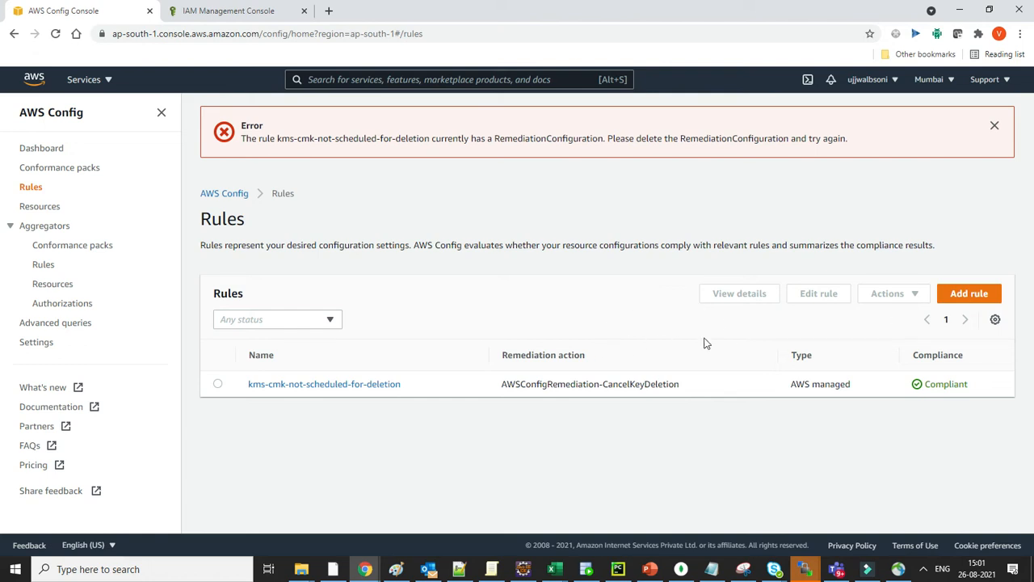
# - Open kms-cmk-not-scheduled-for-deletion's details and delete its CancelKeyDeletion remediation action
pyautogui.click(324, 384)
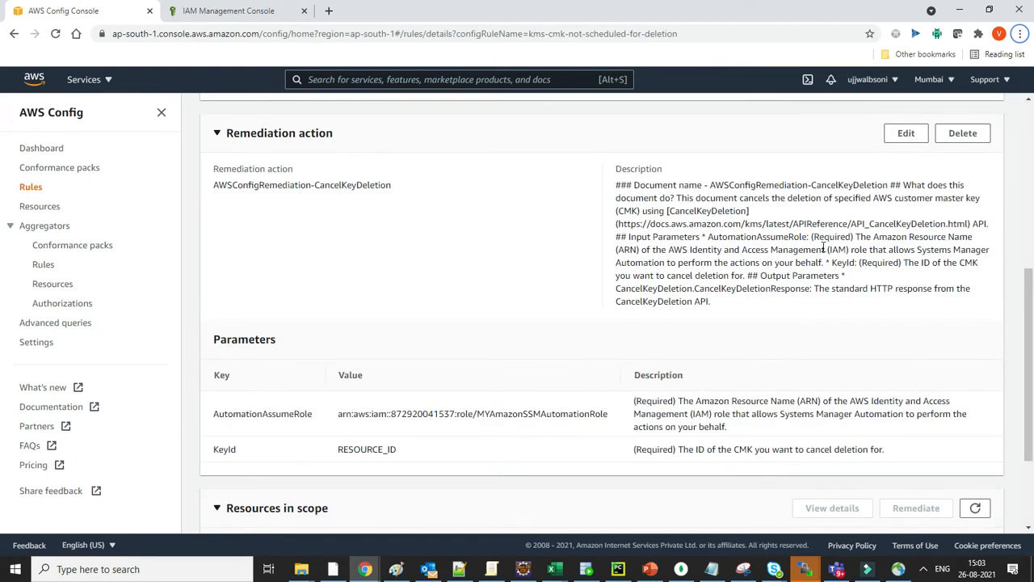
pyautogui.moveTo(909, 102)
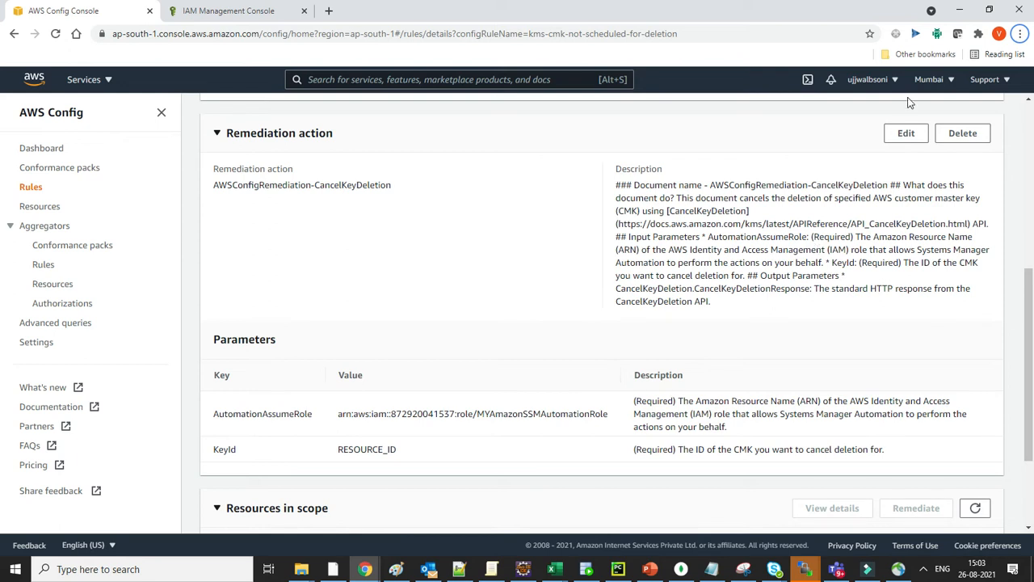
pyautogui.moveTo(848, 215)
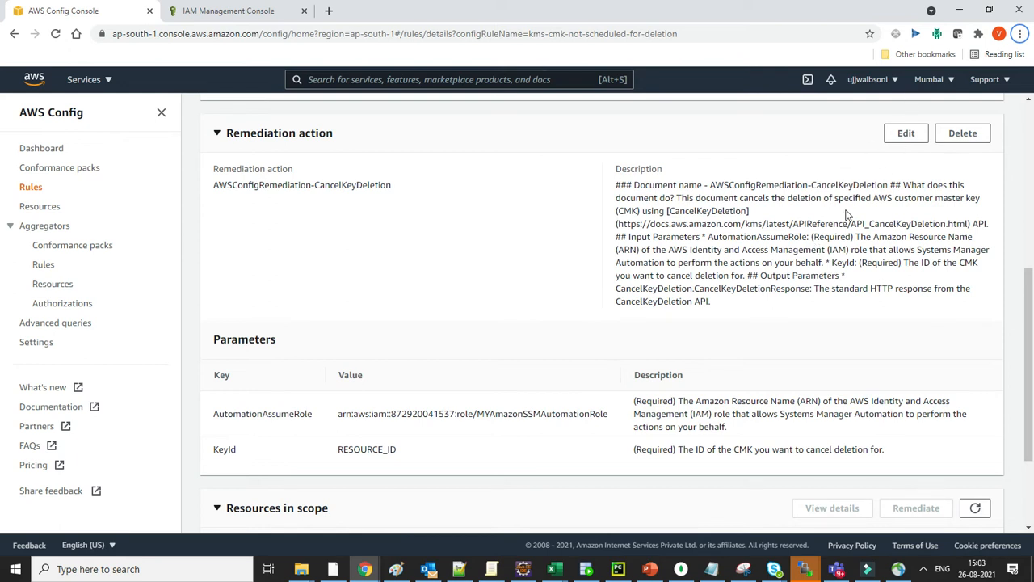
pyautogui.moveTo(704, 172)
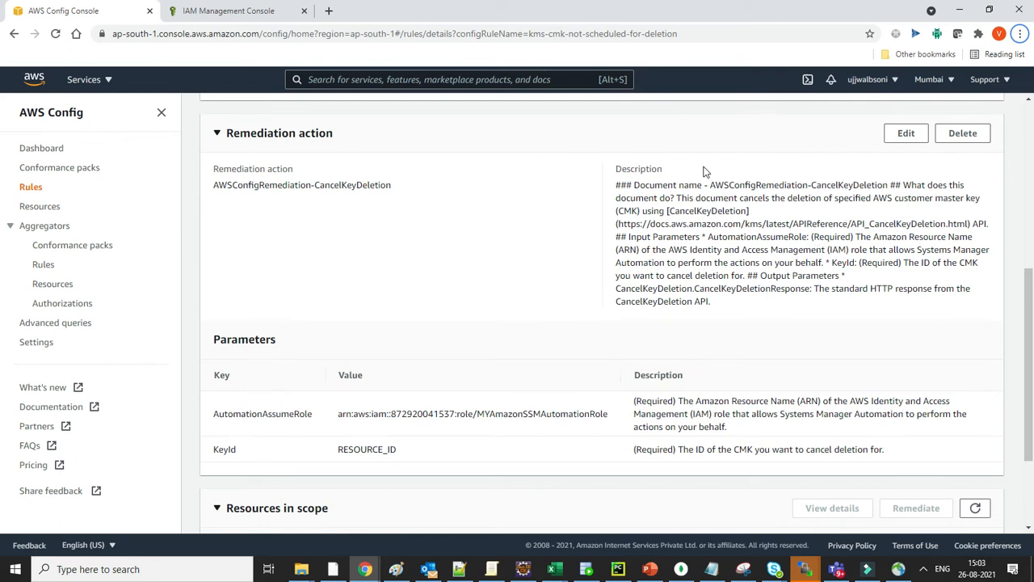
pyautogui.moveTo(992, 197)
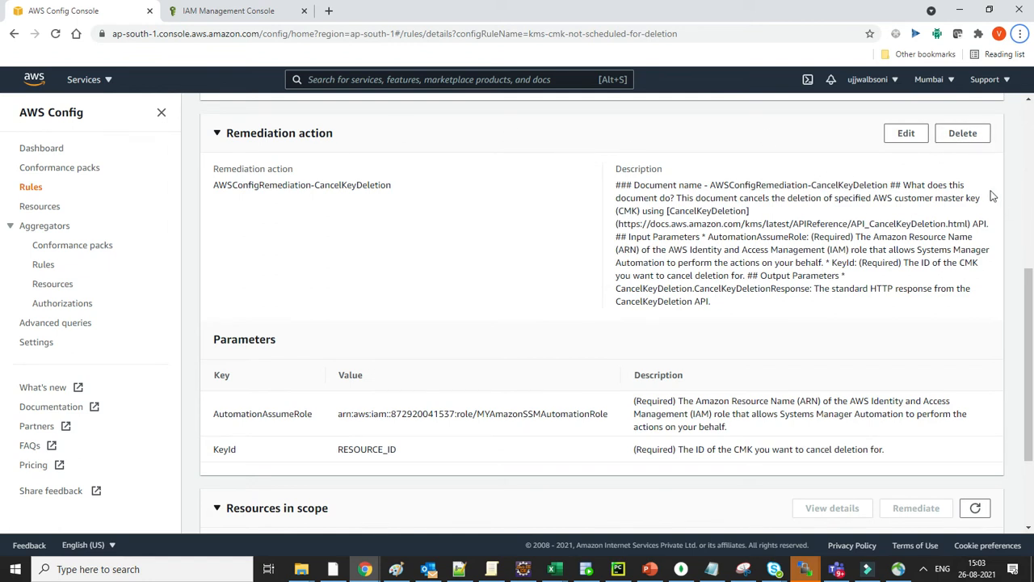
pyautogui.click(962, 132)
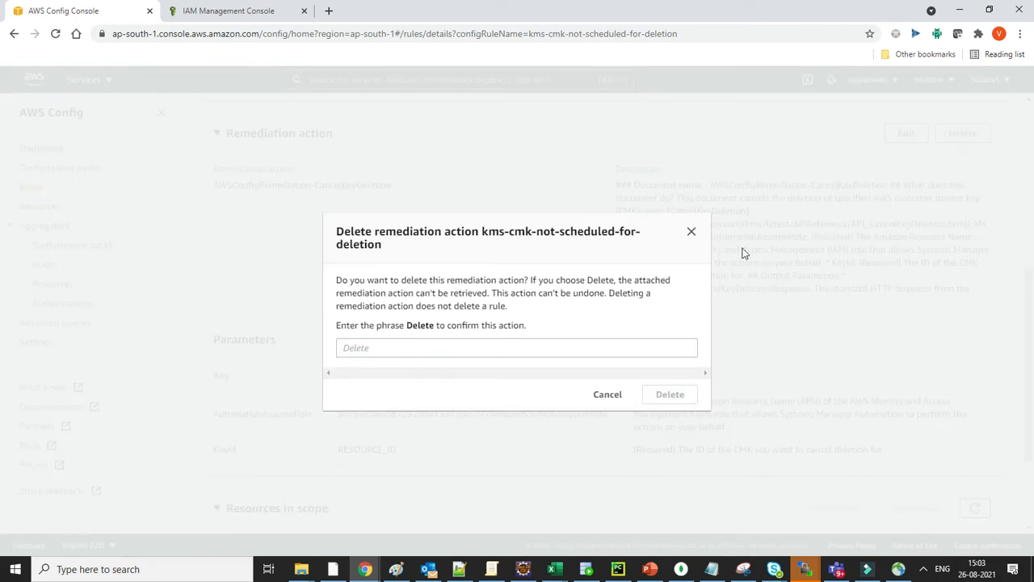
pyautogui.write('Dele')
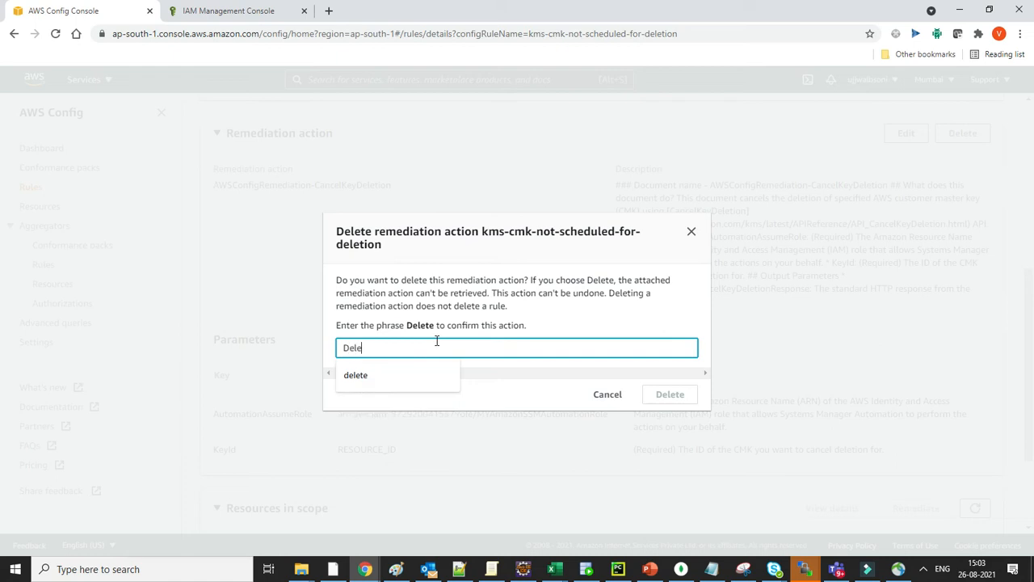
pyautogui.click(607, 395)
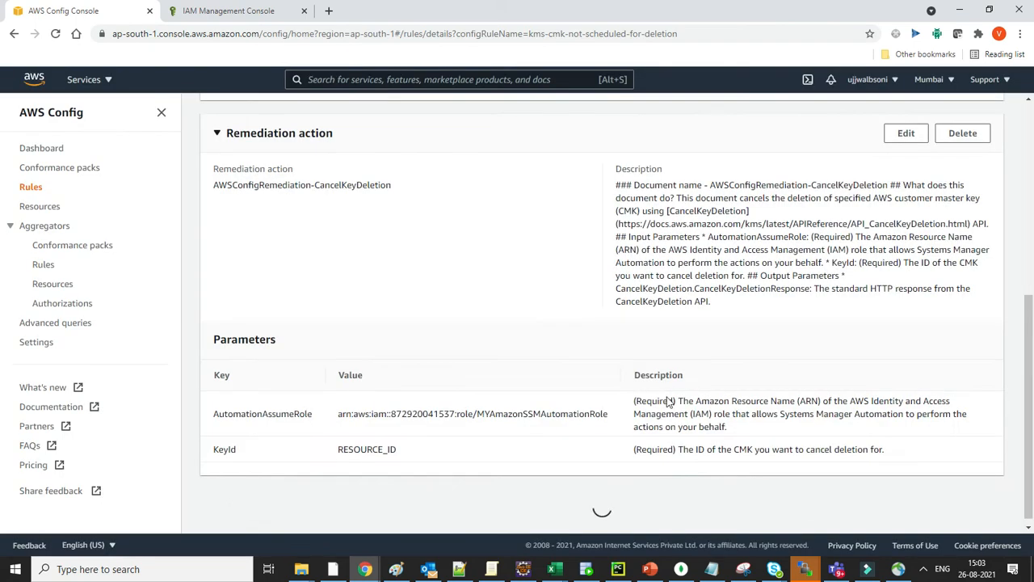
pyautogui.scroll(3)
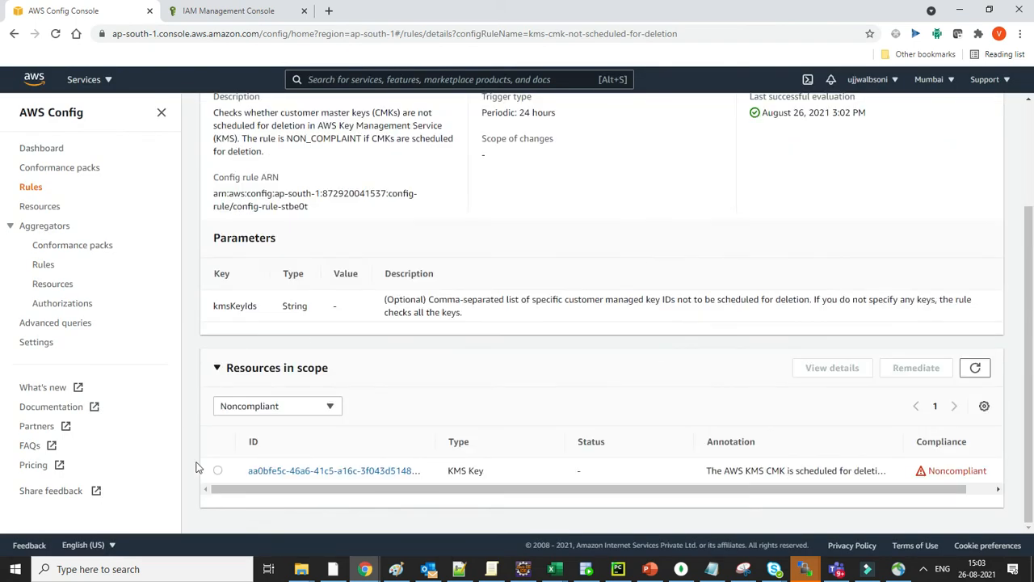
pyautogui.scroll(3)
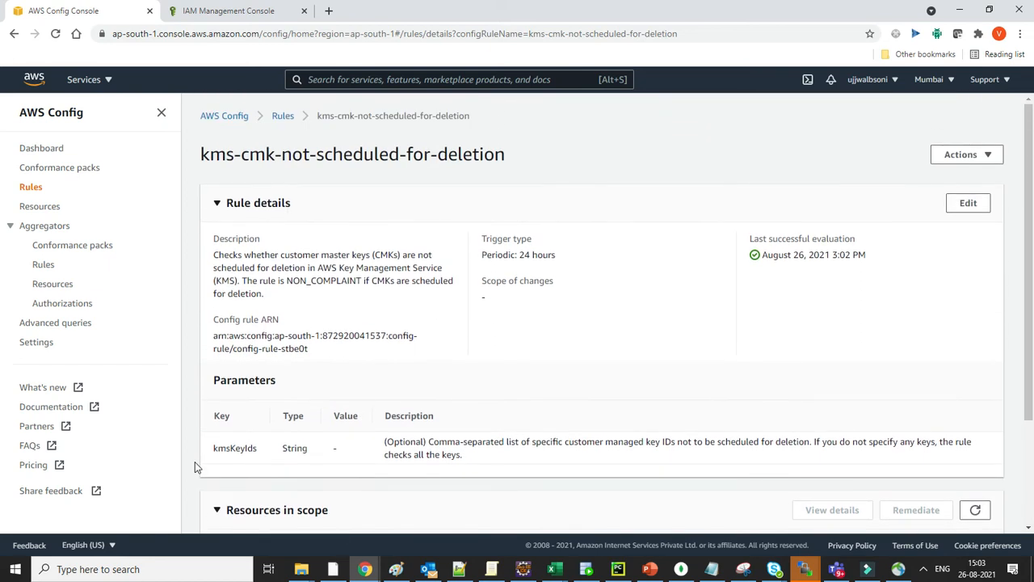
pyautogui.moveTo(282, 115)
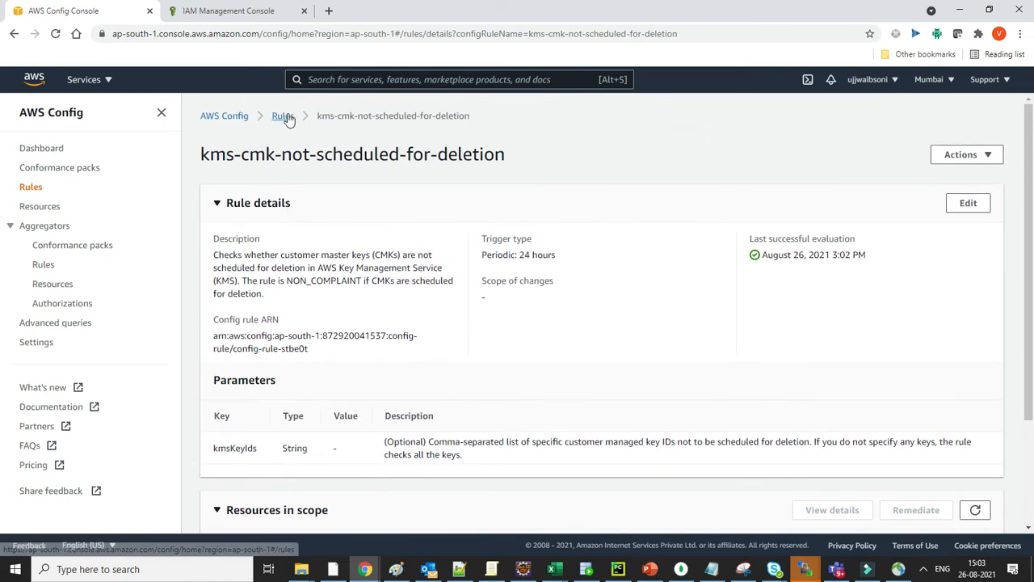
# - From the Rules list, delete kms-cmk-not-scheduled-for-deletion, confirming with 'Delete'
pyautogui.click(282, 115)
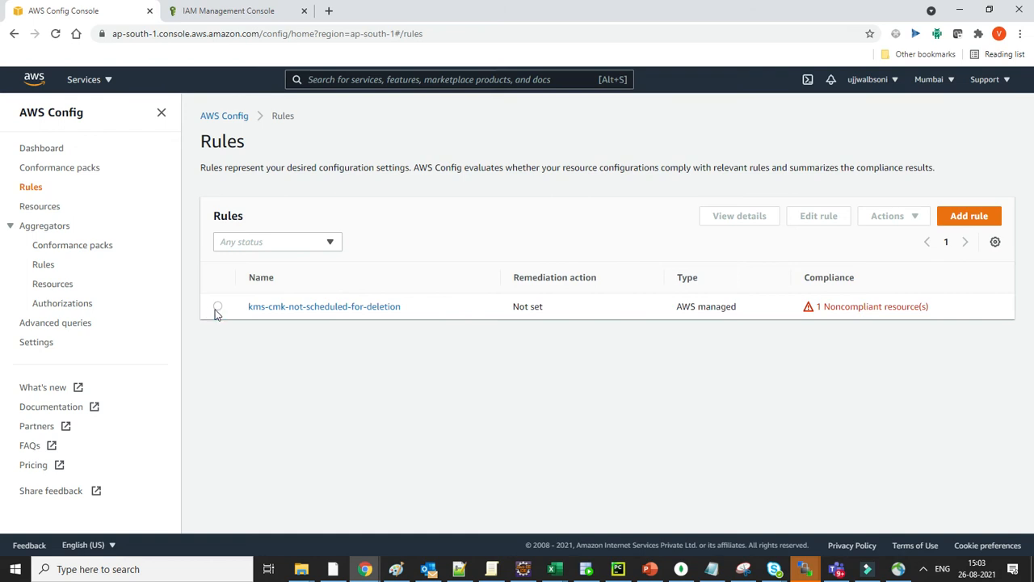
pyautogui.click(887, 216)
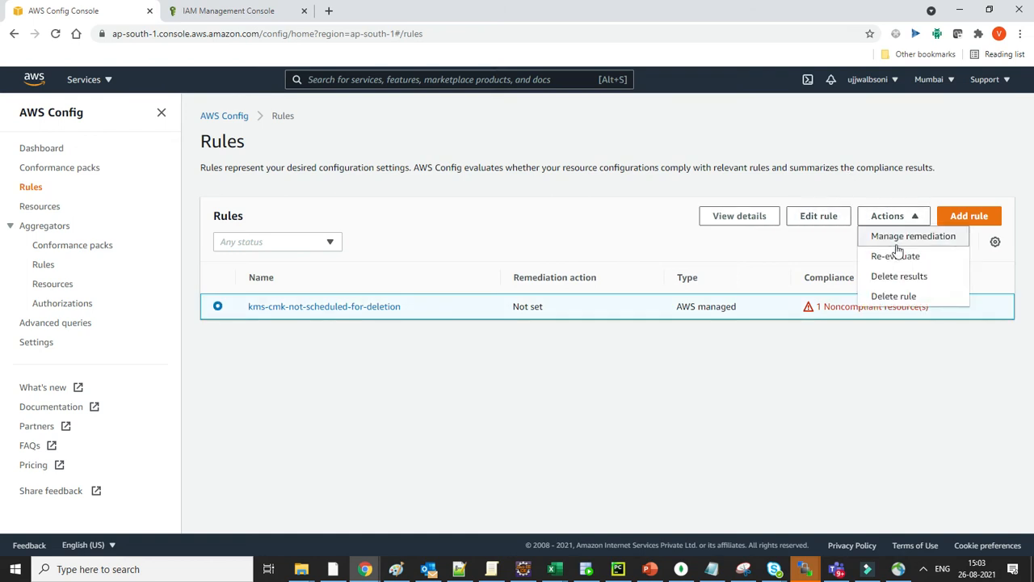
pyautogui.click(893, 296)
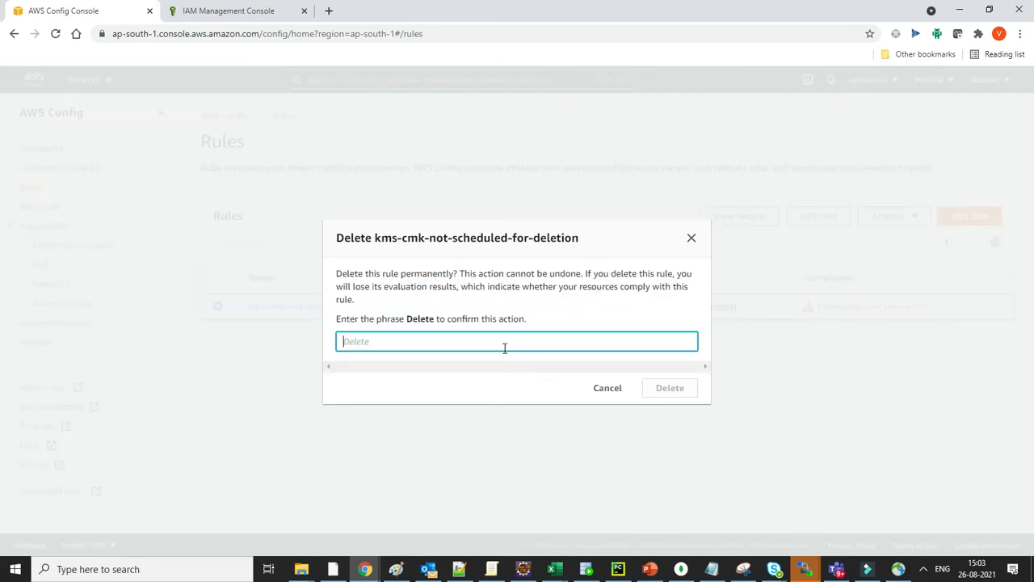
pyautogui.write('Delete')
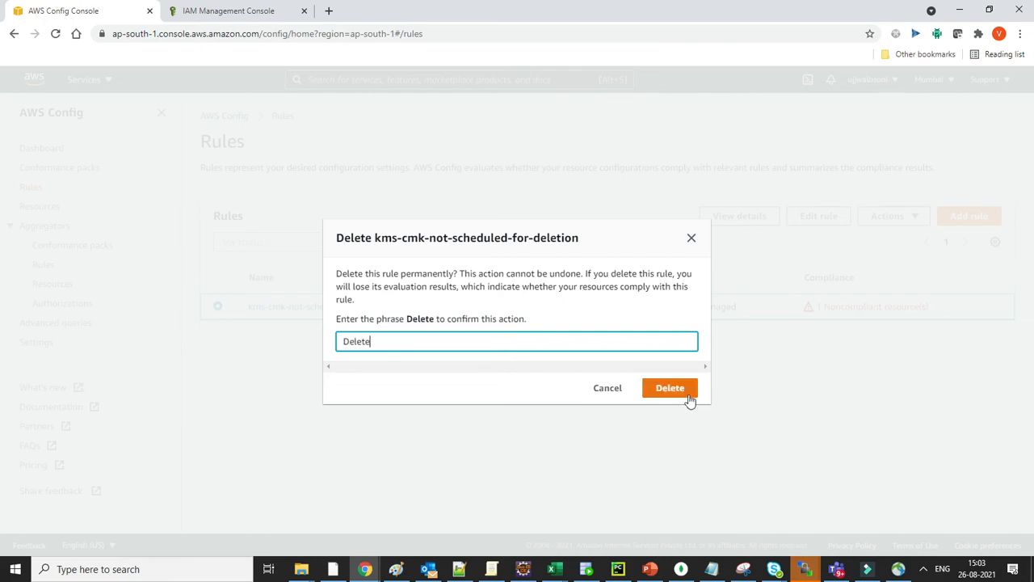
pyautogui.click(669, 386)
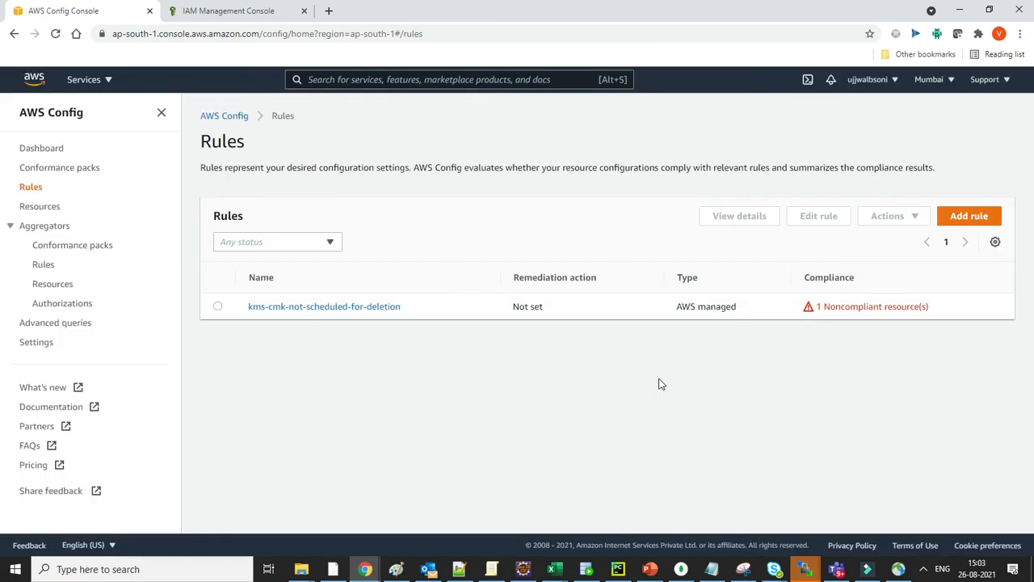
pyautogui.moveTo(610, 249)
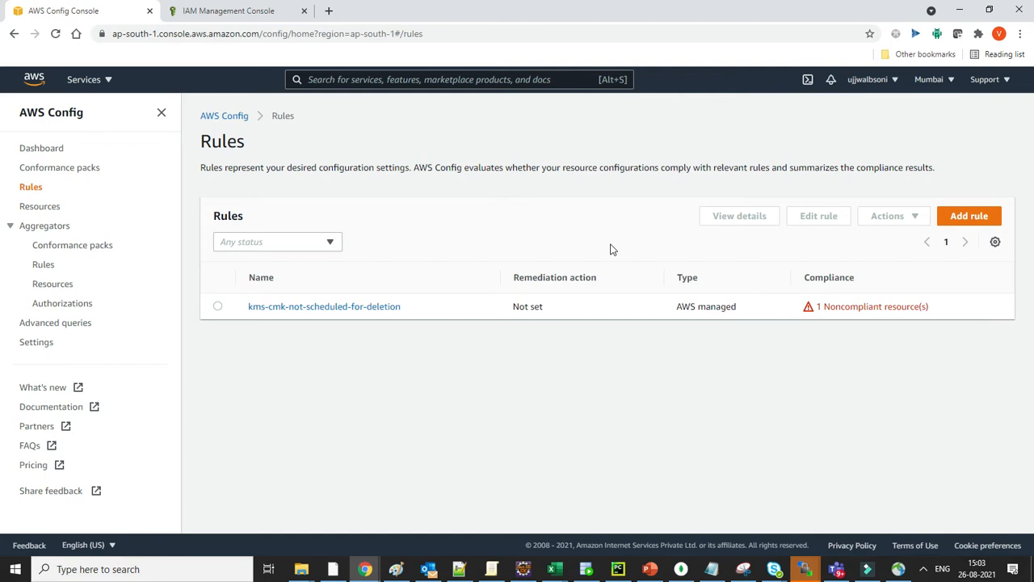
pyautogui.moveTo(311, 216)
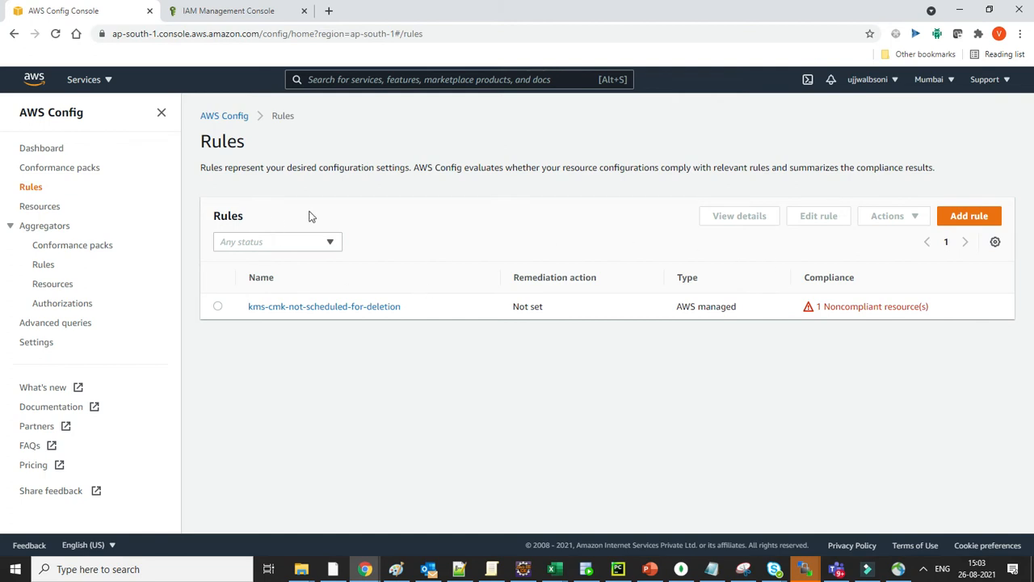
pyautogui.moveTo(517, 406)
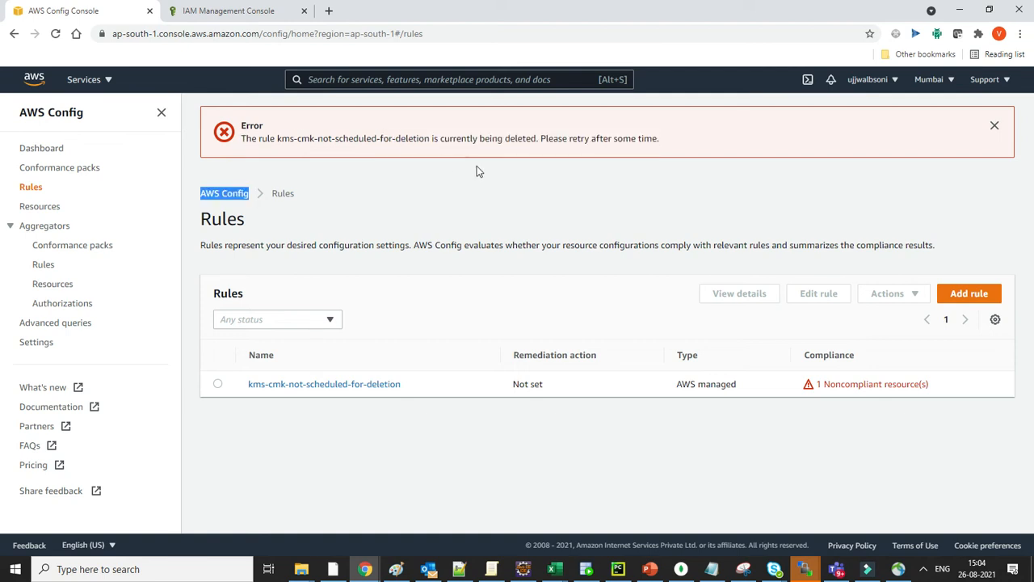
pyautogui.moveTo(654, 154)
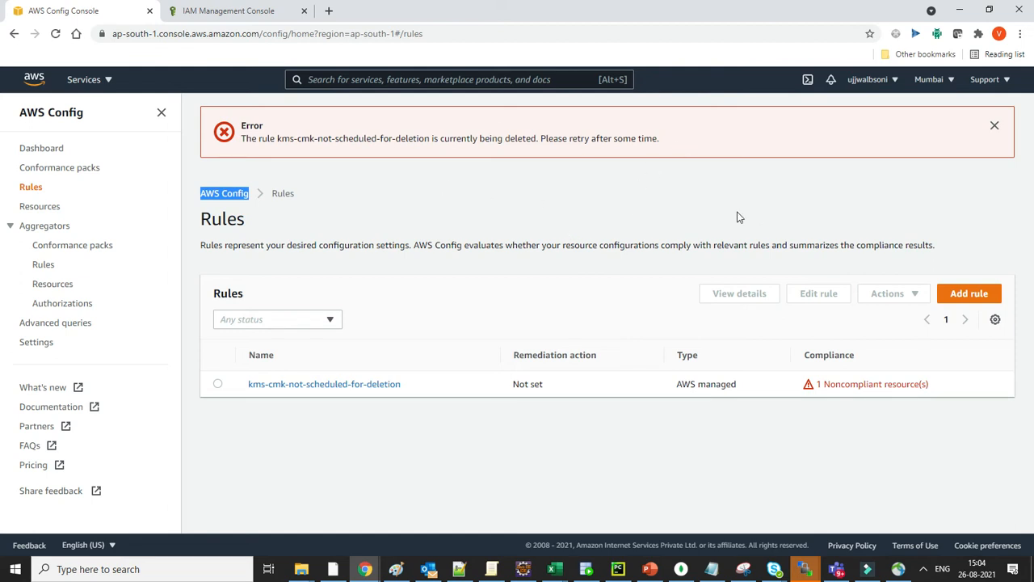
# - Add an AWS managed rule, search 'kms-cmk', and select kms-cmk-not-scheduled-for-deletion
pyautogui.click(968, 293)
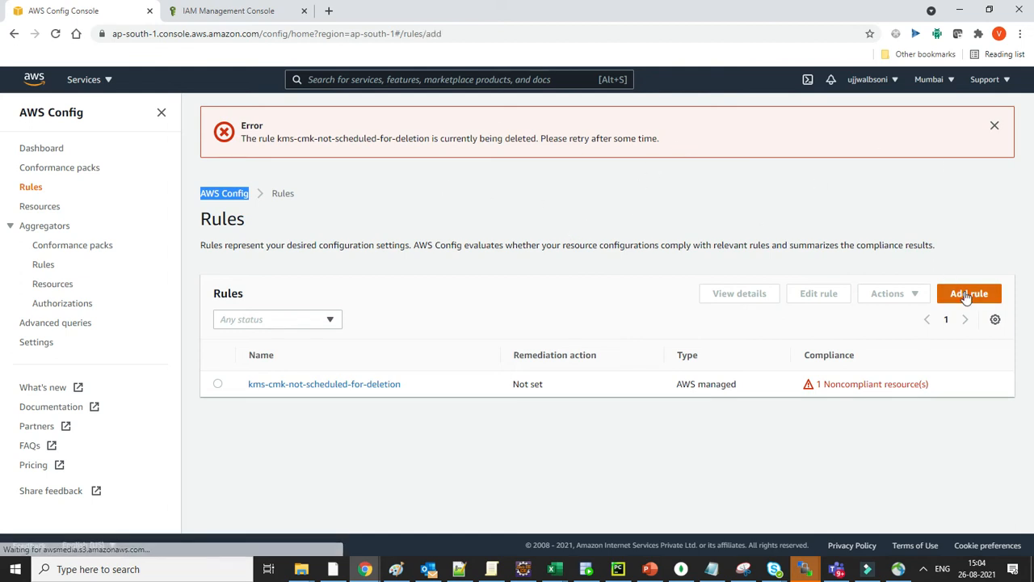
pyautogui.click(968, 293)
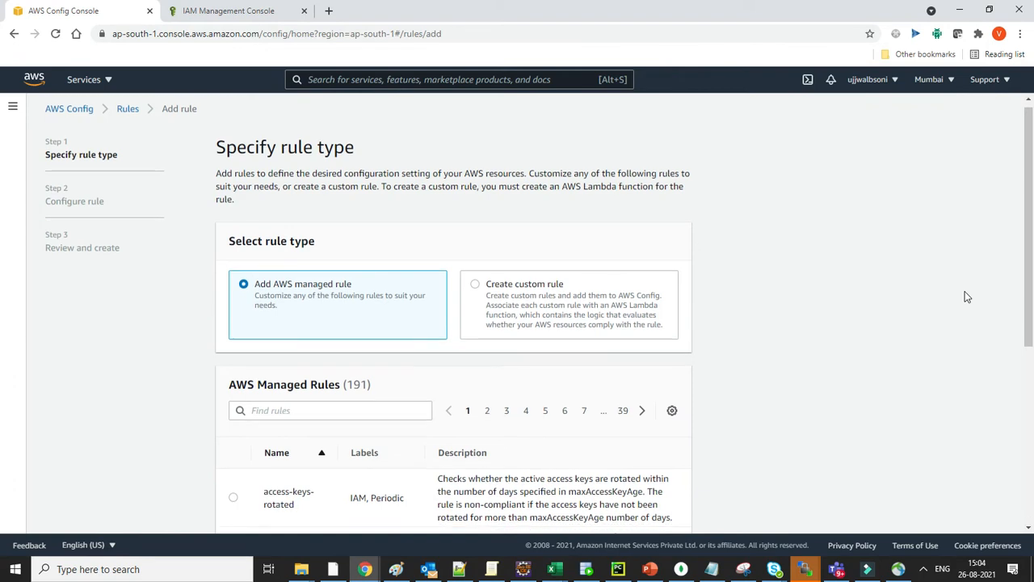
pyautogui.scroll(-3)
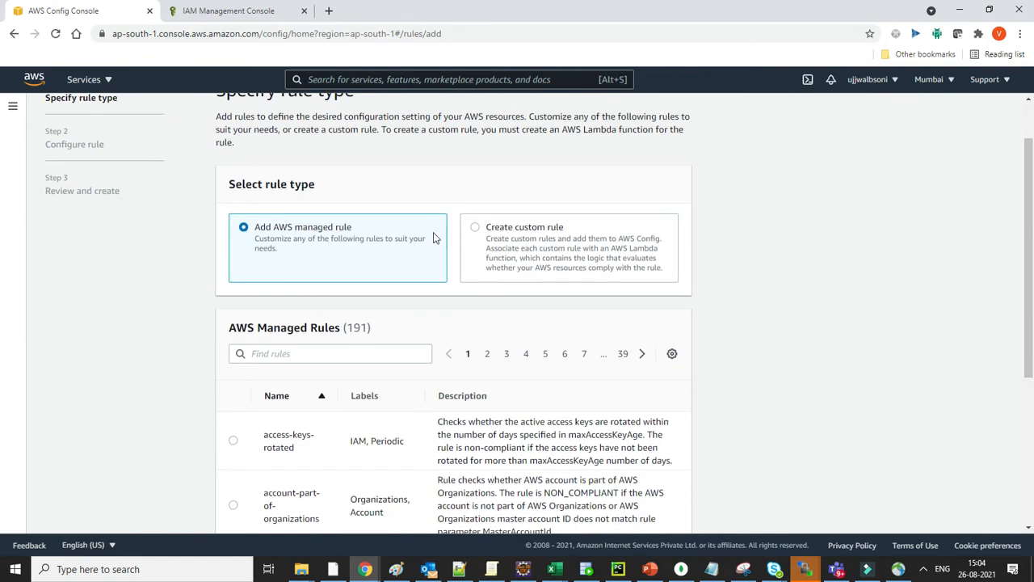
pyautogui.moveTo(301, 390)
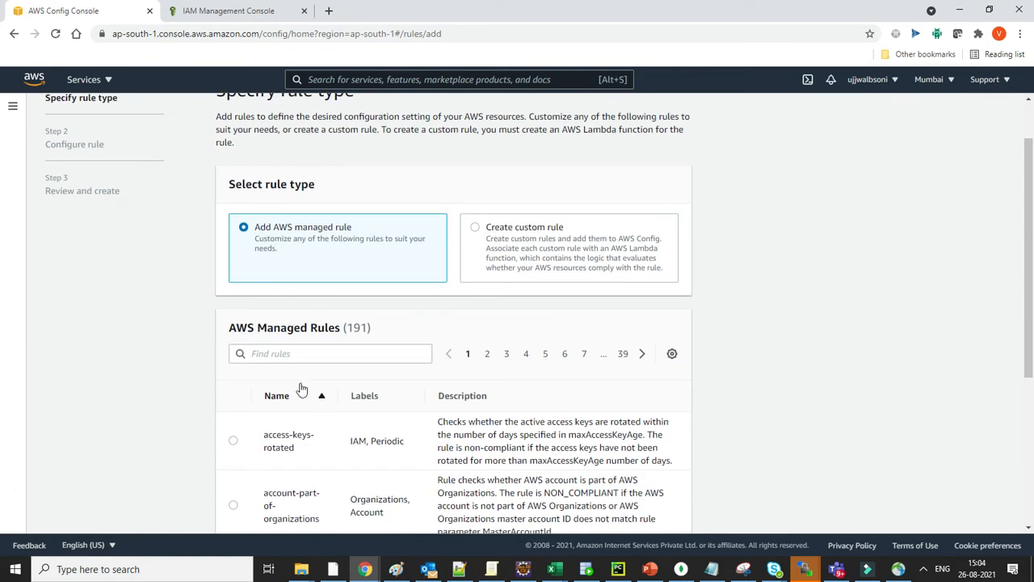
pyautogui.write('km')
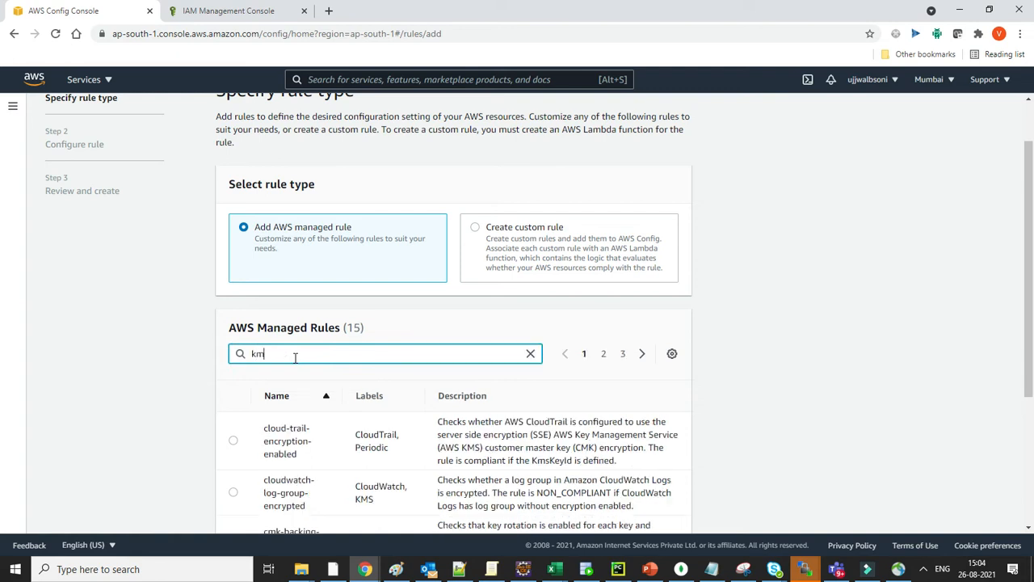
pyautogui.scroll(-3)
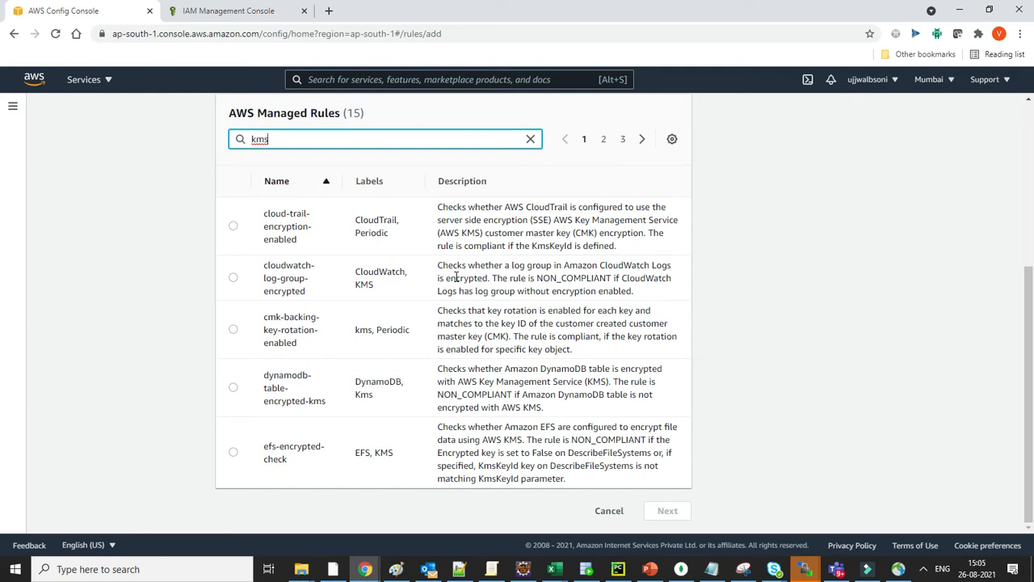
pyautogui.moveTo(279, 157)
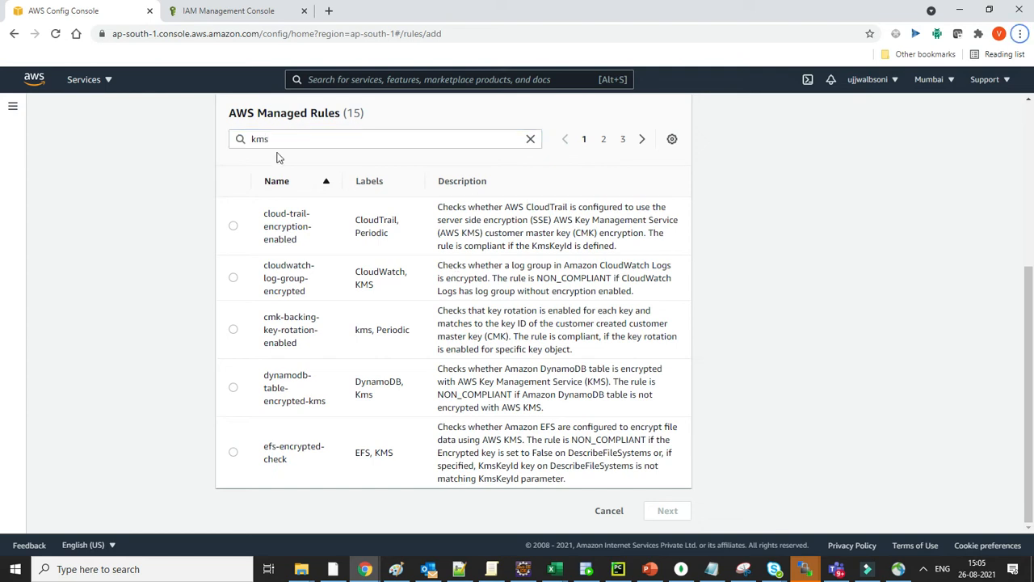
pyautogui.write('-cmk')
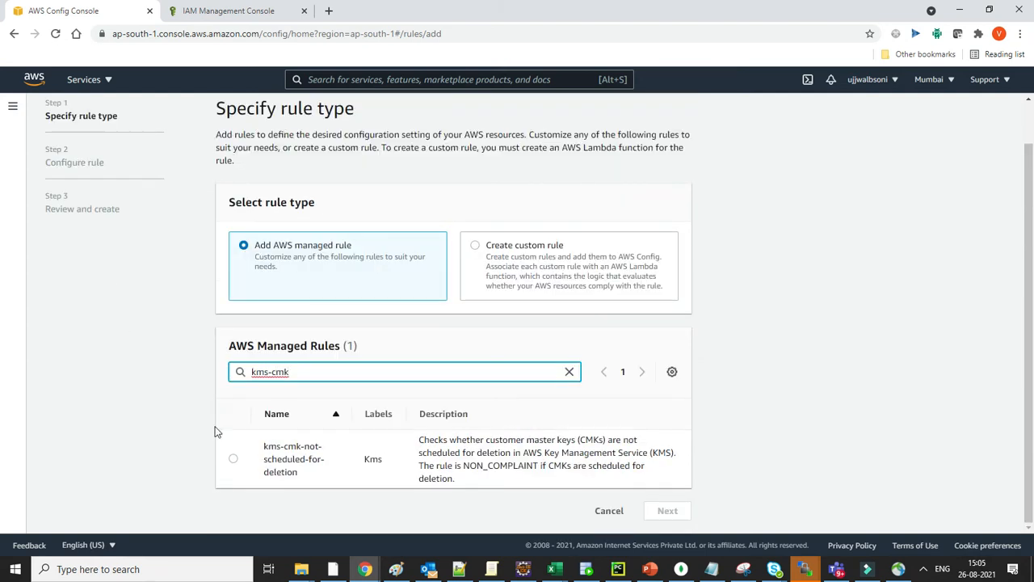
pyautogui.click(233, 458)
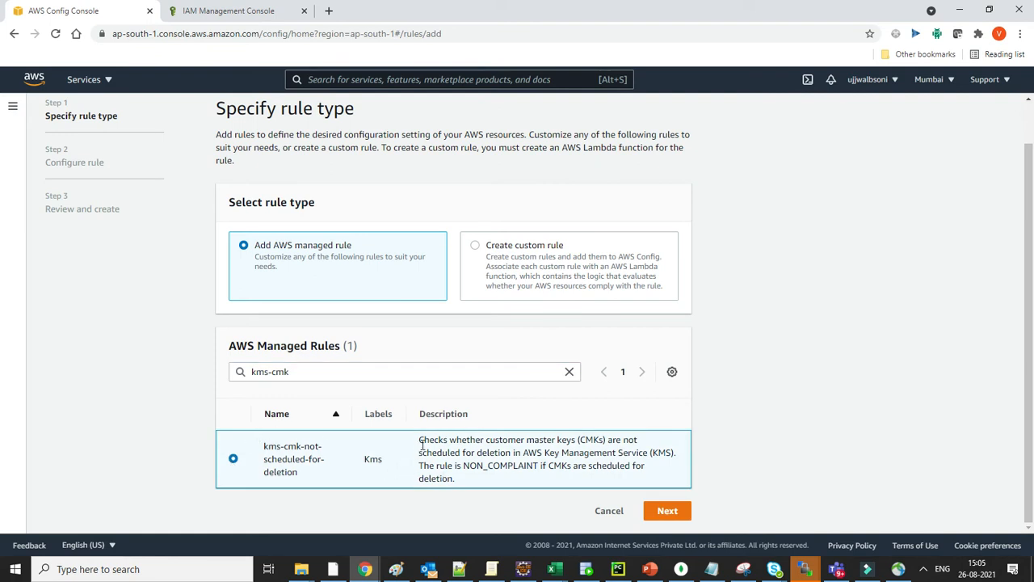
pyautogui.moveTo(455, 439)
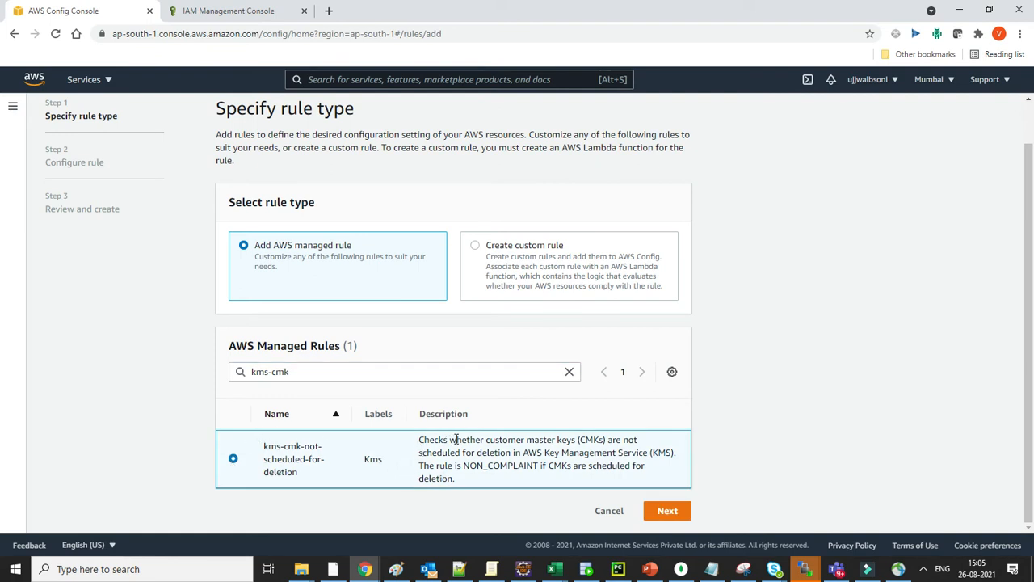
pyautogui.moveTo(467, 454)
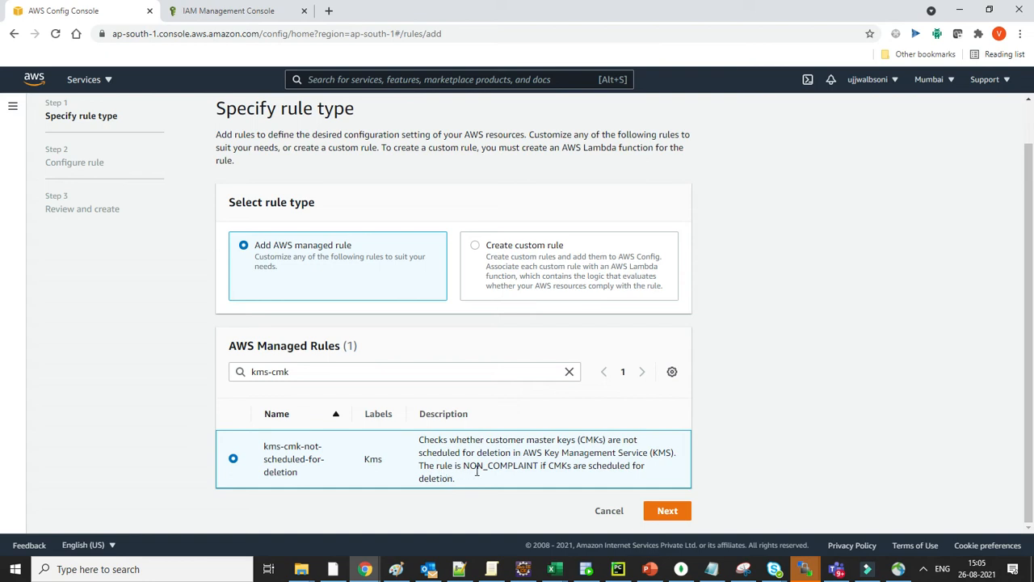
pyautogui.moveTo(497, 497)
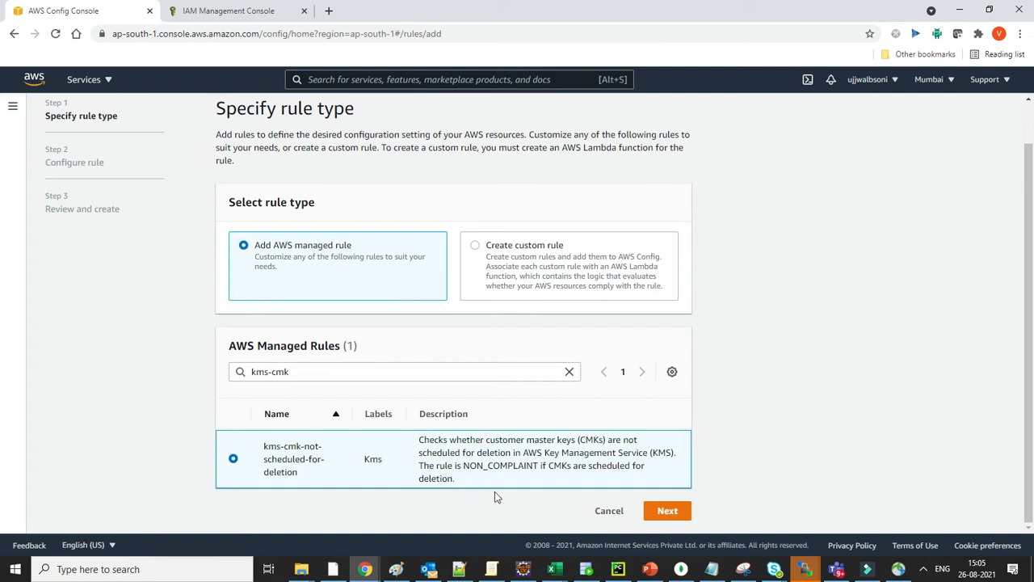
pyautogui.moveTo(668, 510)
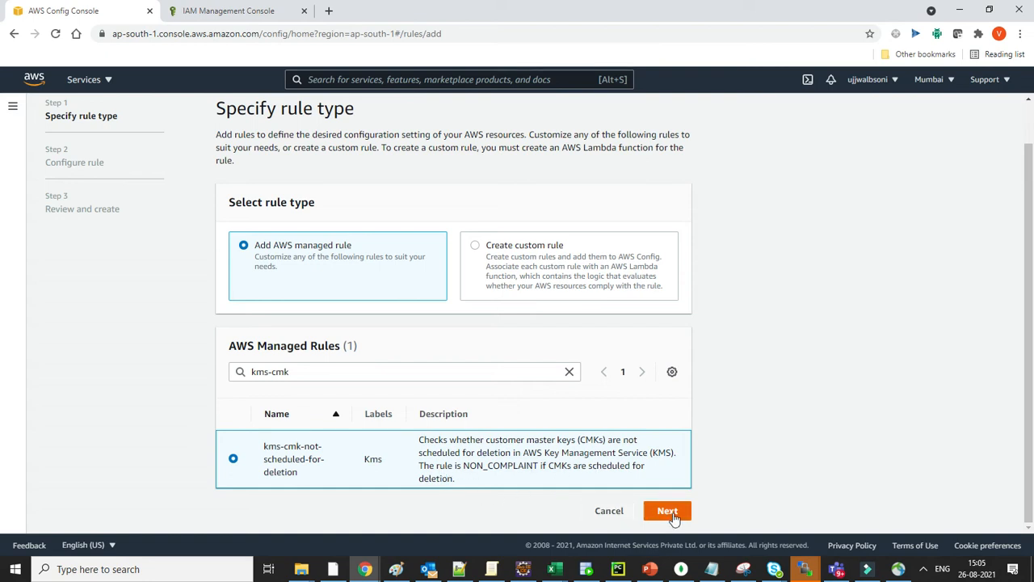
# - Name the new managed rule my-kms-cmk-not-scheduled-for-deletion by prefixing 'my'
pyautogui.click(667, 510)
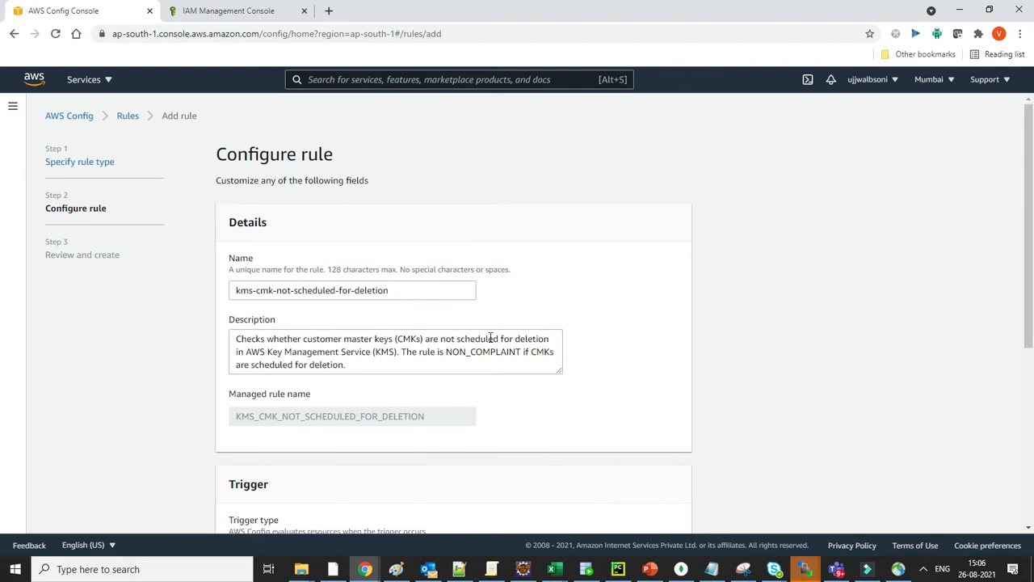
pyautogui.click(351, 290)
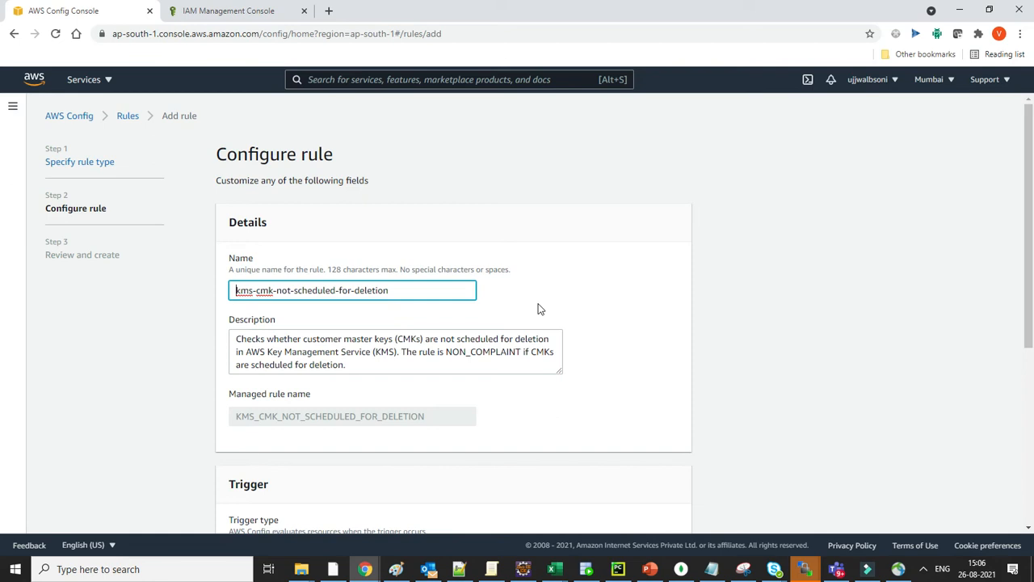
pyautogui.write('my')
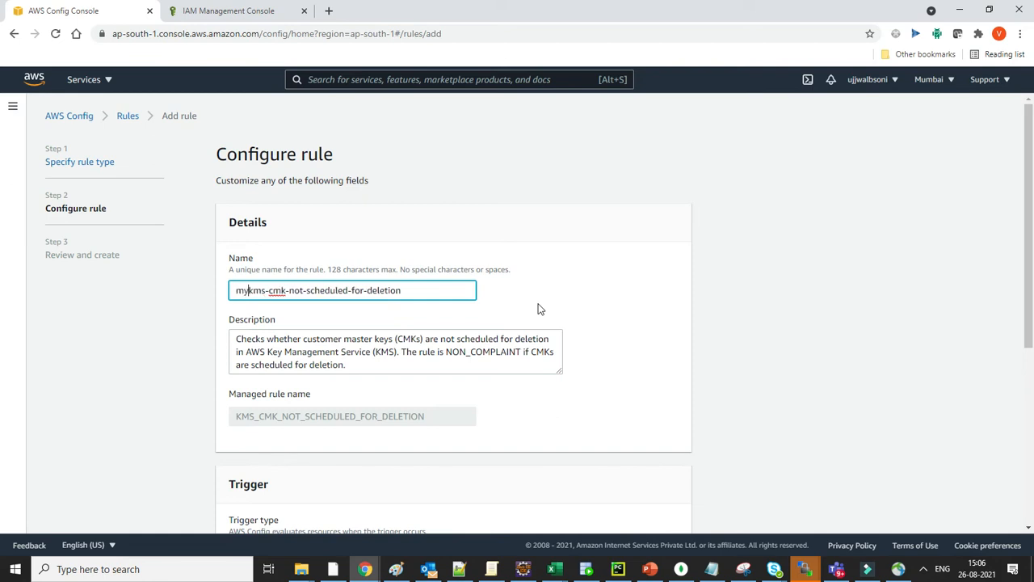
pyautogui.scroll(-3)
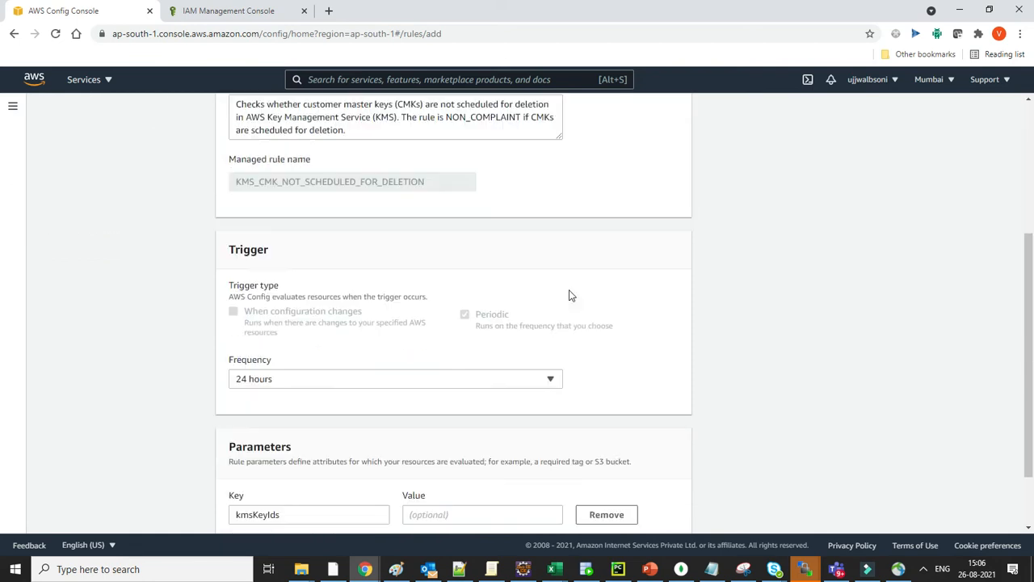
# - Set the evaluation frequency to 1 hour, review, and add the rule
pyautogui.click(394, 379)
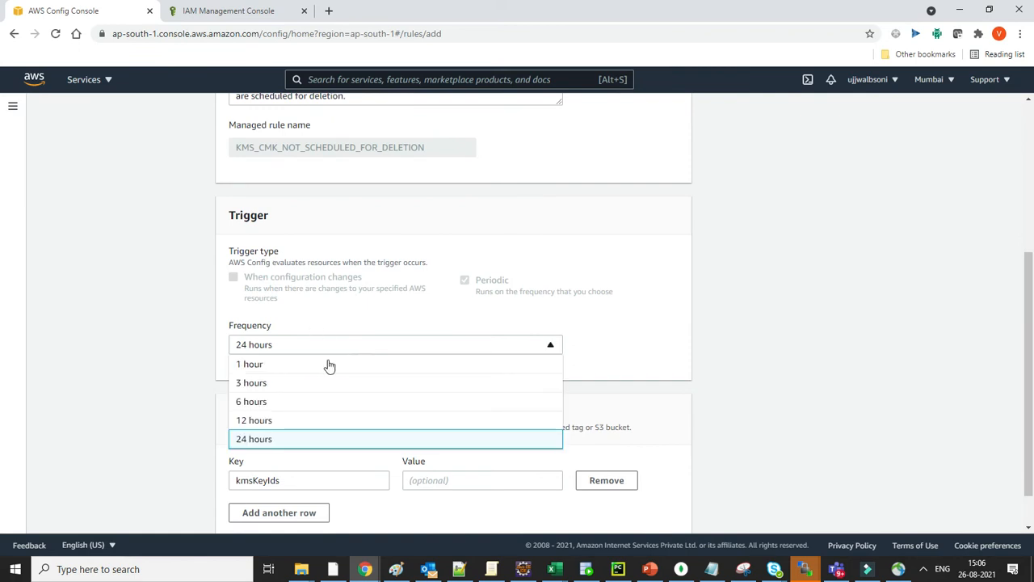
pyautogui.click(249, 363)
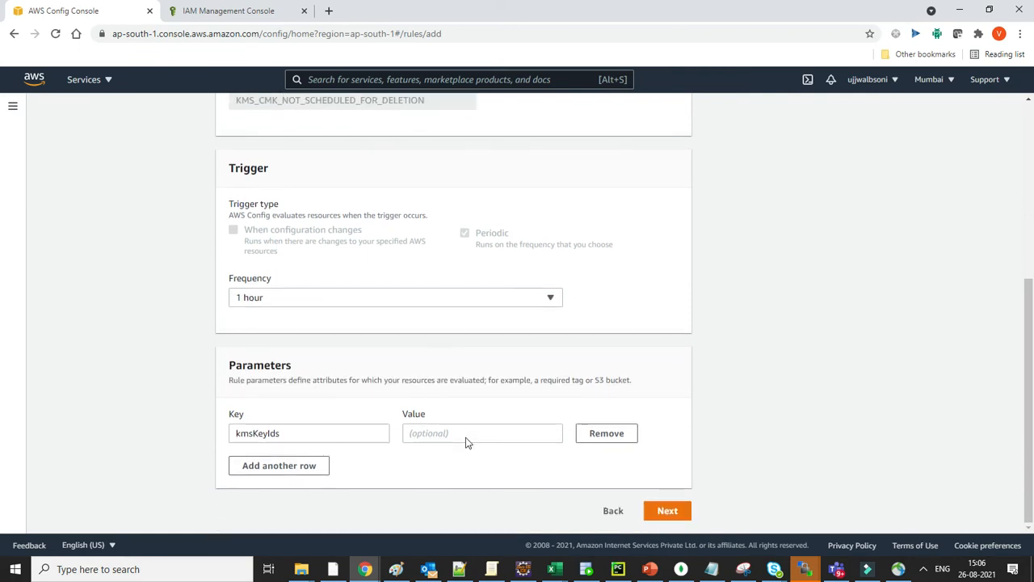
pyautogui.moveTo(322, 426)
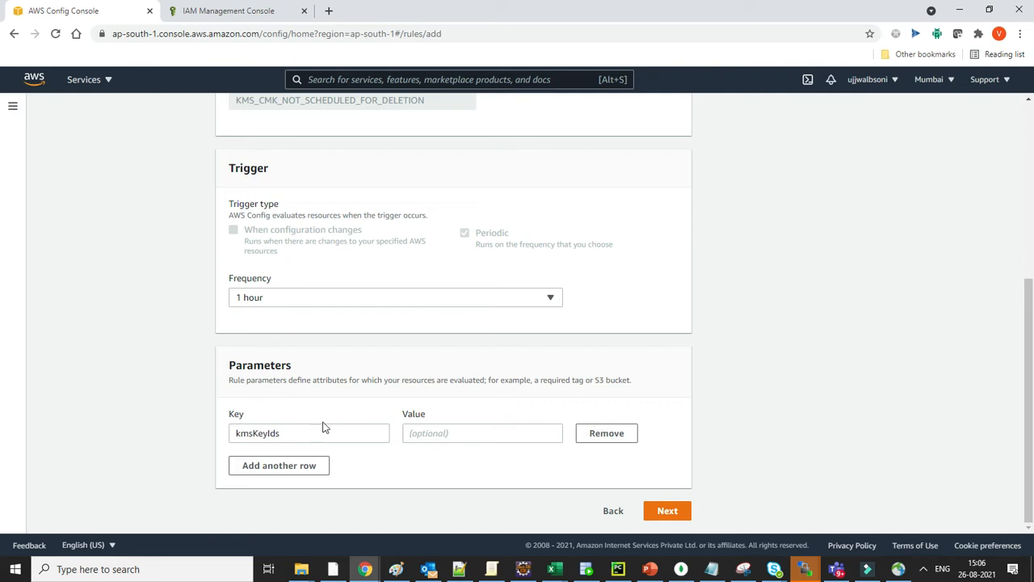
pyautogui.click(667, 510)
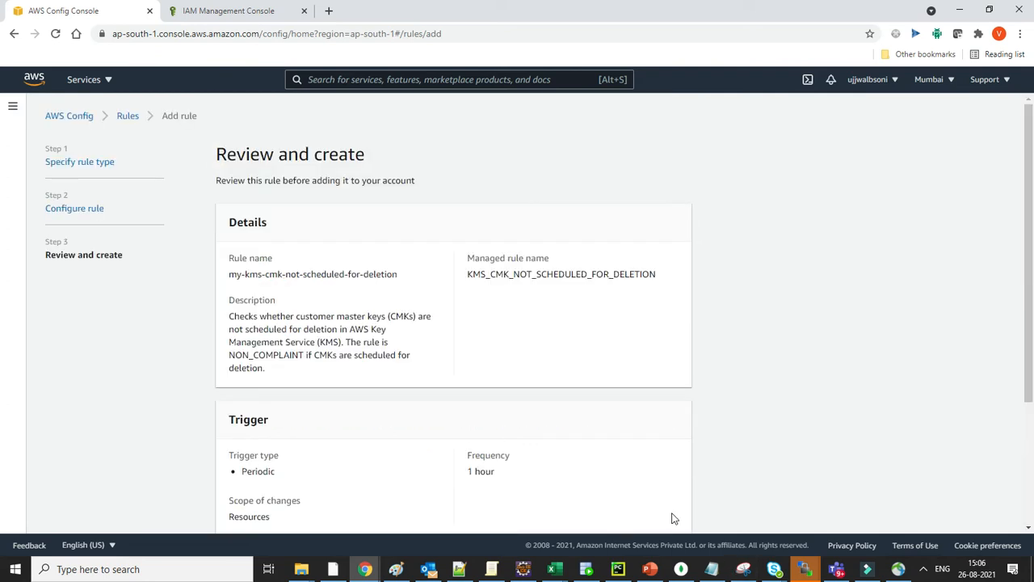
pyautogui.scroll(-3)
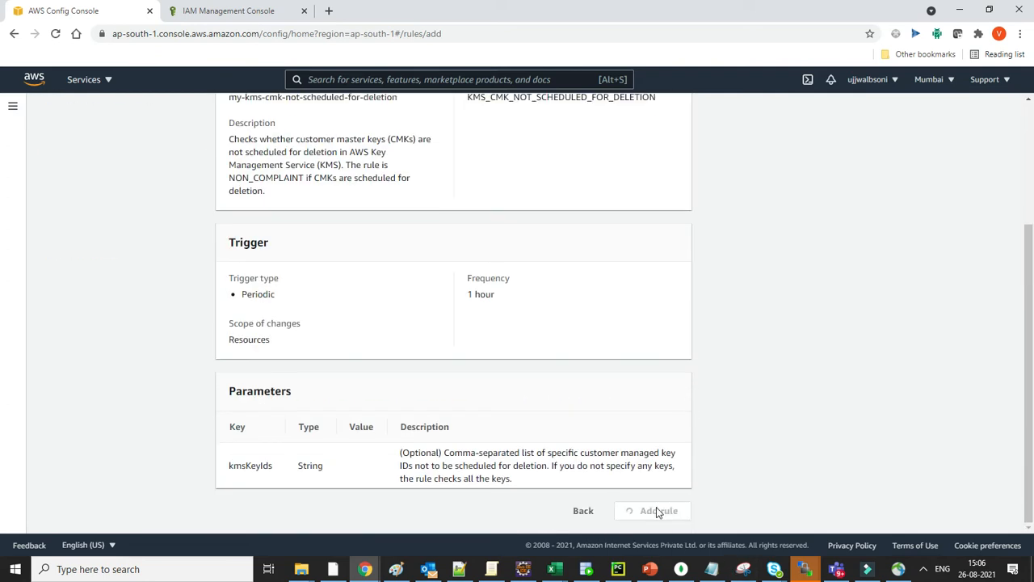
pyautogui.click(652, 509)
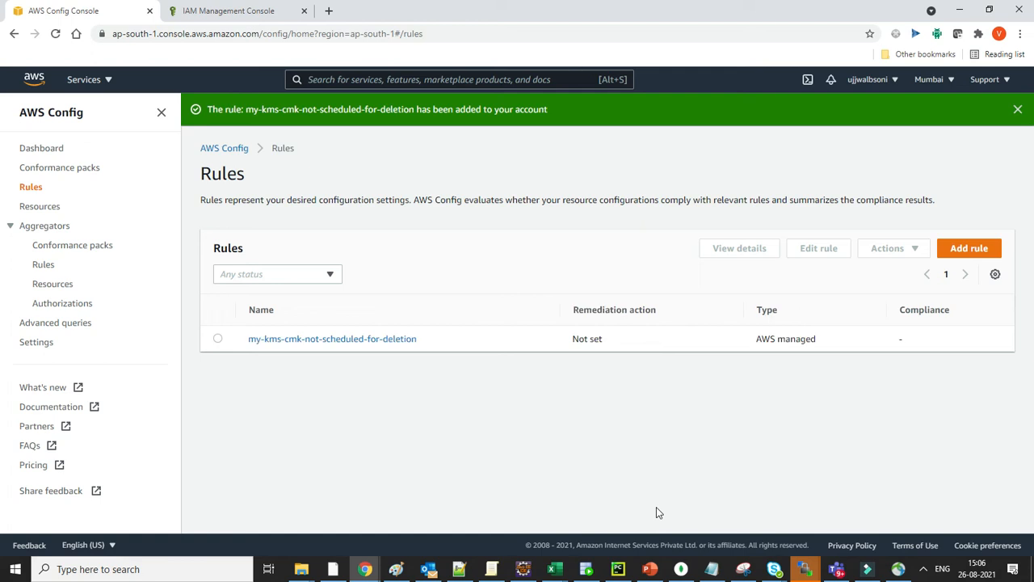
pyautogui.moveTo(208, 352)
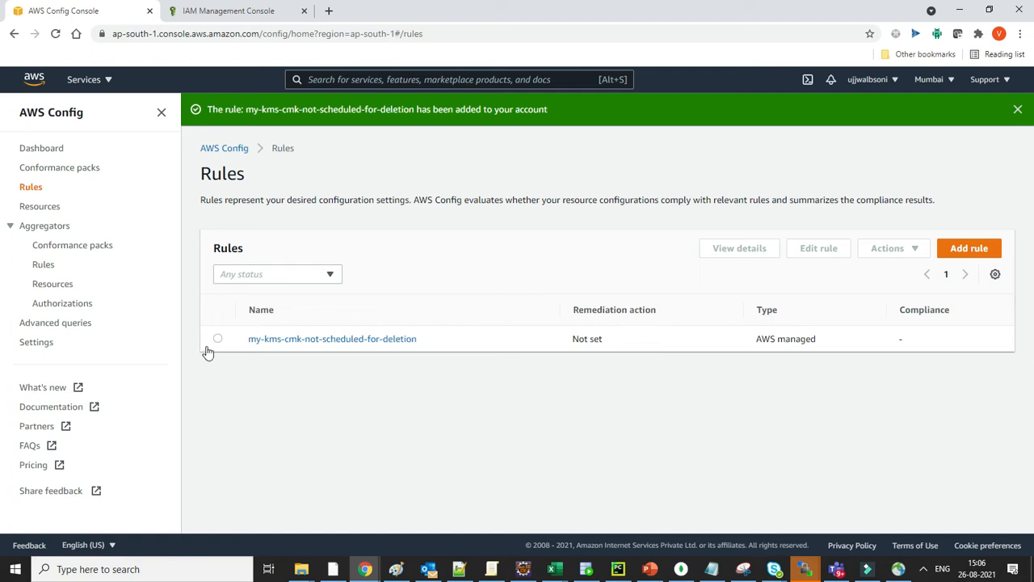
# - Select my-kms-cmk-not-scheduled-for-deletion and choose Manage remediation from Actions
pyautogui.click(217, 338)
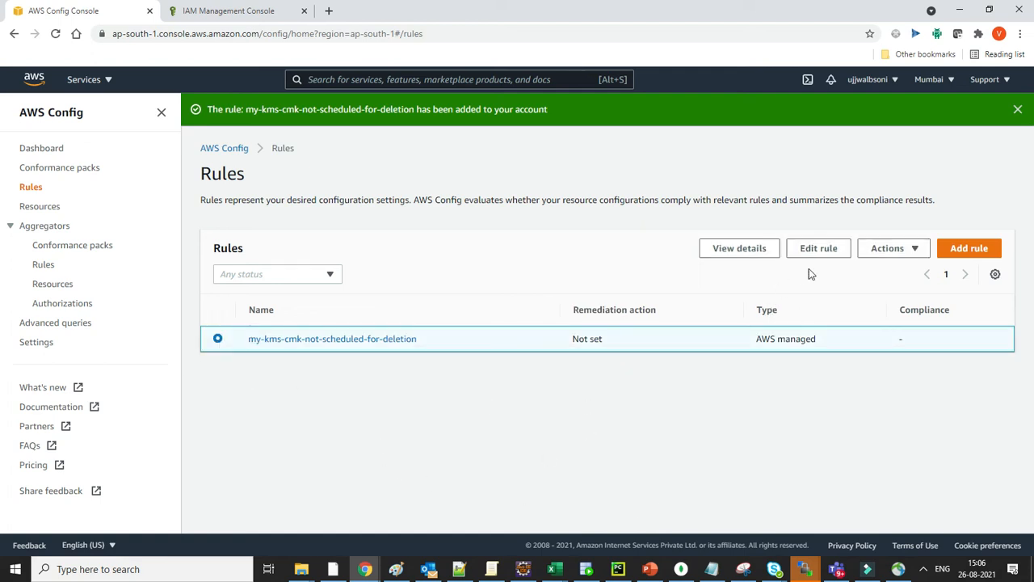
pyautogui.click(887, 248)
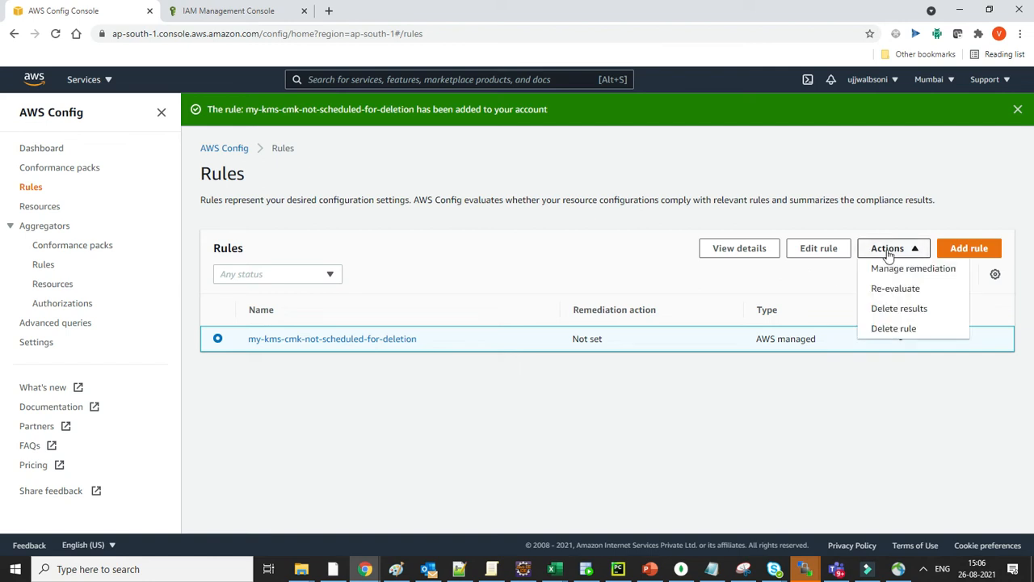
pyautogui.moveTo(893, 268)
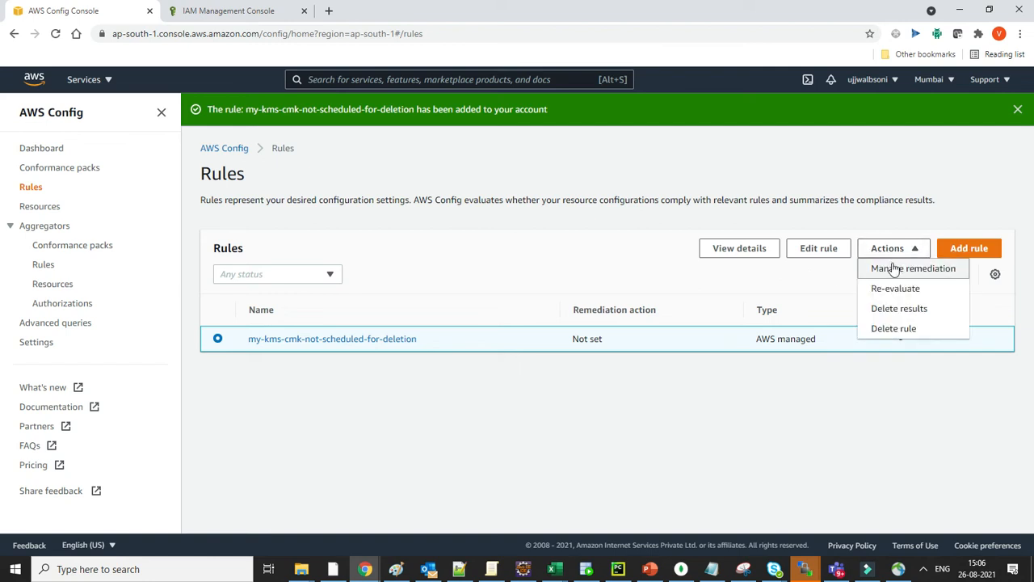
pyautogui.moveTo(254, 349)
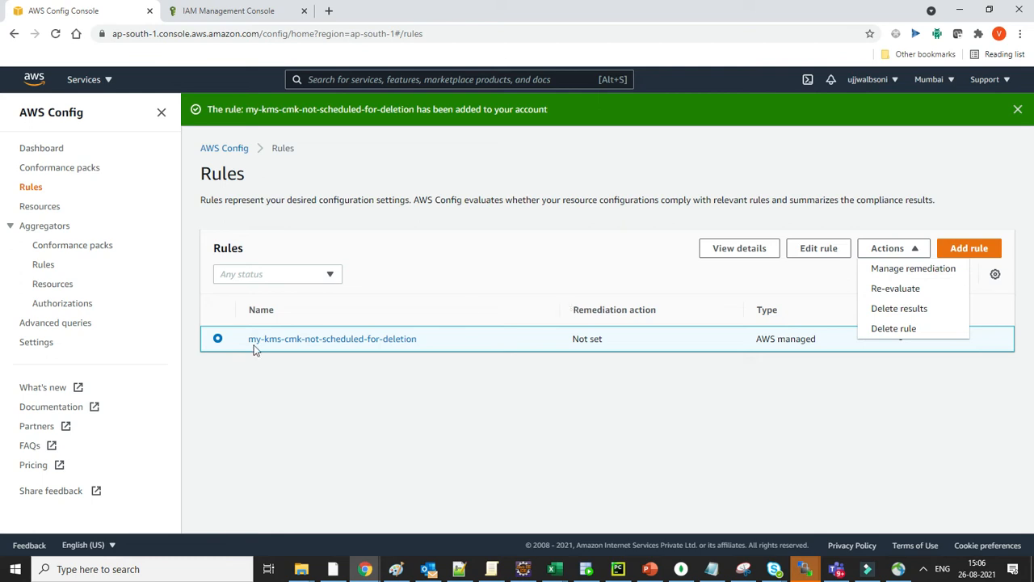
pyautogui.moveTo(903, 309)
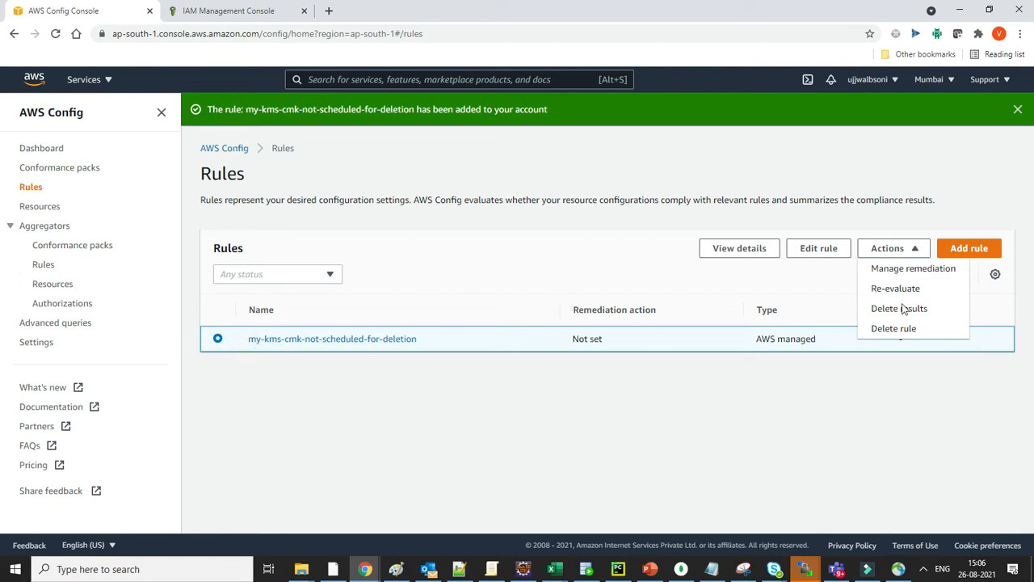
pyautogui.click(912, 268)
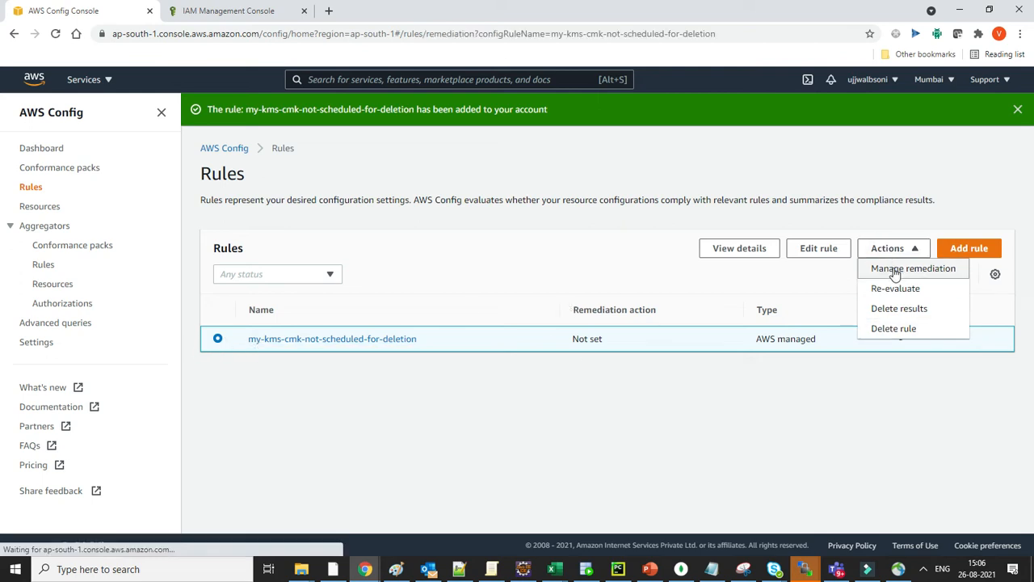
pyautogui.click(913, 268)
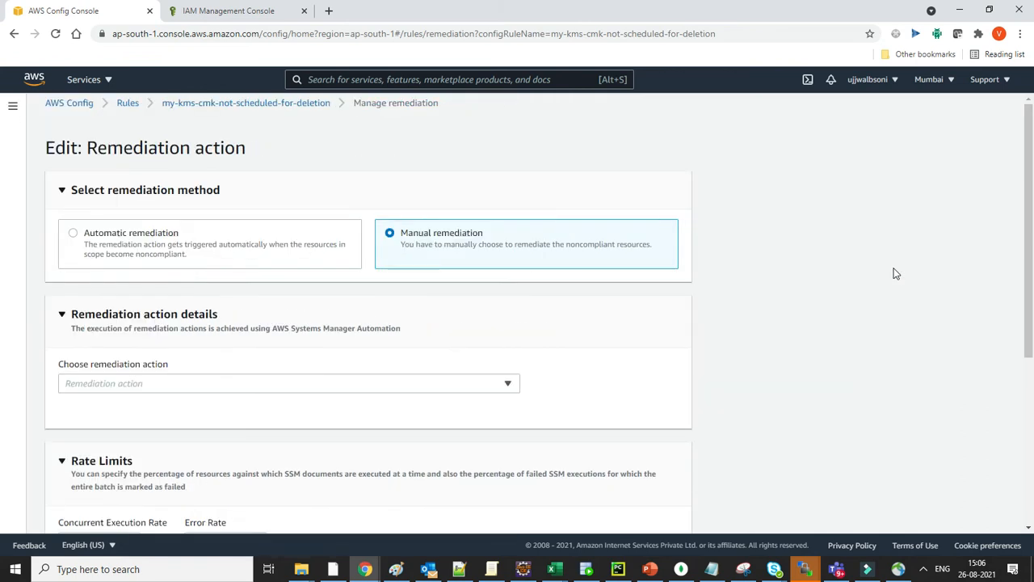
pyautogui.moveTo(468, 332)
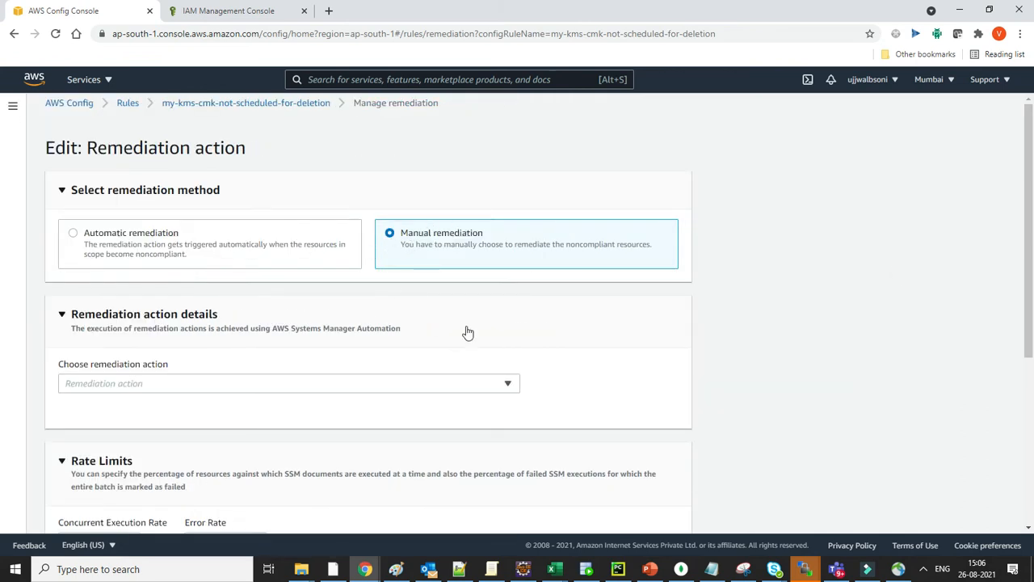
# - Search remediation actions for 'key' and pick AWSConfigRemediation-CancelKeyDeletion
pyautogui.click(289, 383)
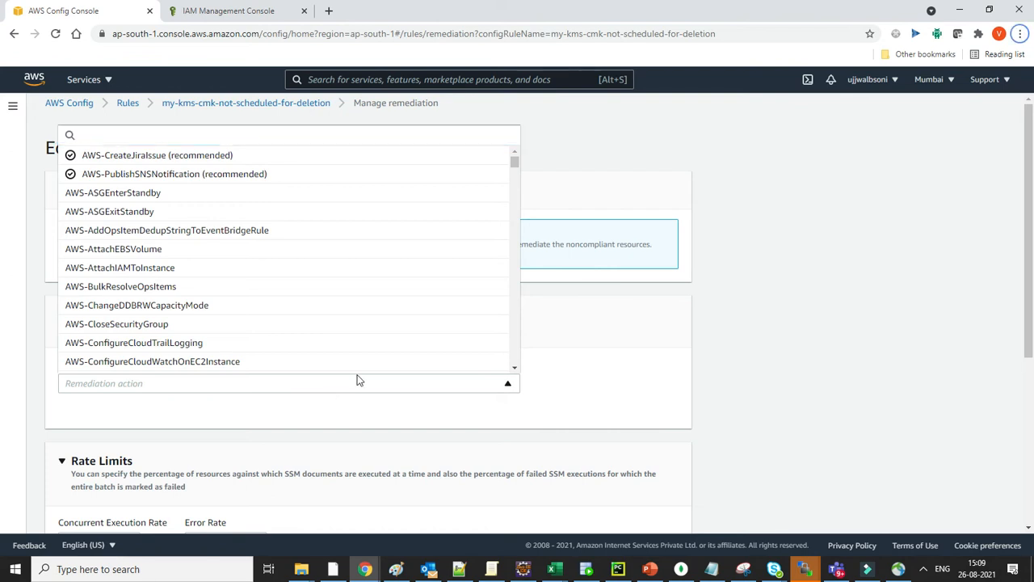
pyautogui.moveTo(267, 304)
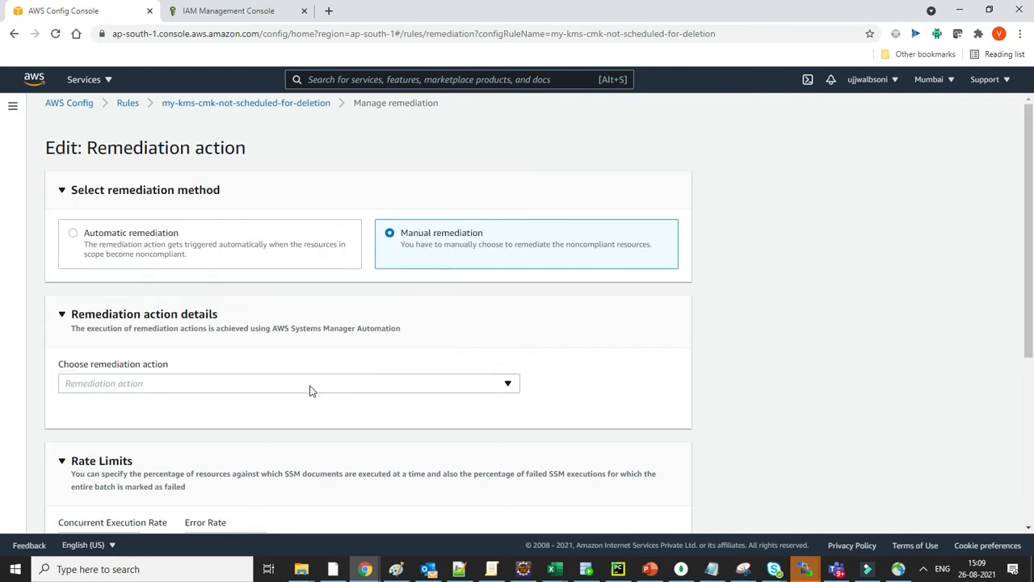
pyautogui.moveTo(194, 277)
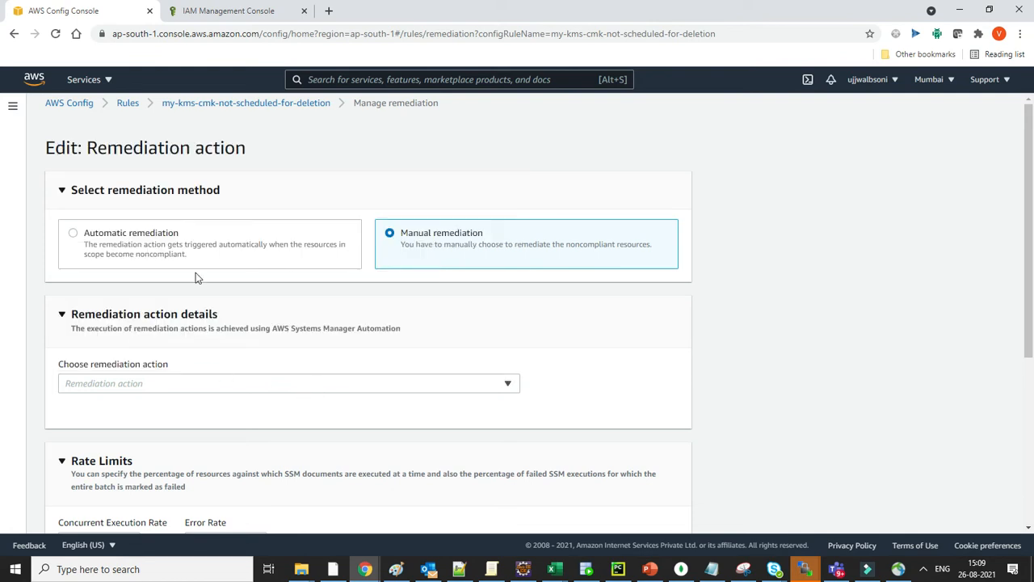
pyautogui.moveTo(57, 383)
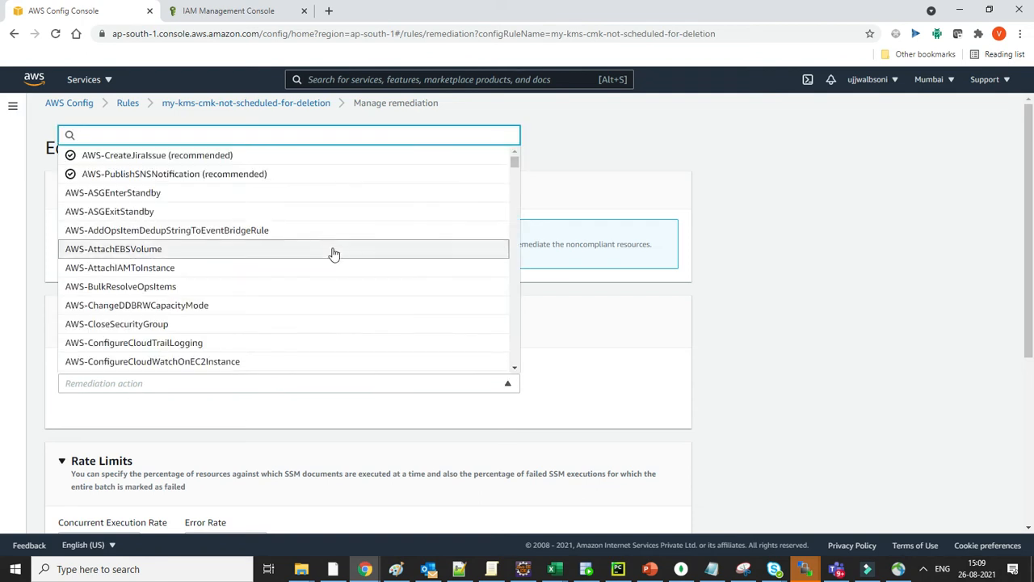
pyautogui.moveTo(516, 165)
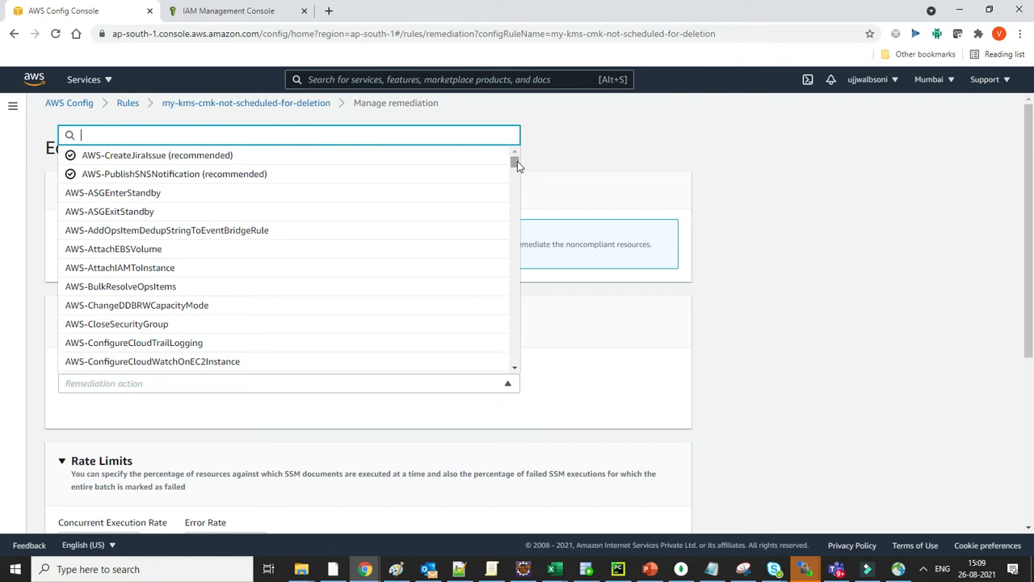
pyautogui.write('key')
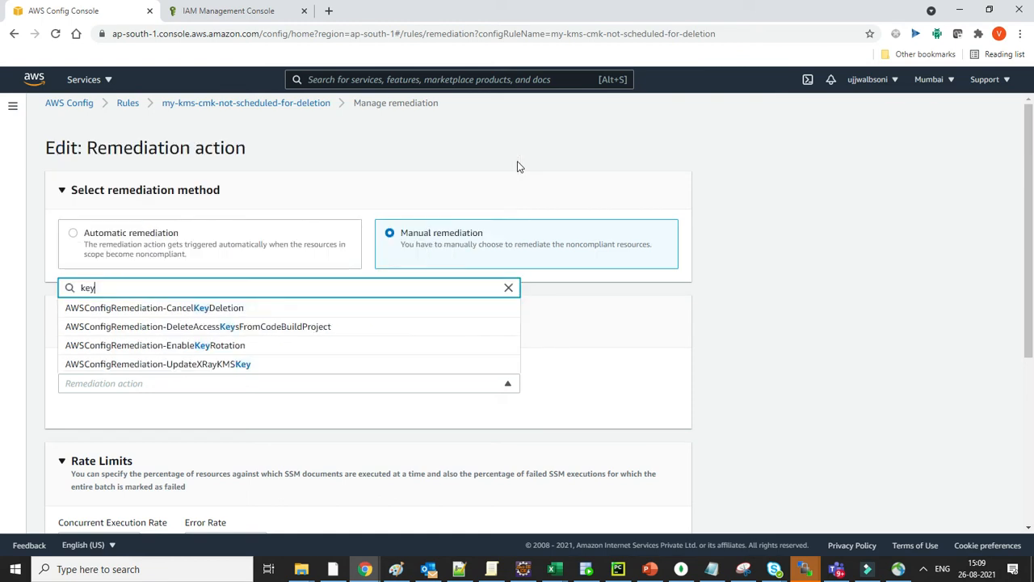
pyautogui.moveTo(223, 364)
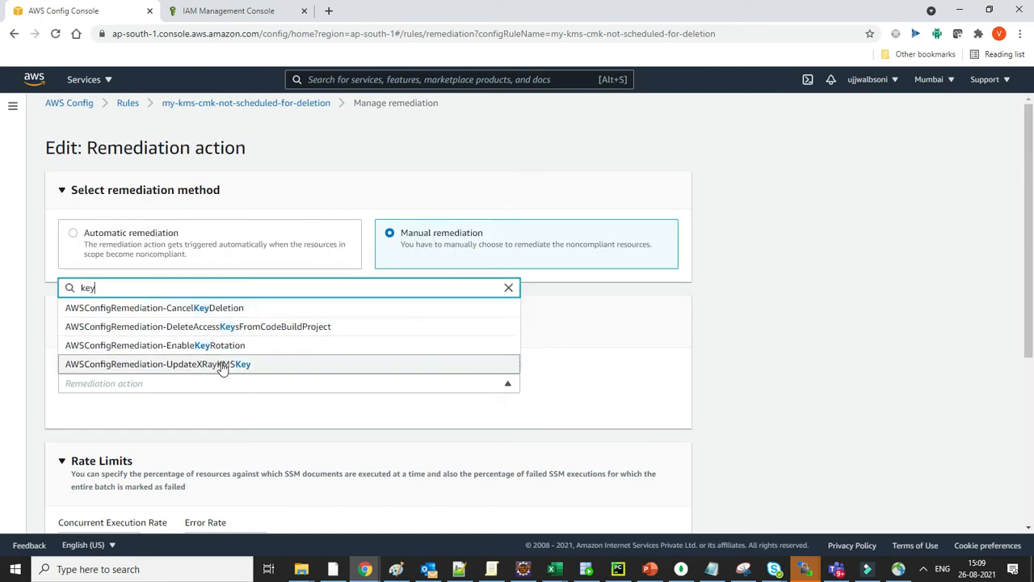
pyautogui.moveTo(194, 308)
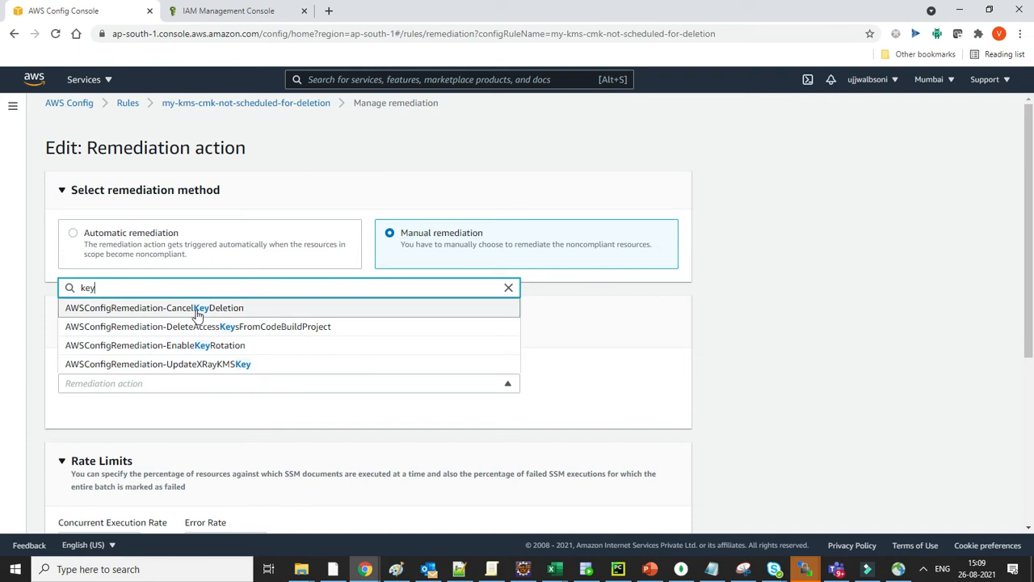
pyautogui.click(154, 307)
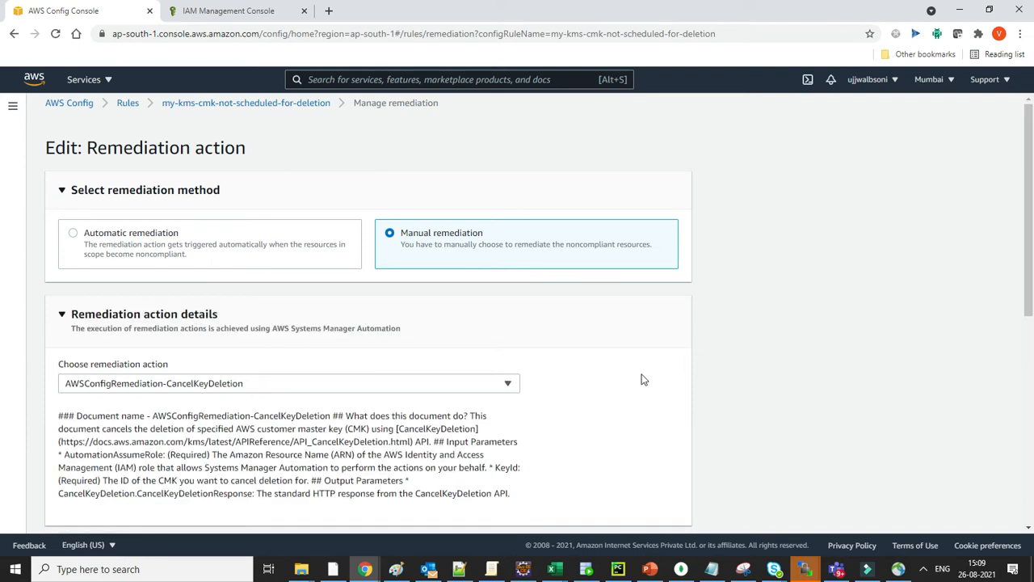
# - Map the resource ID parameter to KeyId
pyautogui.scroll(-3)
pyautogui.write('2')
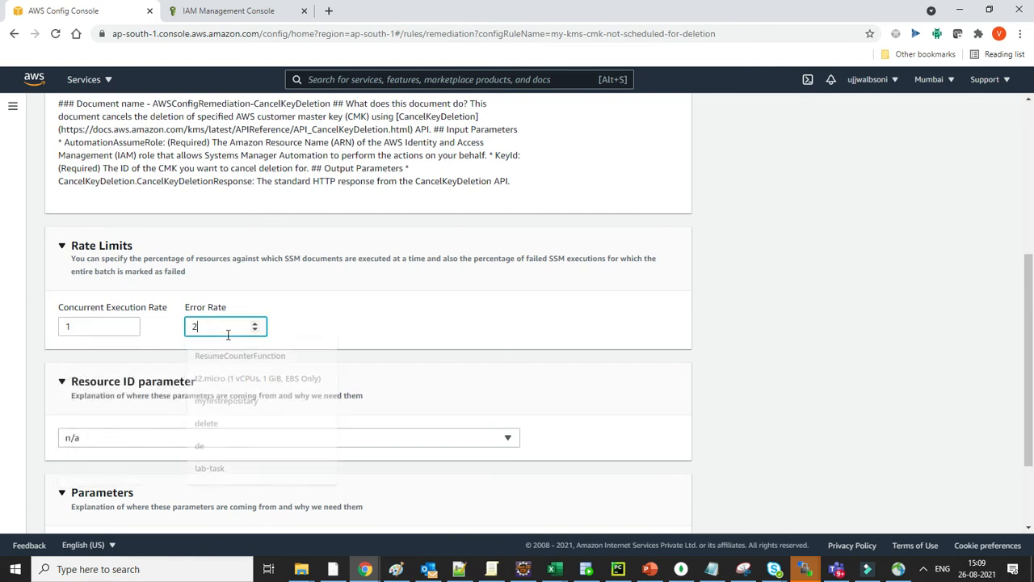
pyautogui.scroll(-3)
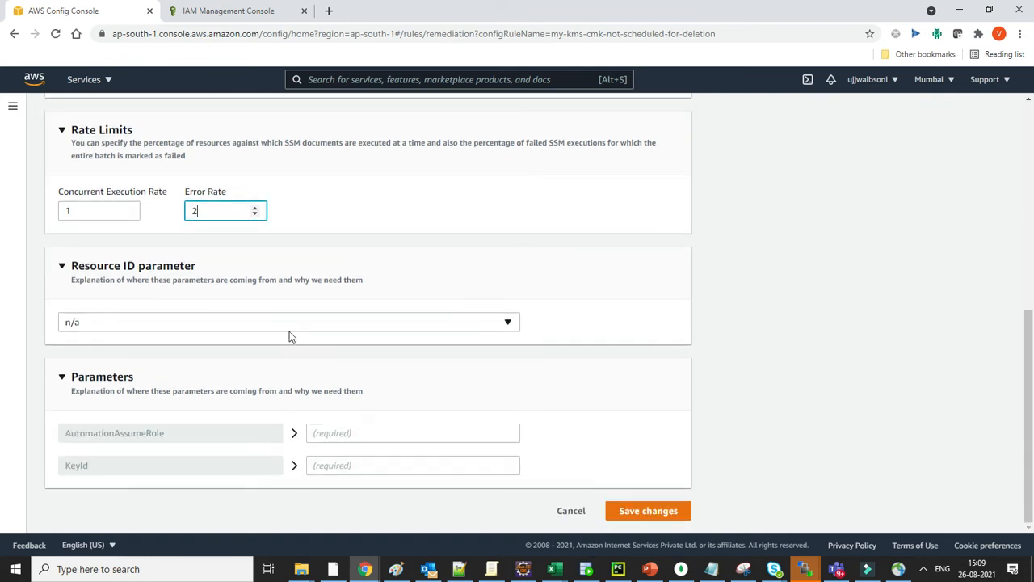
pyautogui.click(289, 321)
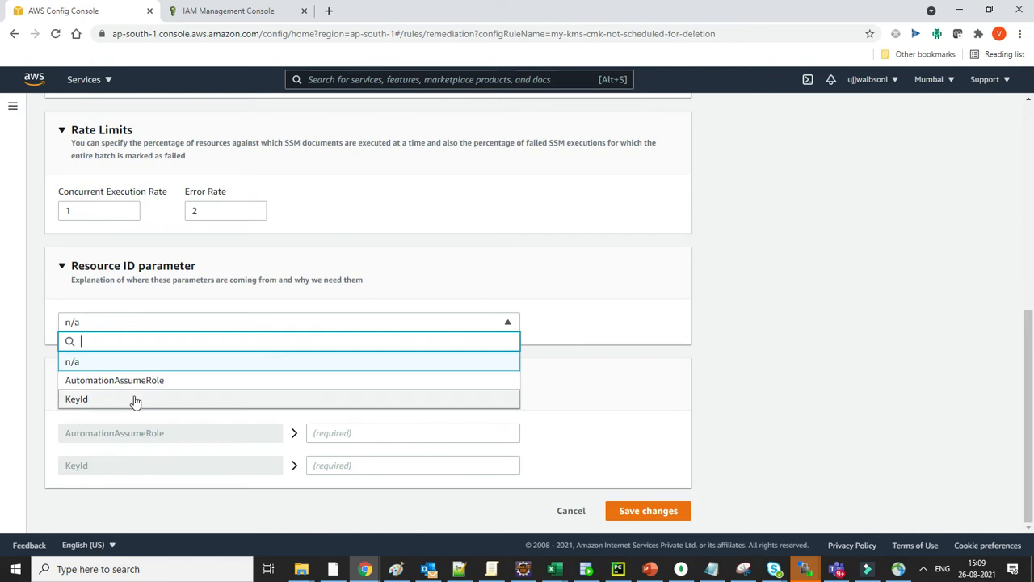
pyautogui.click(76, 398)
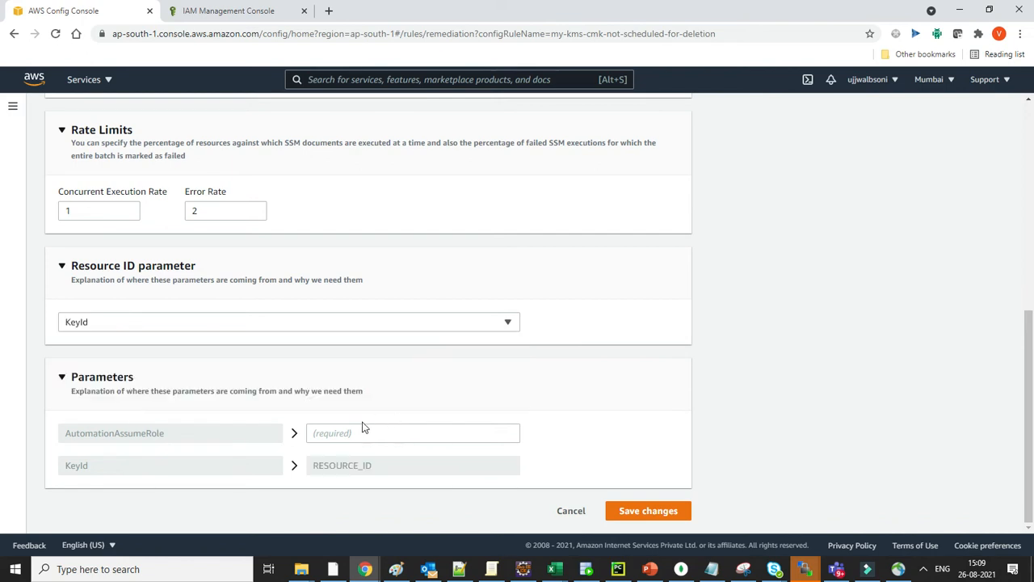
# - Fill AutomationAssumeRole with the role ARN from IAM and save the remediation
pyautogui.click(412, 432)
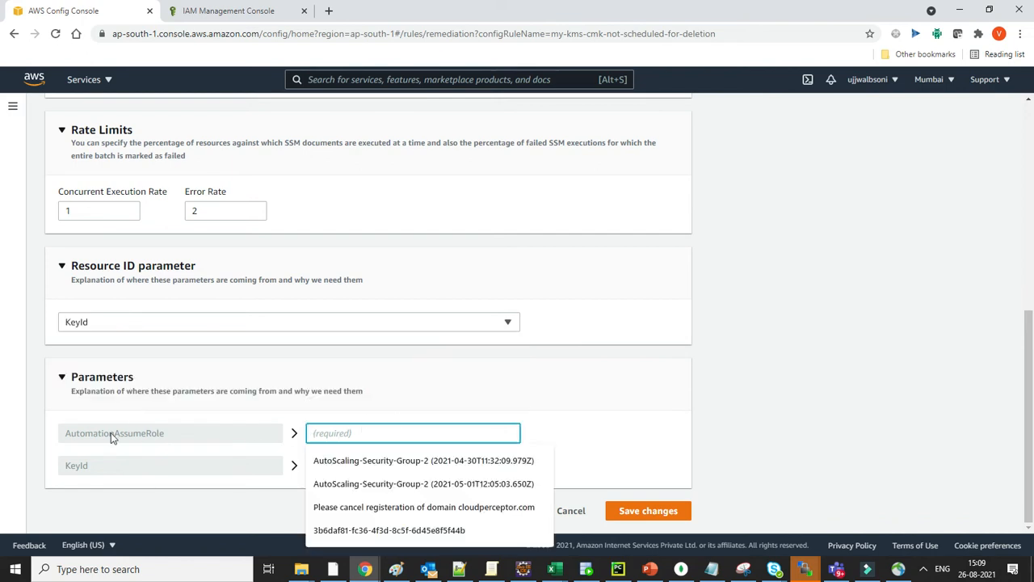
pyautogui.click(432, 411)
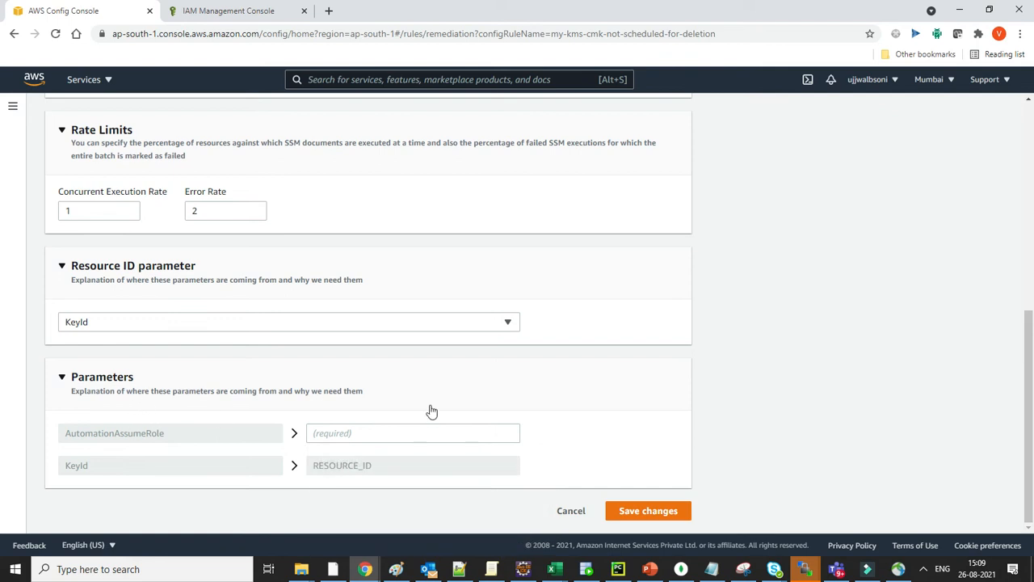
pyautogui.moveTo(163, 437)
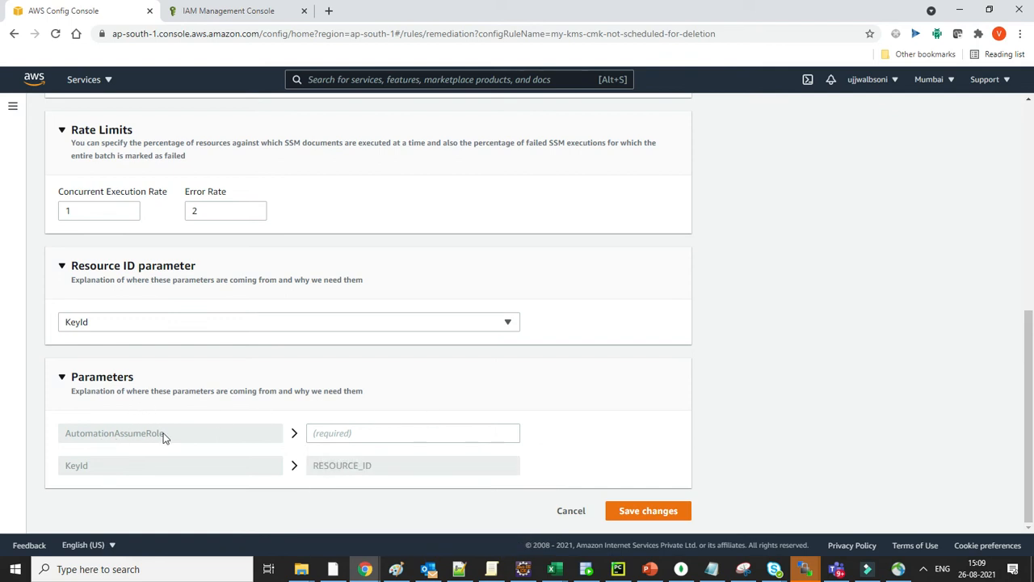
pyautogui.moveTo(228, 10)
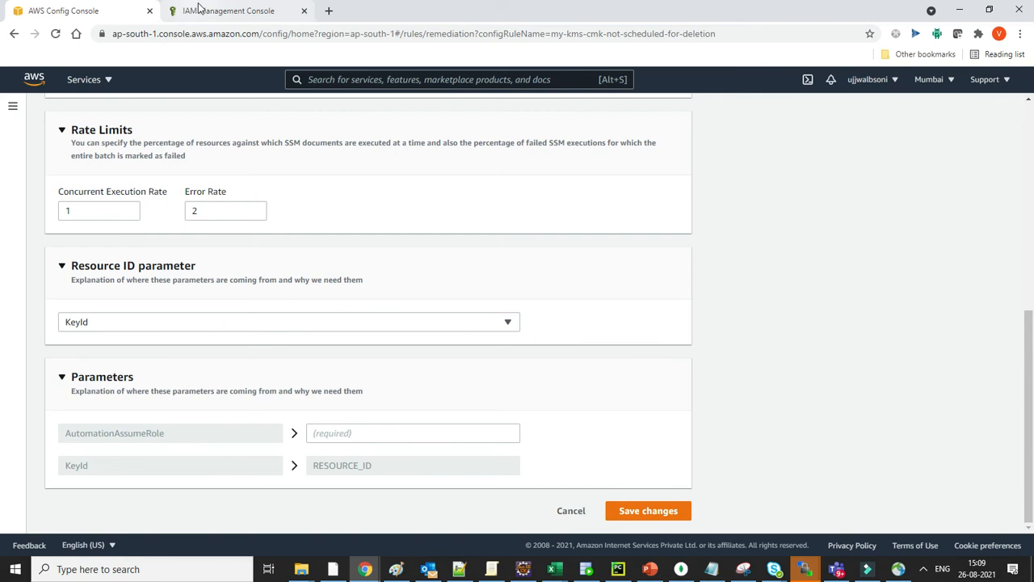
pyautogui.click(227, 11)
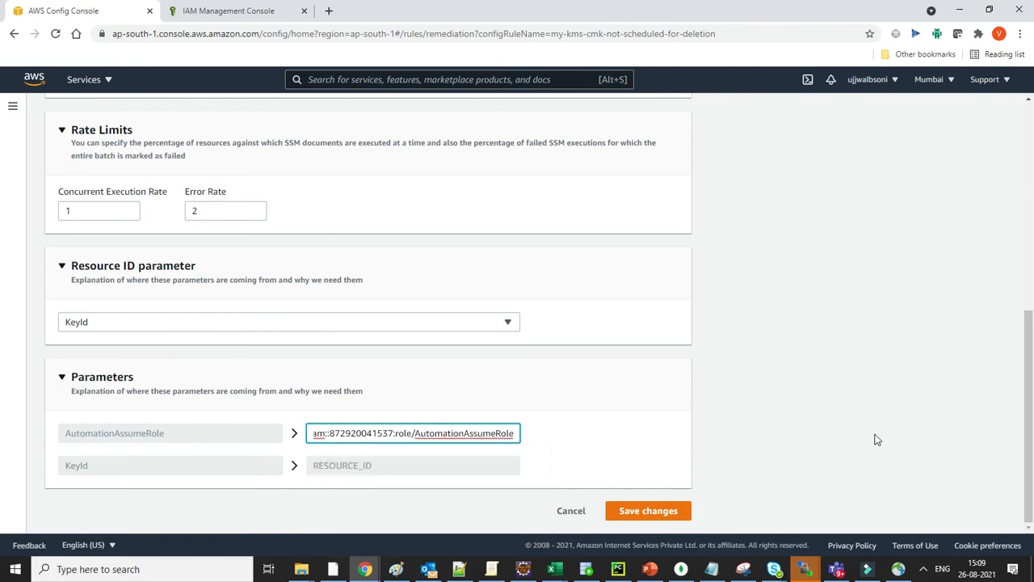
pyautogui.click(648, 510)
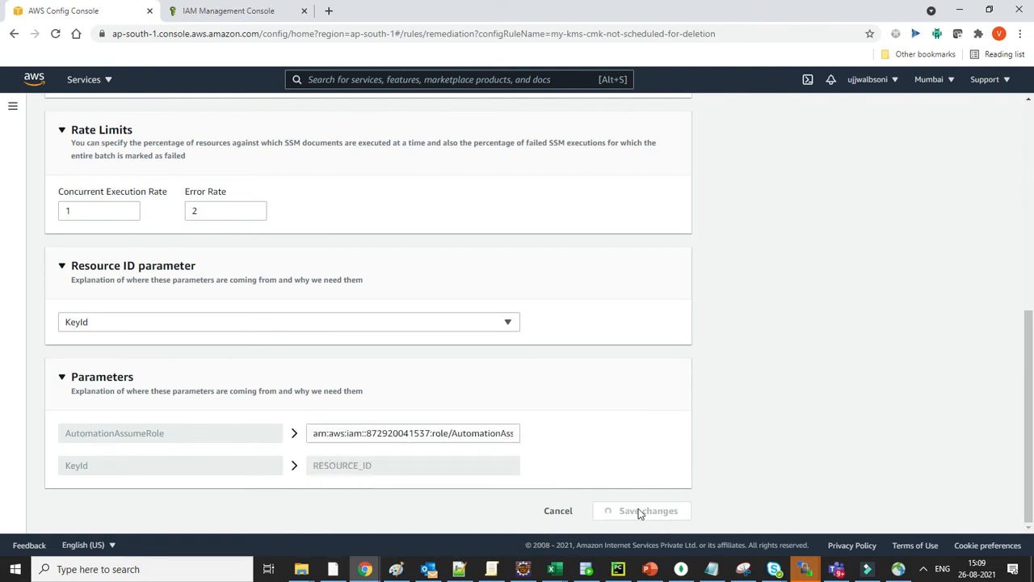
pyautogui.click(641, 509)
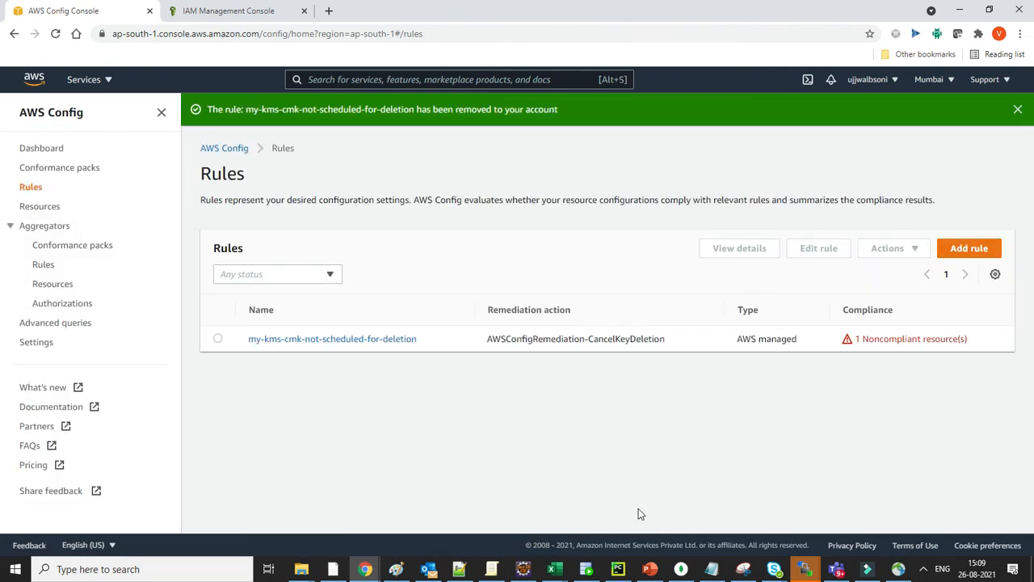
pyautogui.moveTo(502, 392)
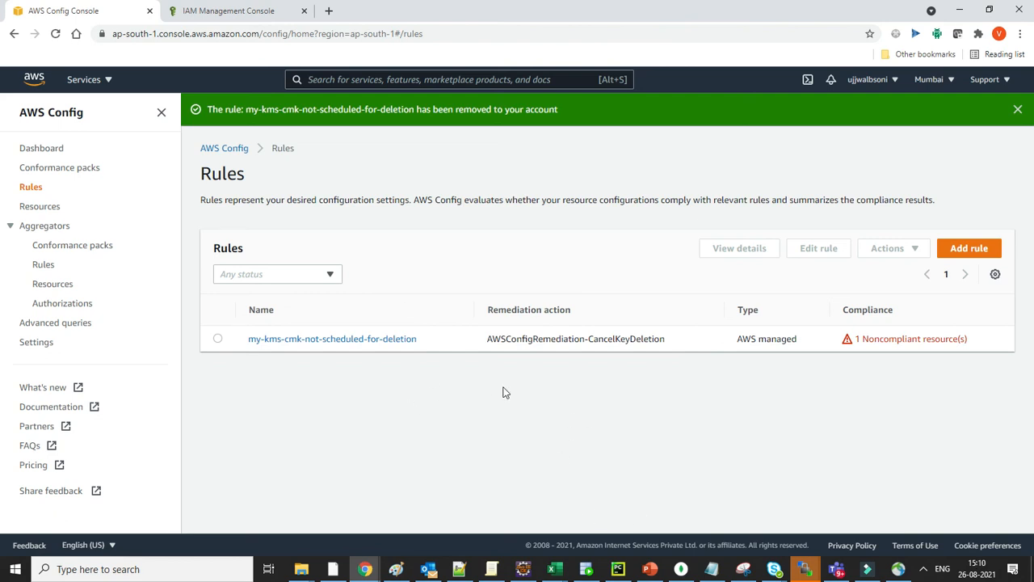
pyautogui.moveTo(473, 323)
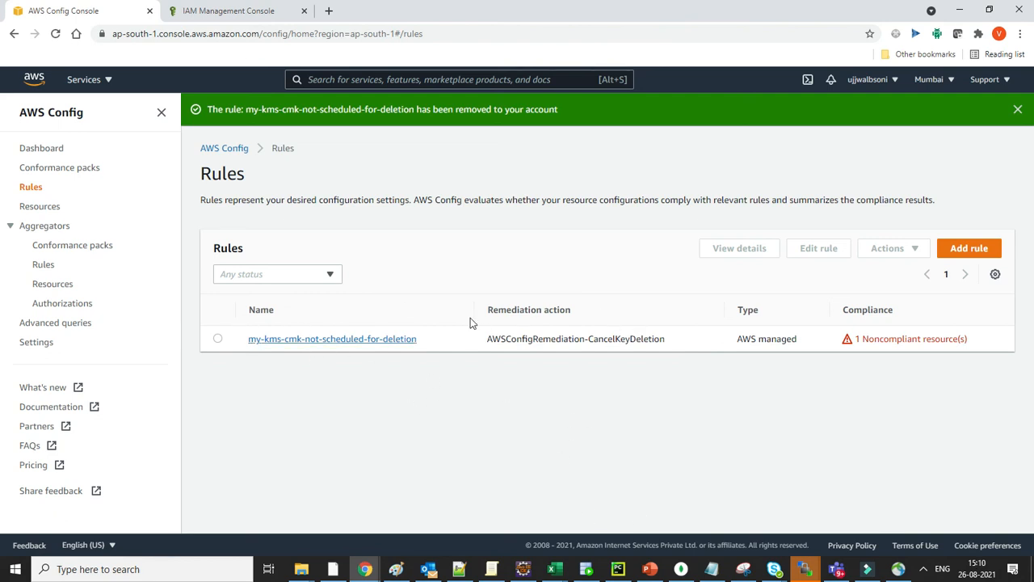
pyautogui.moveTo(816, 312)
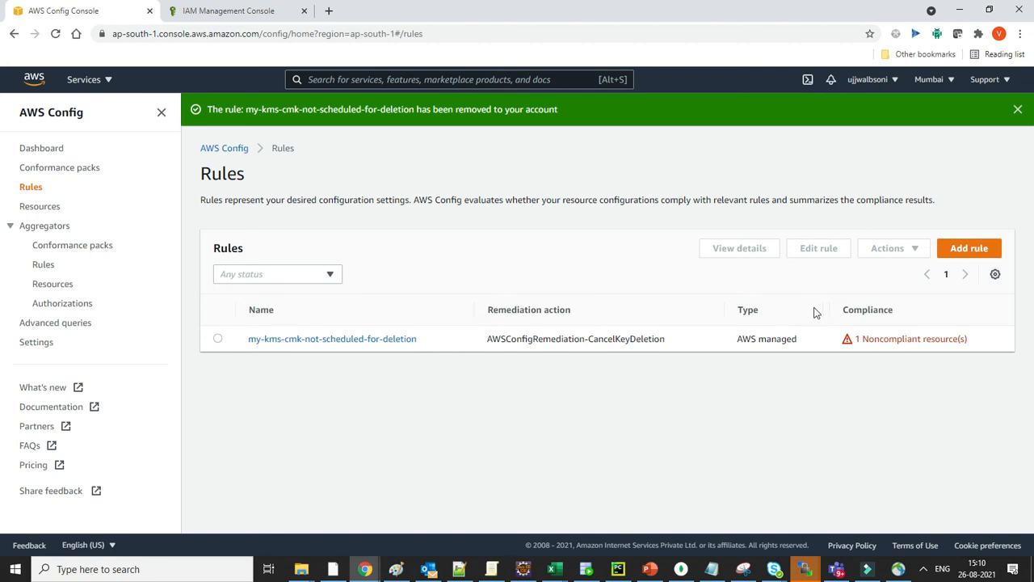
pyautogui.moveTo(246, 349)
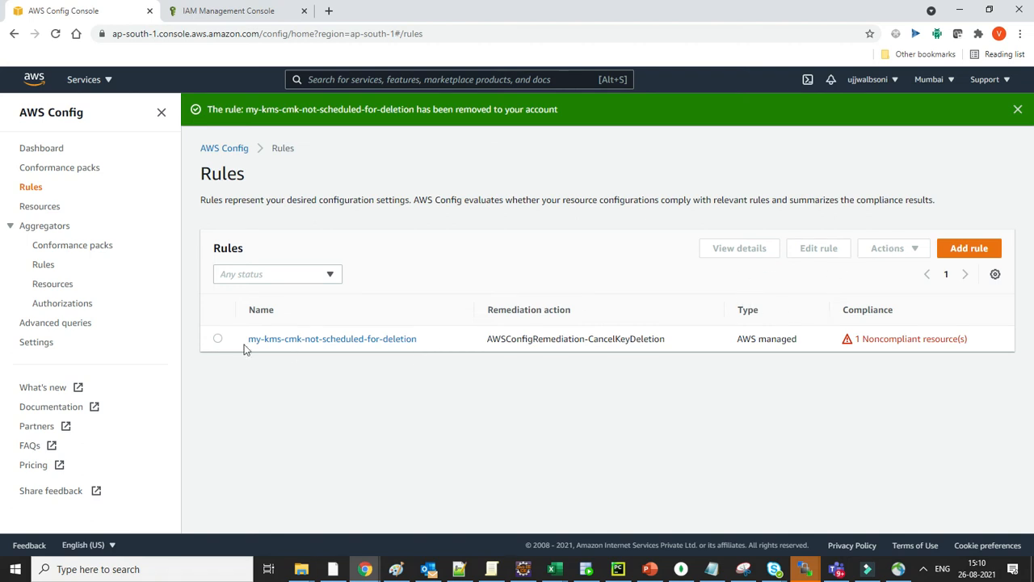
# - Select the my-kms-cmk-not-scheduled-for-deletion rule on the Rules page
pyautogui.click(217, 338)
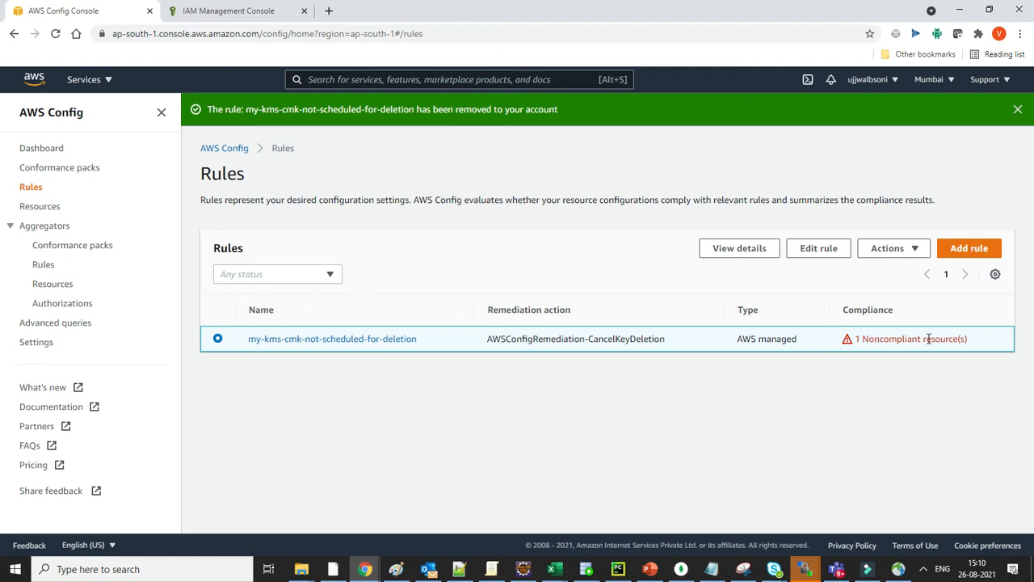
pyautogui.moveTo(818, 248)
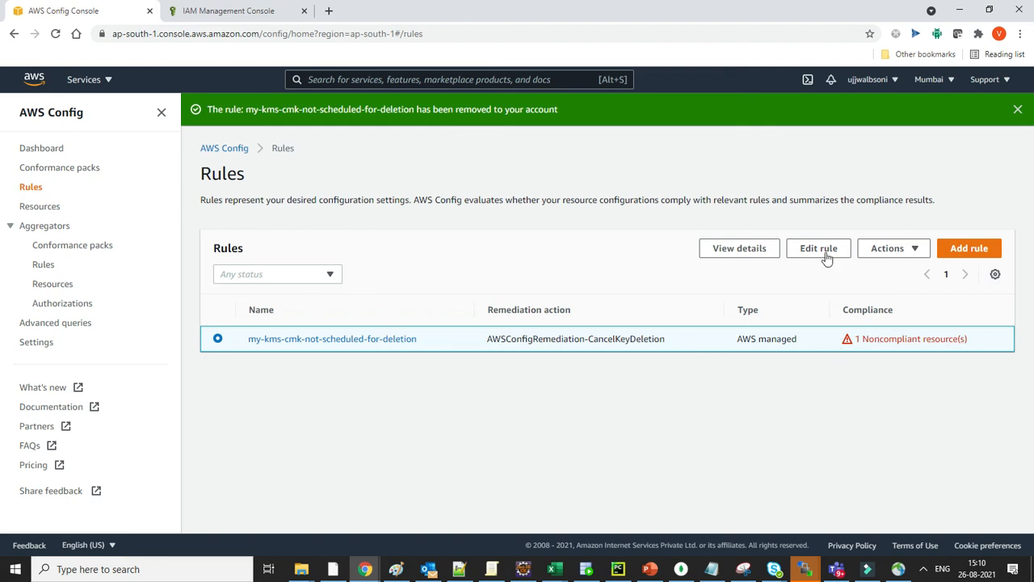
pyautogui.moveTo(565, 248)
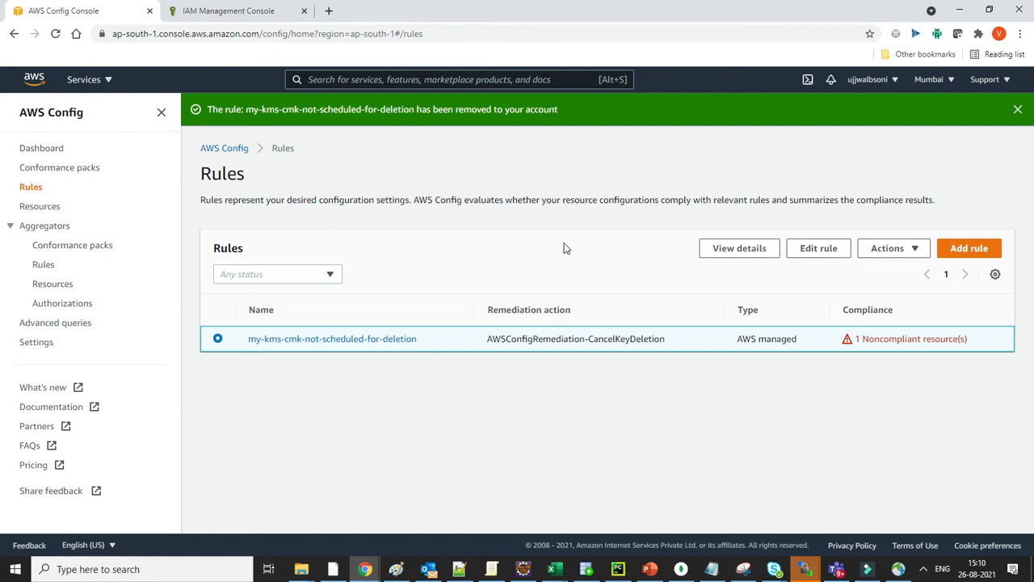
# - Go to Key Management Service's customer managed keys list from the IAM tab
pyautogui.click(227, 10)
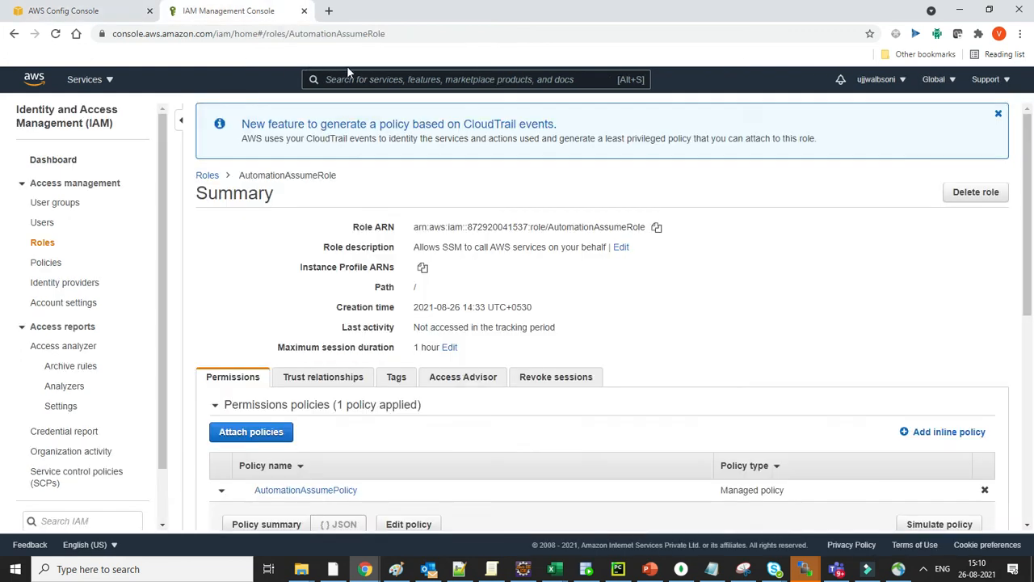
pyautogui.write('kms')
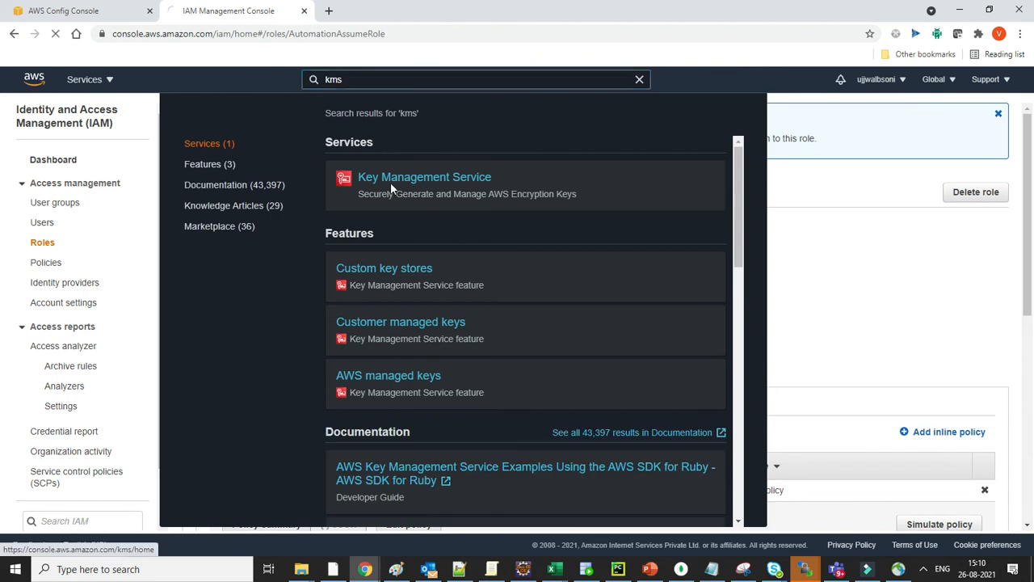
pyautogui.click(424, 177)
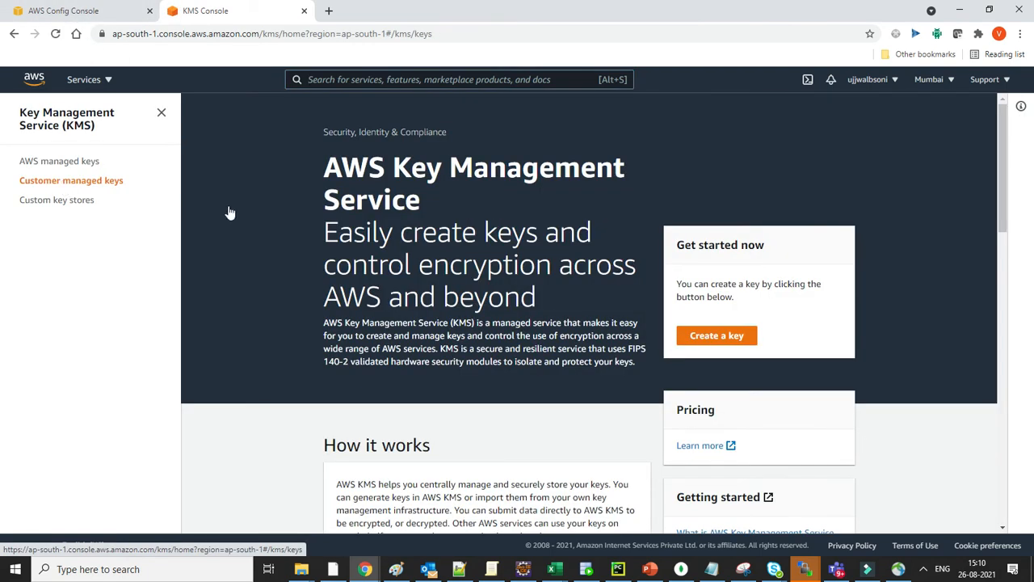
pyautogui.click(72, 180)
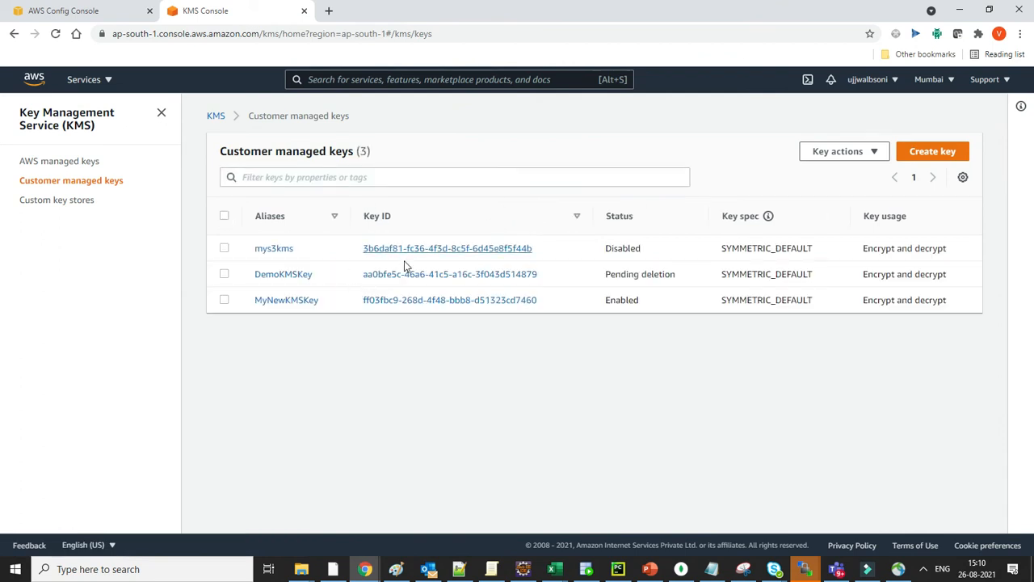
pyautogui.moveTo(301, 283)
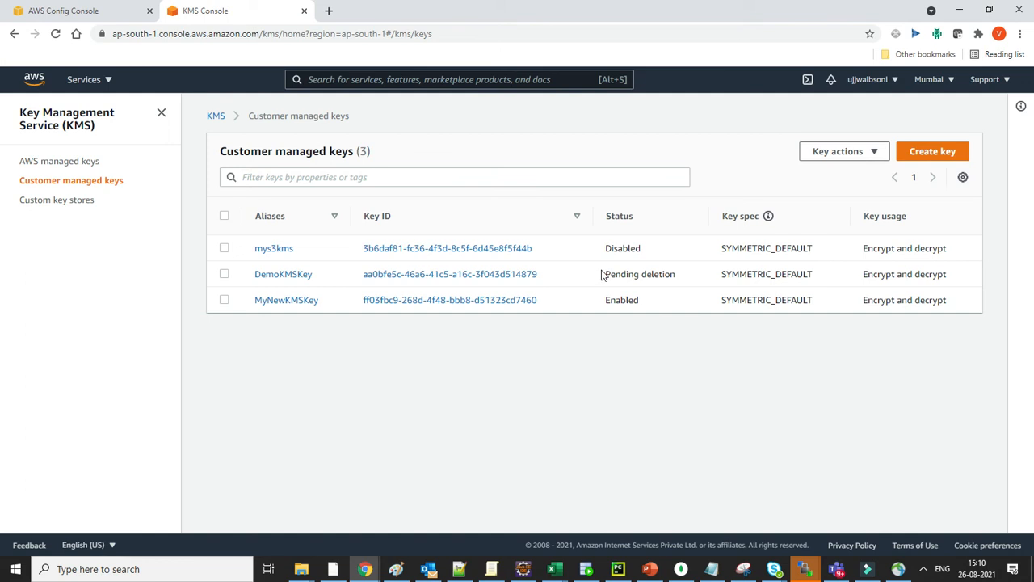
pyautogui.moveTo(666, 279)
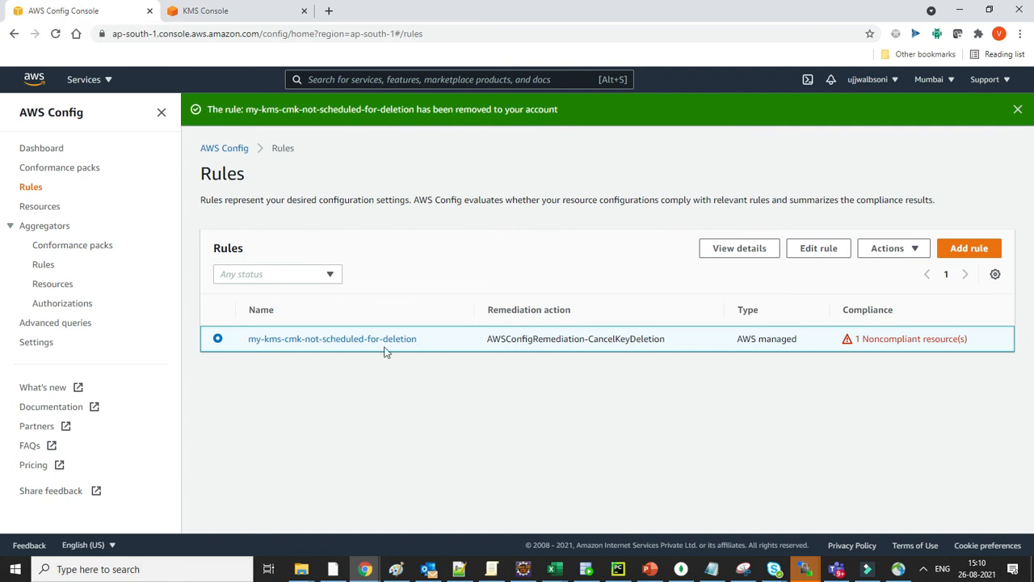
pyautogui.moveTo(762, 389)
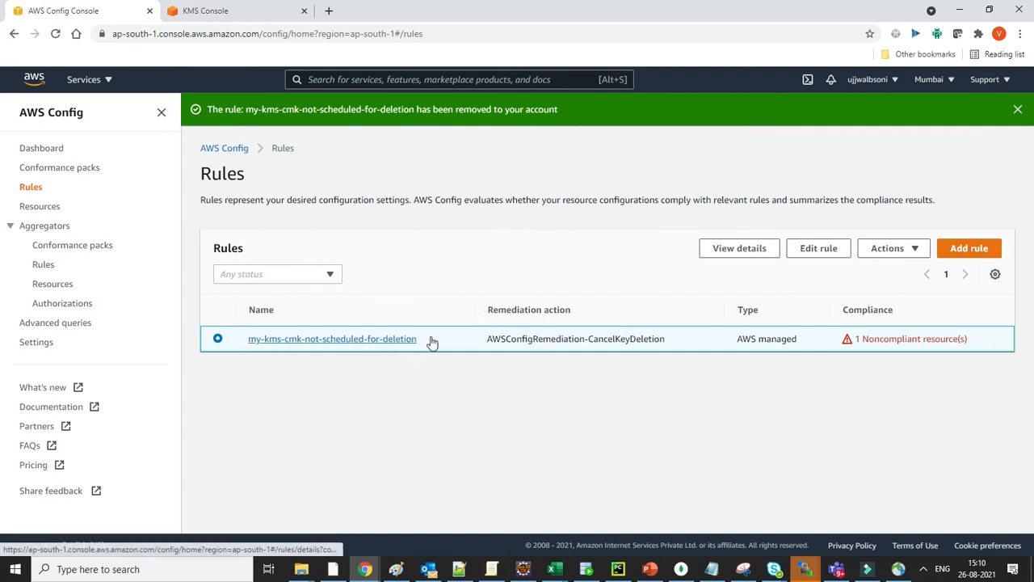
# - Open the rule's details and select its noncompliant KMS key under Resources in scope
pyautogui.click(889, 248)
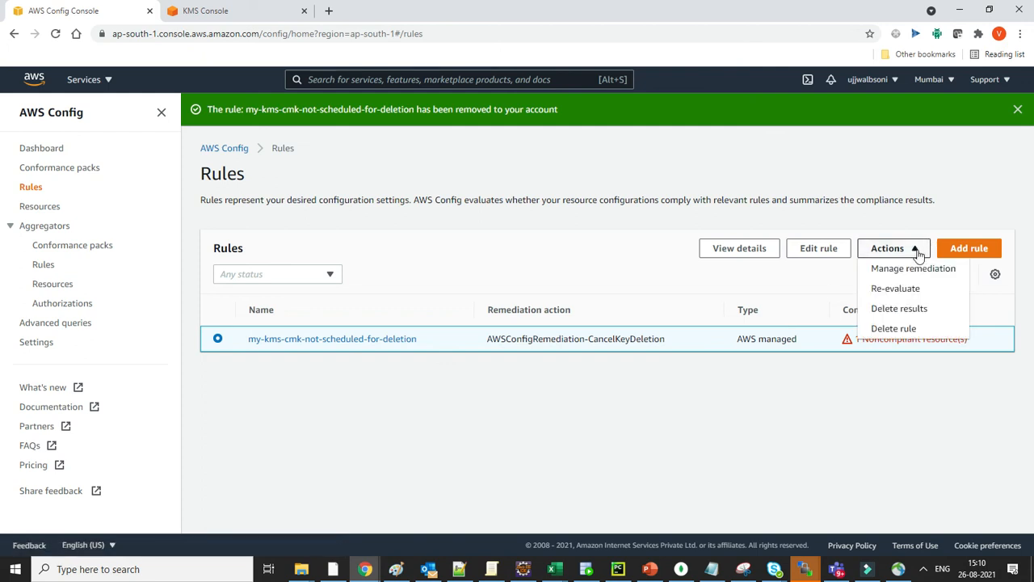
pyautogui.moveTo(833, 294)
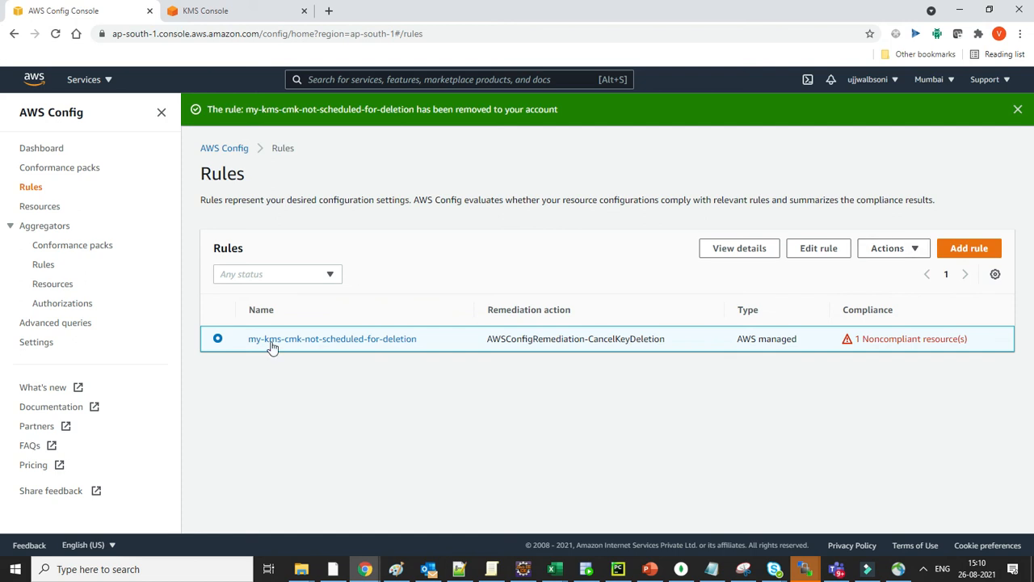
pyautogui.click(332, 339)
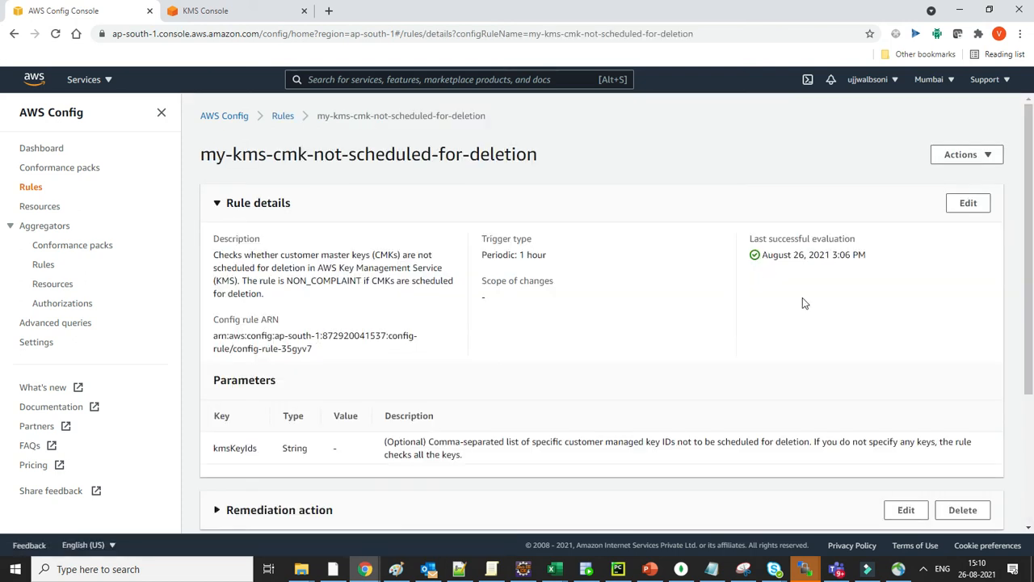
pyautogui.scroll(-3)
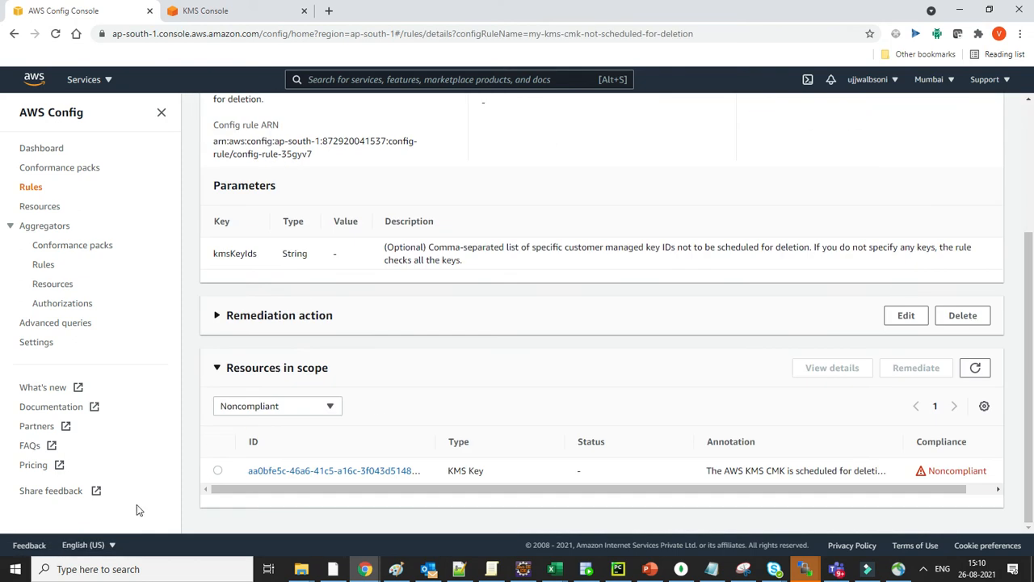
pyautogui.click(217, 470)
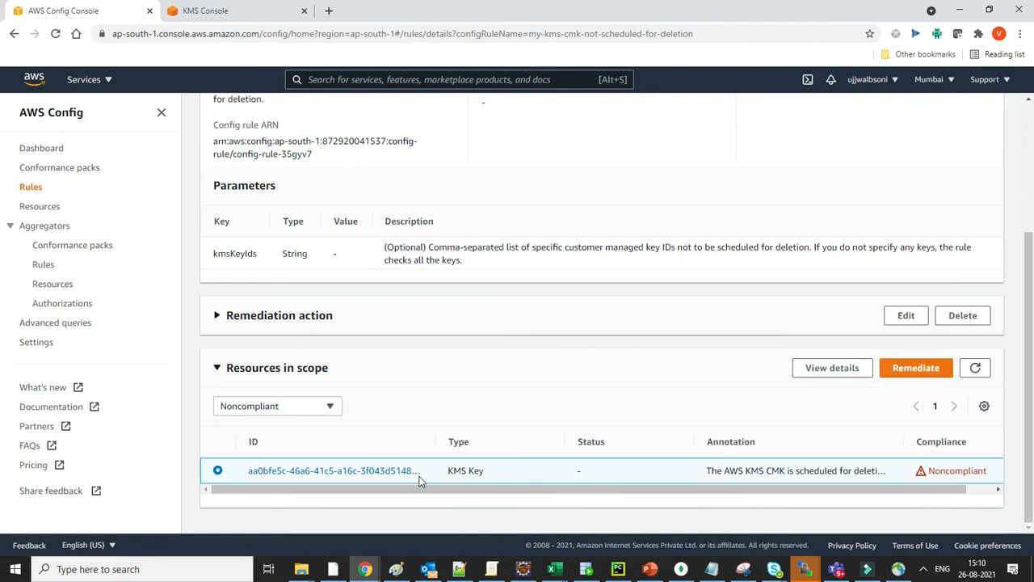
pyautogui.moveTo(470, 470)
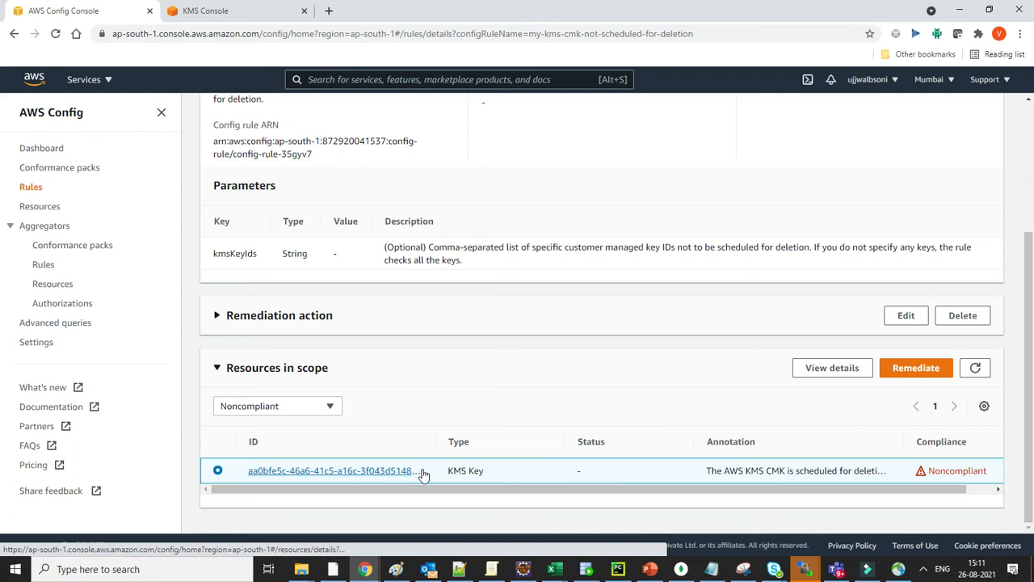
pyautogui.hscroll(3)
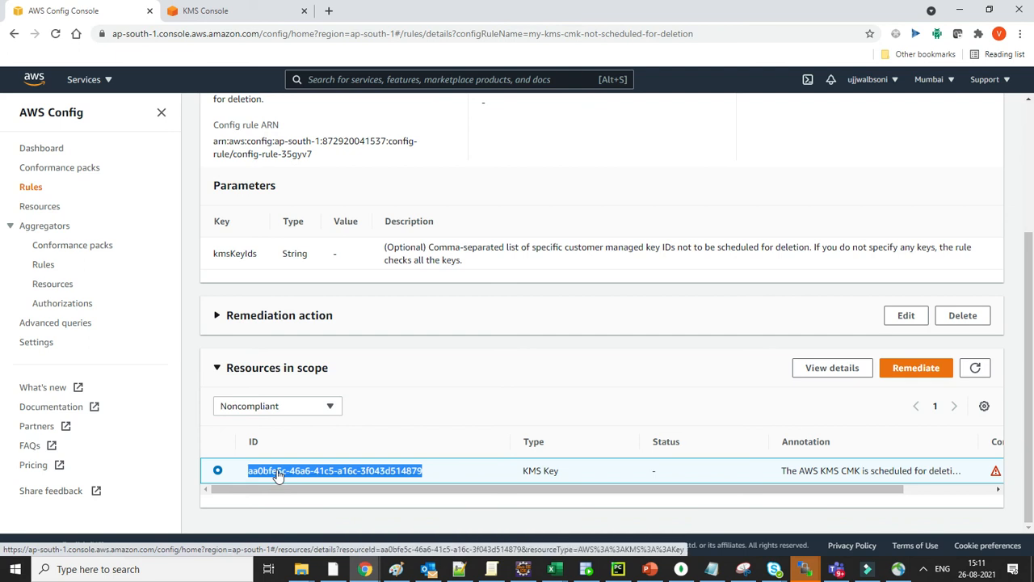
pyautogui.click(333, 470)
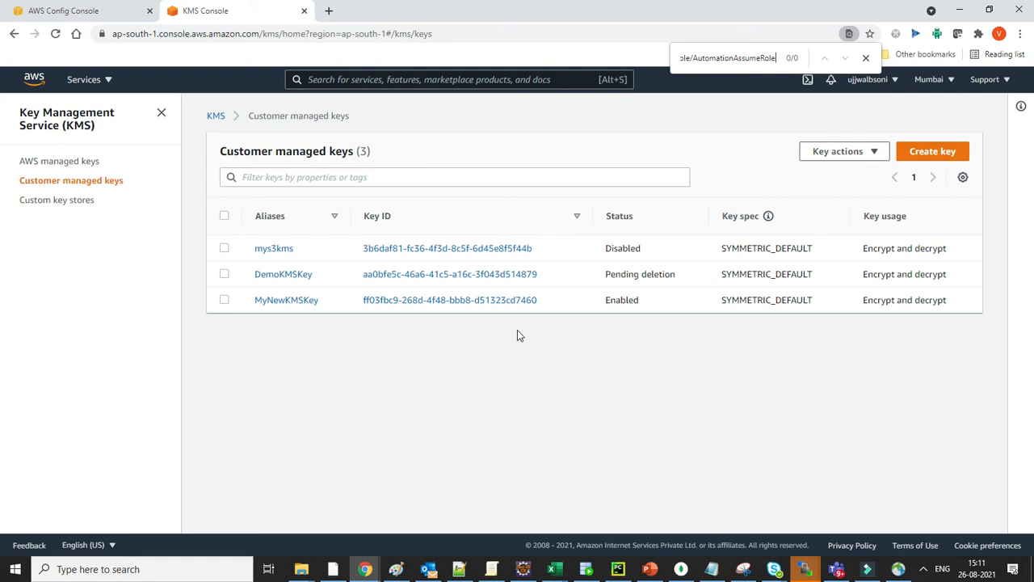
pyautogui.click(77, 10)
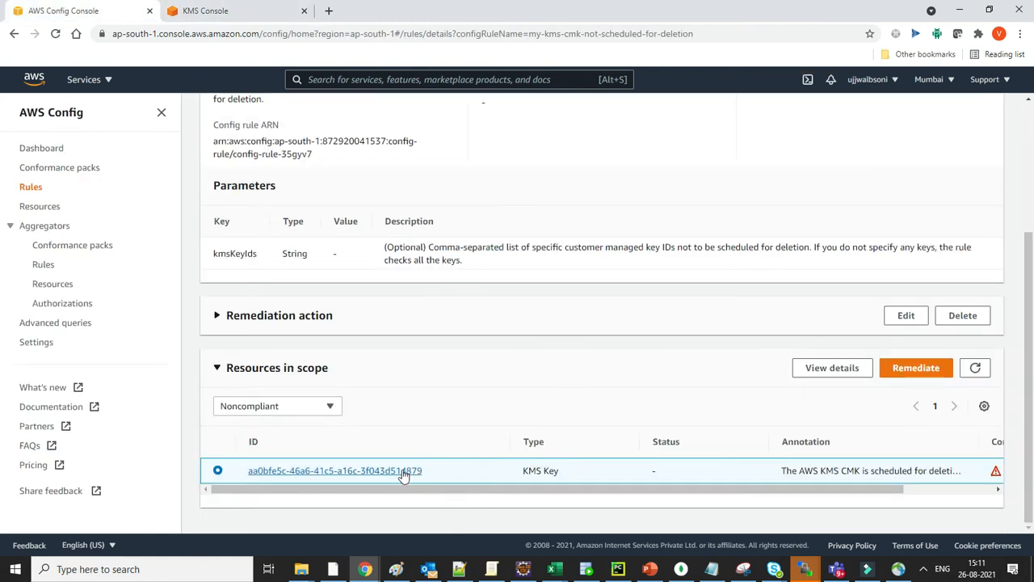
pyautogui.click(335, 471)
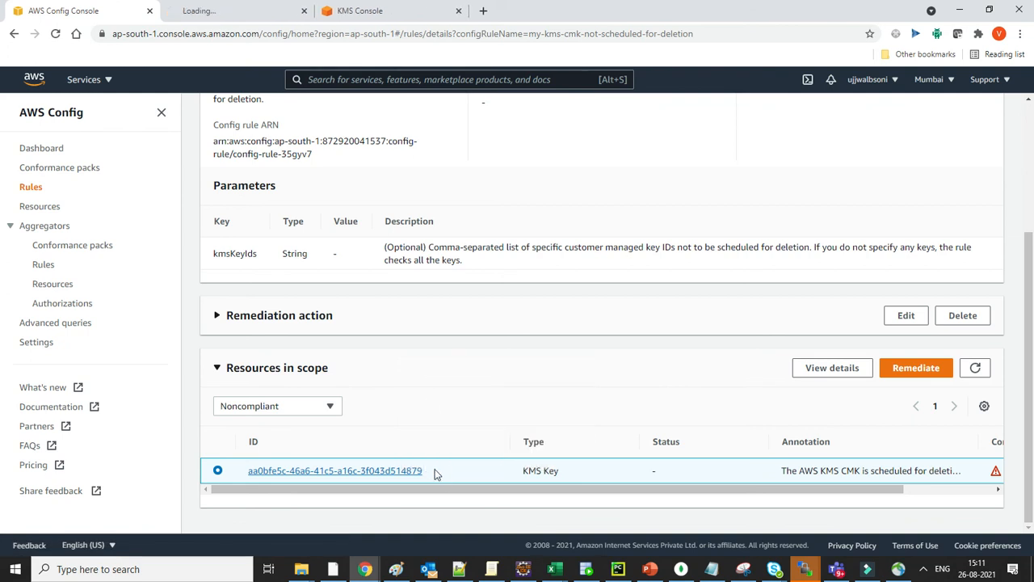
pyautogui.doubleClick(335, 470)
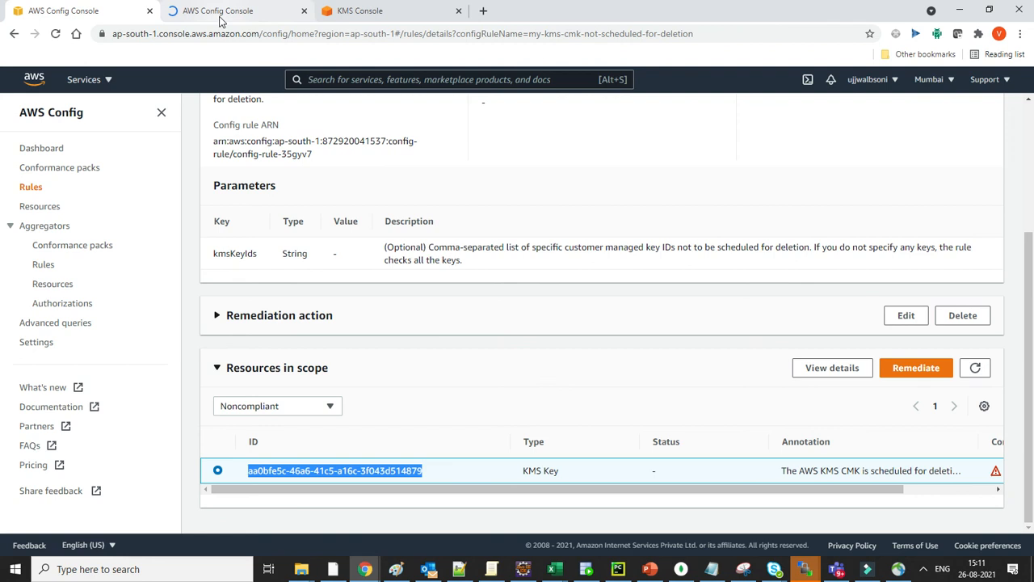
pyautogui.click(364, 10)
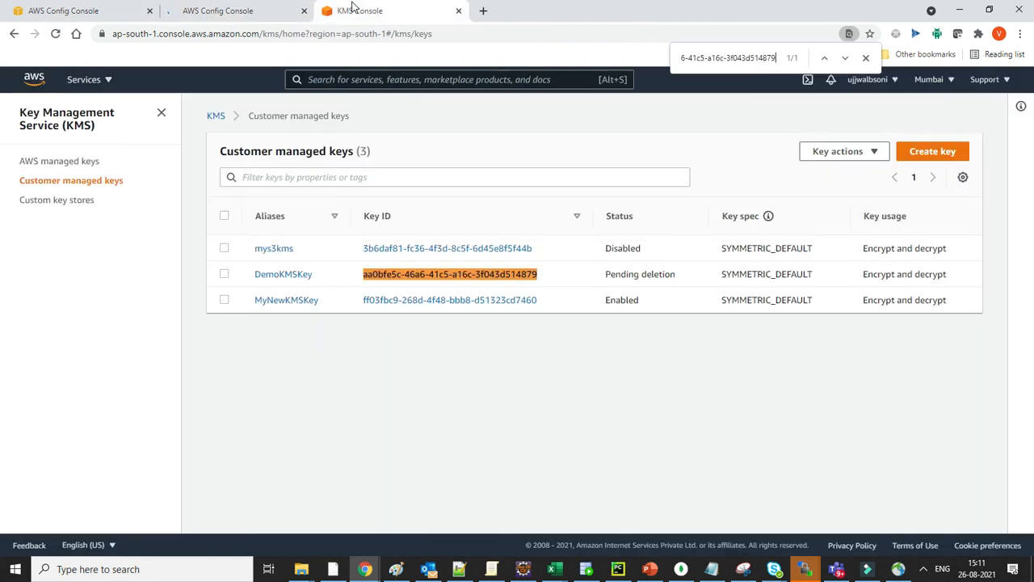
pyautogui.moveTo(269, 274)
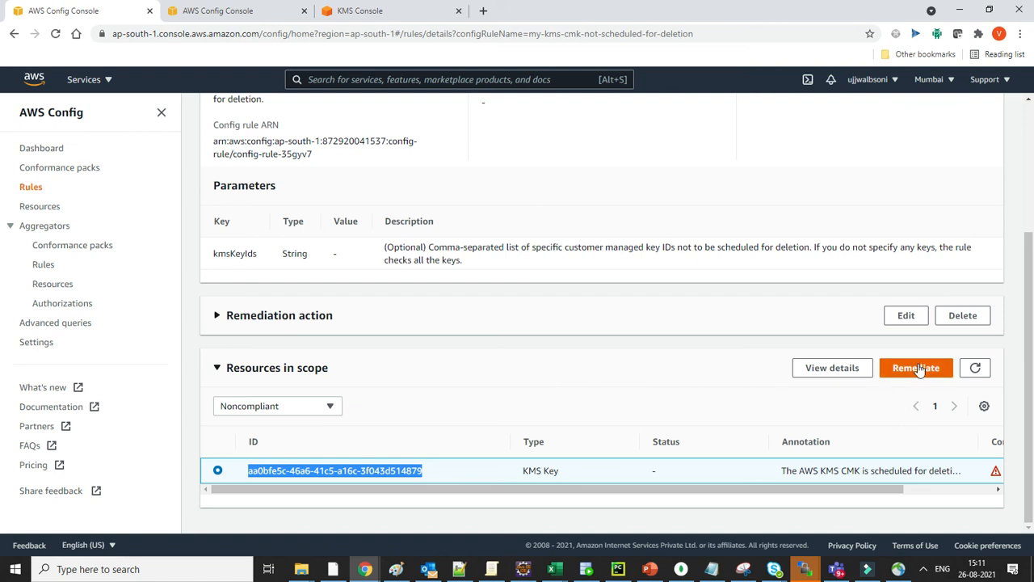
# - Remediate the noncompliant key and widen Status to show Action executed successfully
pyautogui.click(916, 367)
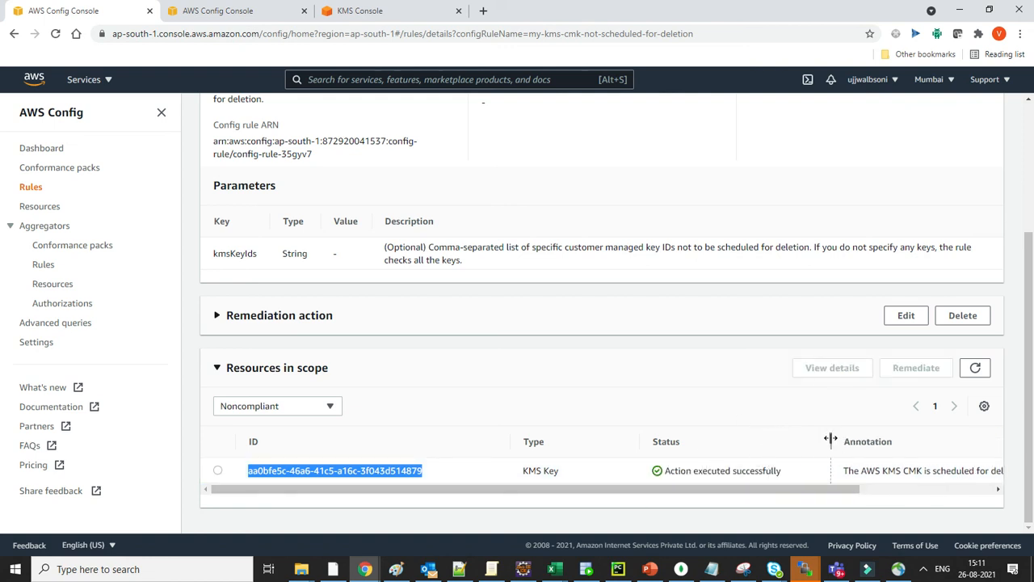
pyautogui.moveTo(830, 441); pyautogui.dragTo(810, 441)
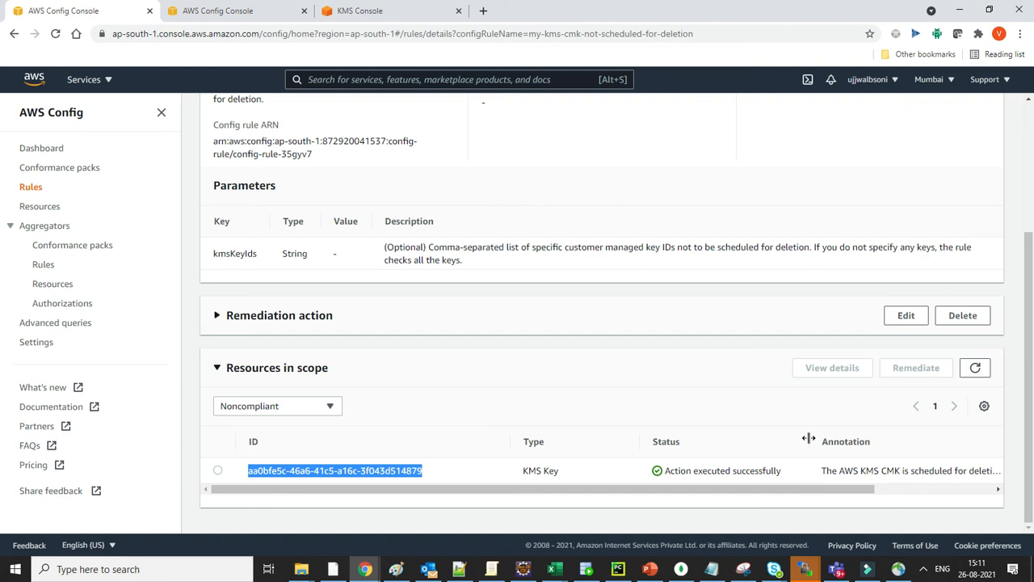
pyautogui.moveTo(884, 370)
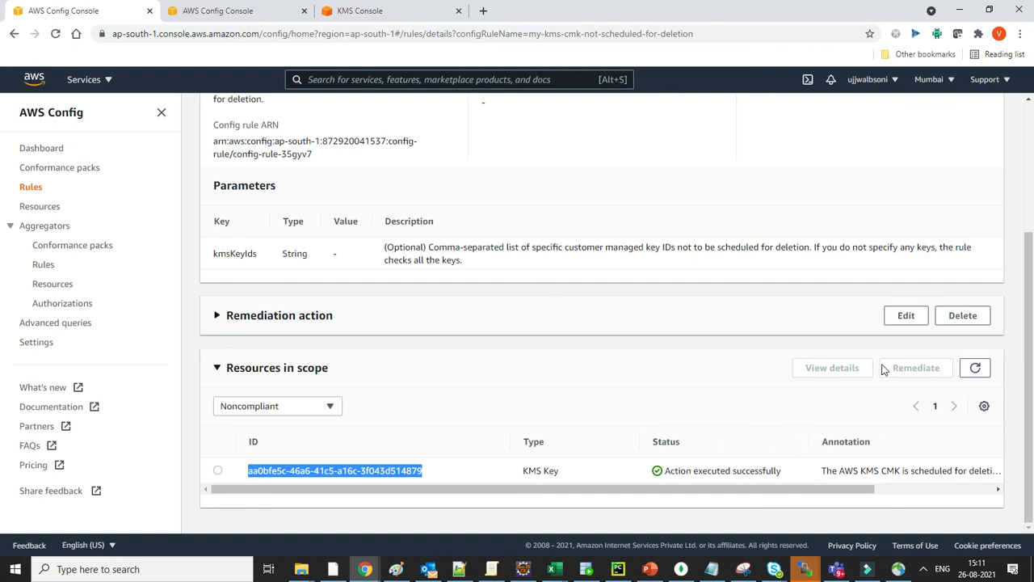
pyautogui.moveTo(261, 9)
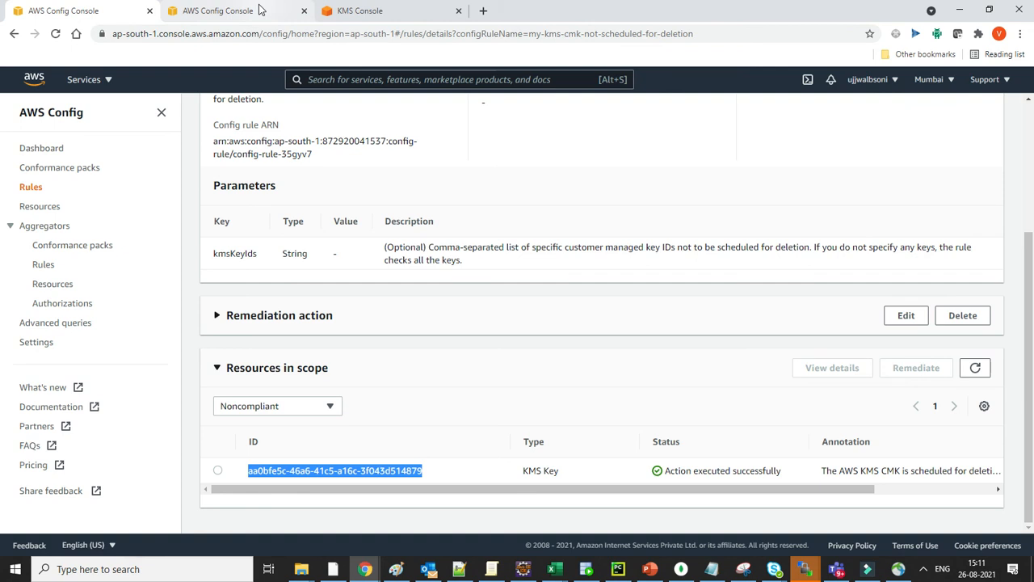
pyautogui.click(380, 11)
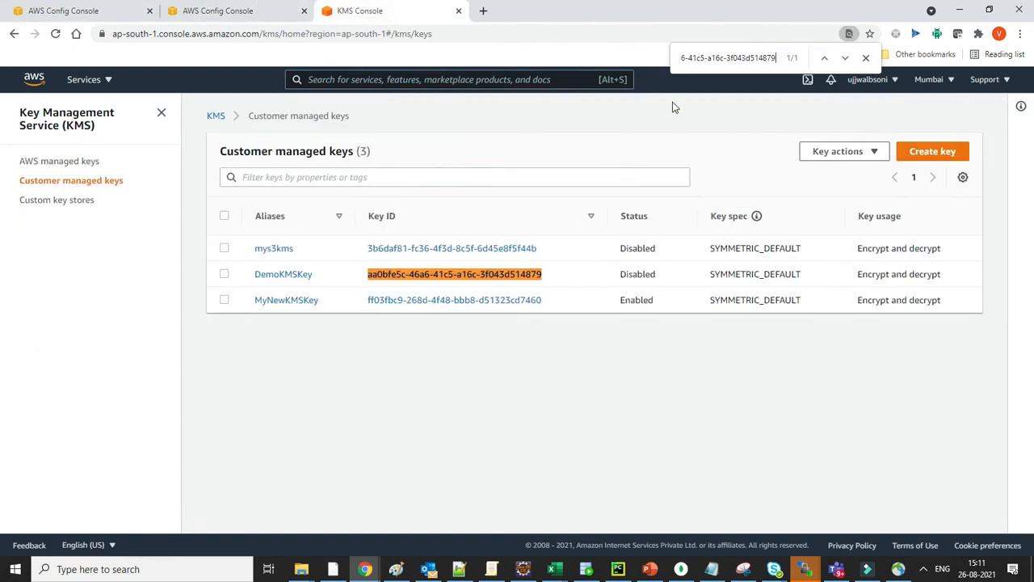
pyautogui.moveTo(630, 161)
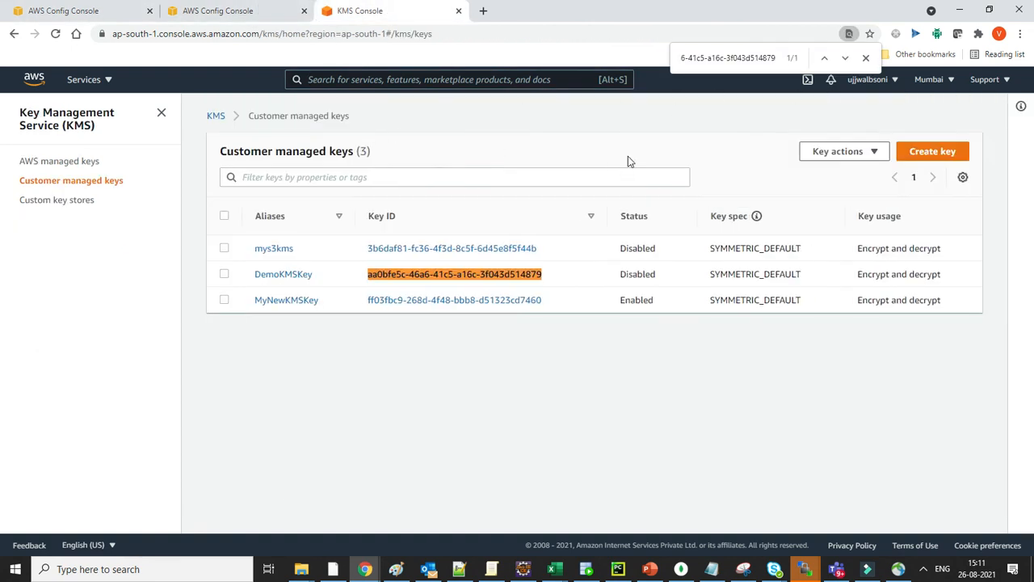
pyautogui.moveTo(639, 247)
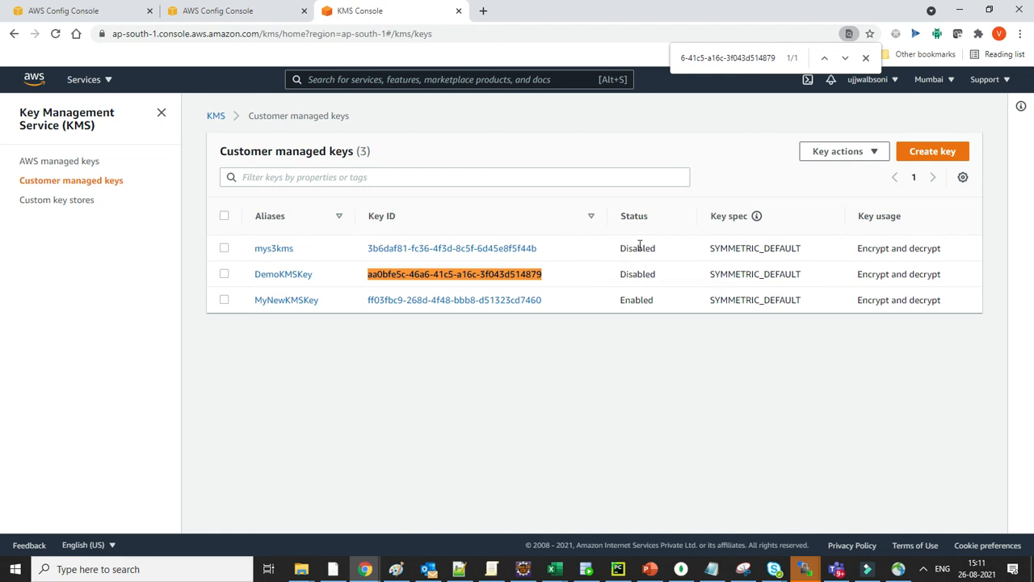
pyautogui.moveTo(617, 281)
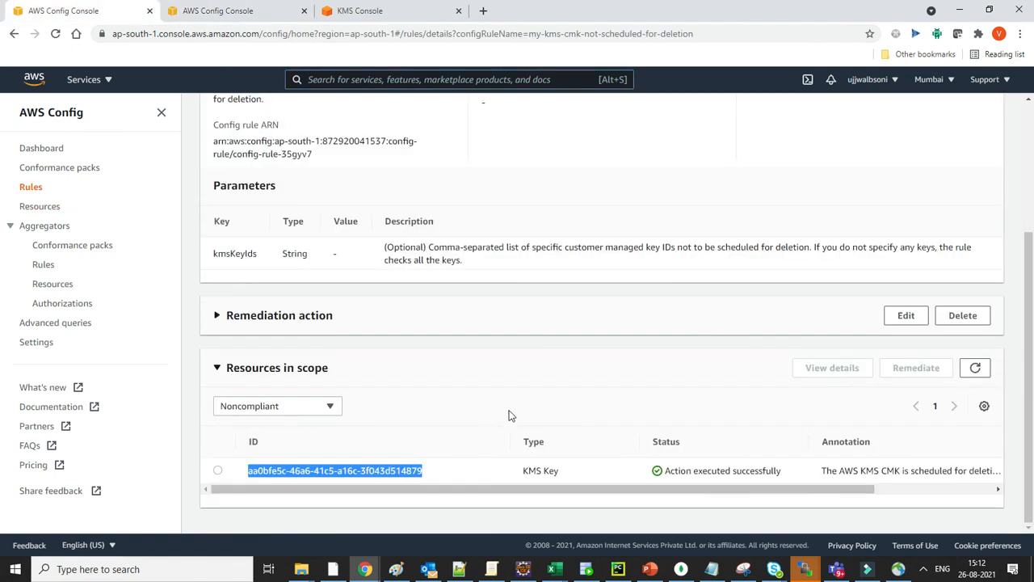
# - Return to the Rules list and open Manage remediation for the rule
pyautogui.scroll(3)
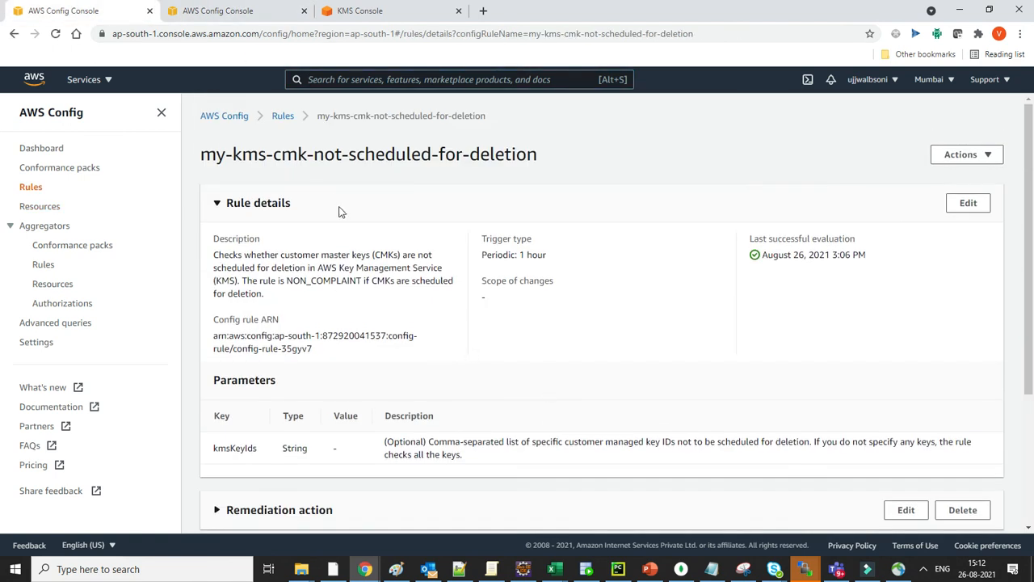
pyautogui.click(282, 116)
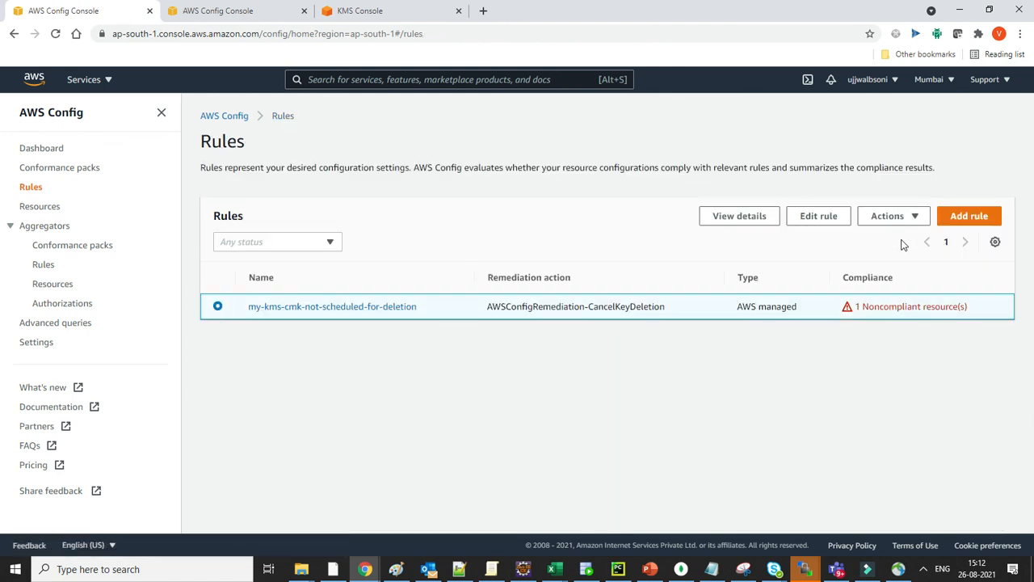
pyautogui.click(893, 216)
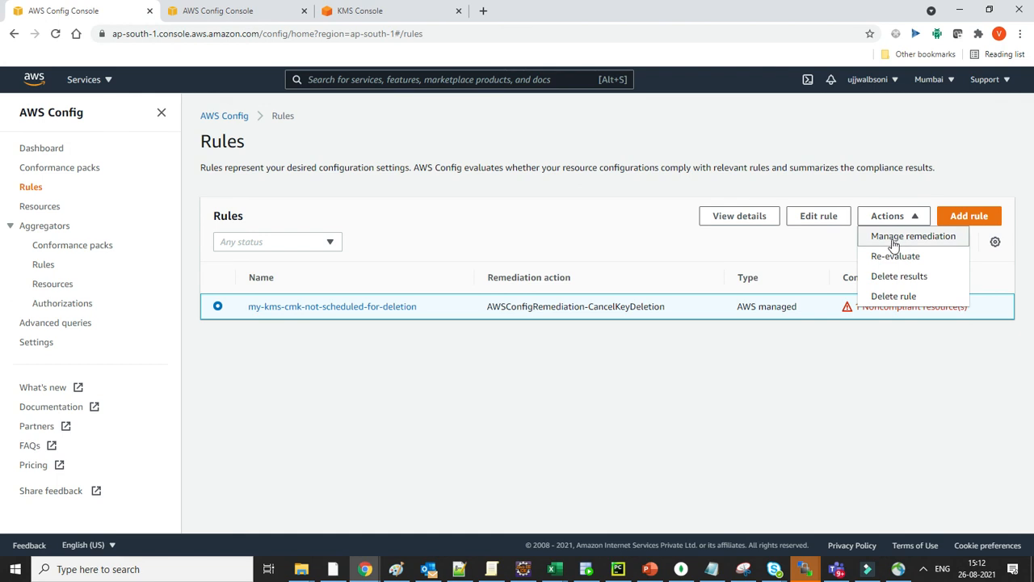
pyautogui.click(912, 235)
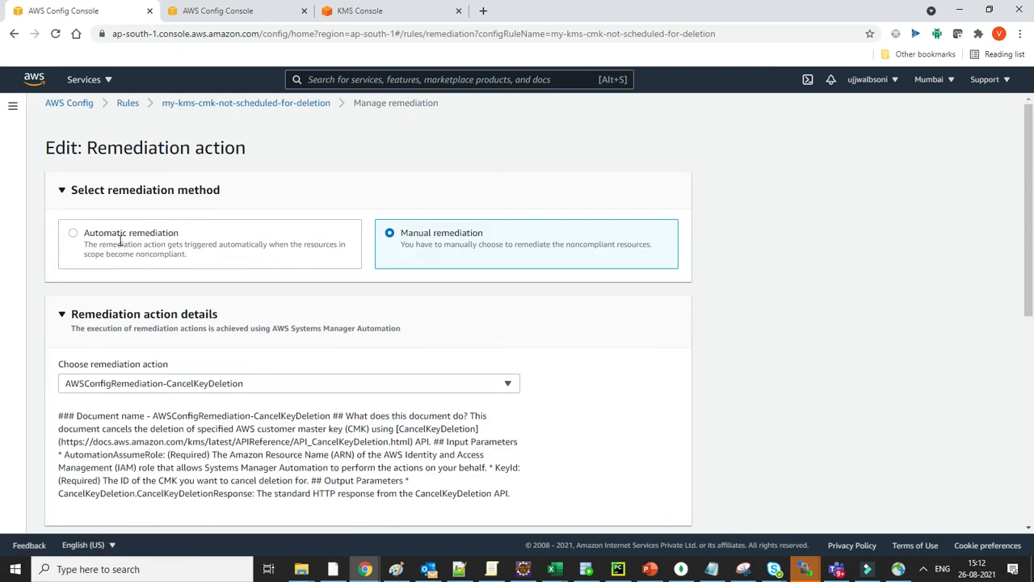
# - Switch CancelKeyDeletion remediation to Automatic and save the changes
pyautogui.click(73, 233)
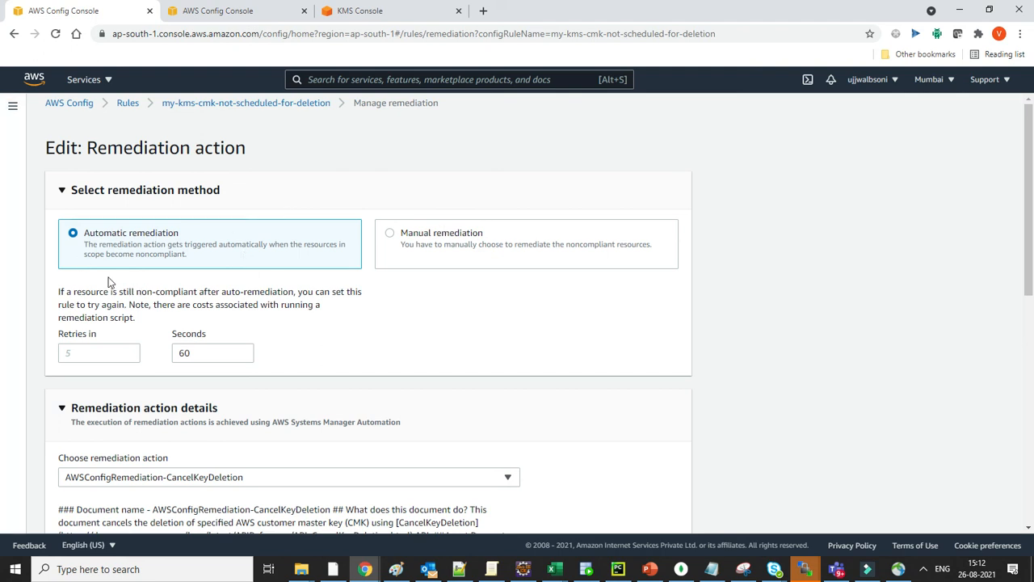
pyautogui.moveTo(239, 262)
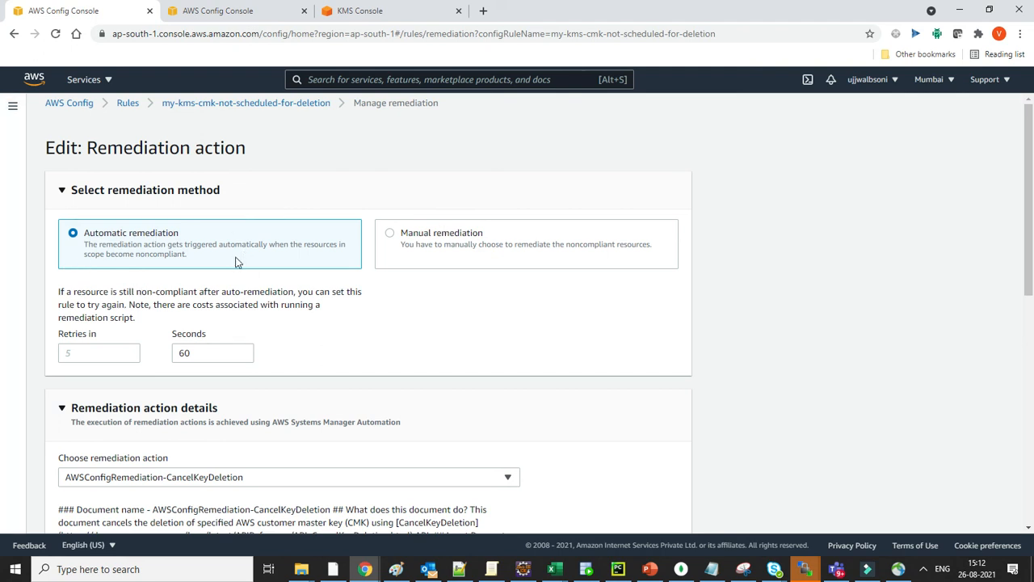
pyautogui.moveTo(257, 251)
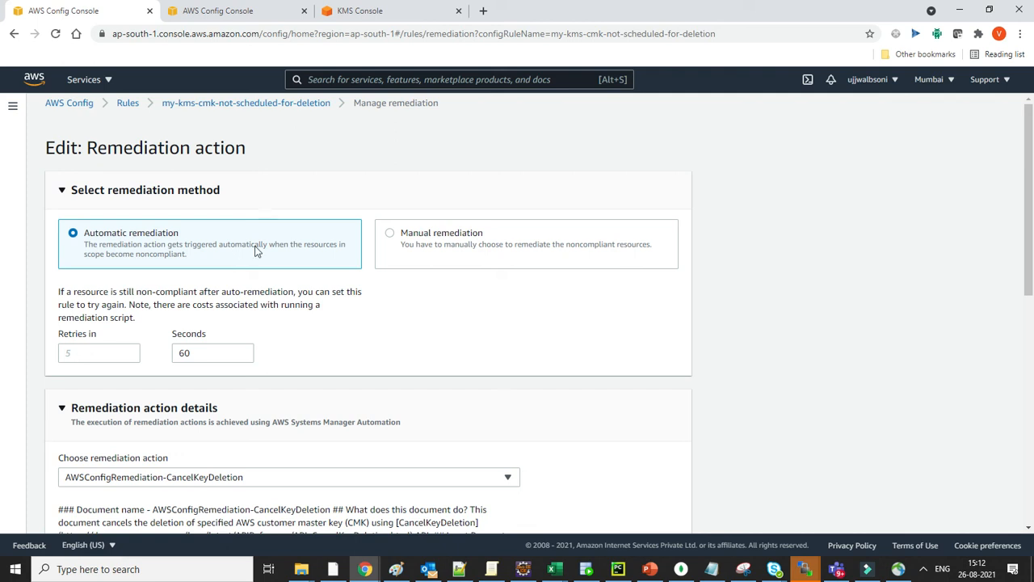
pyautogui.moveTo(483, 261)
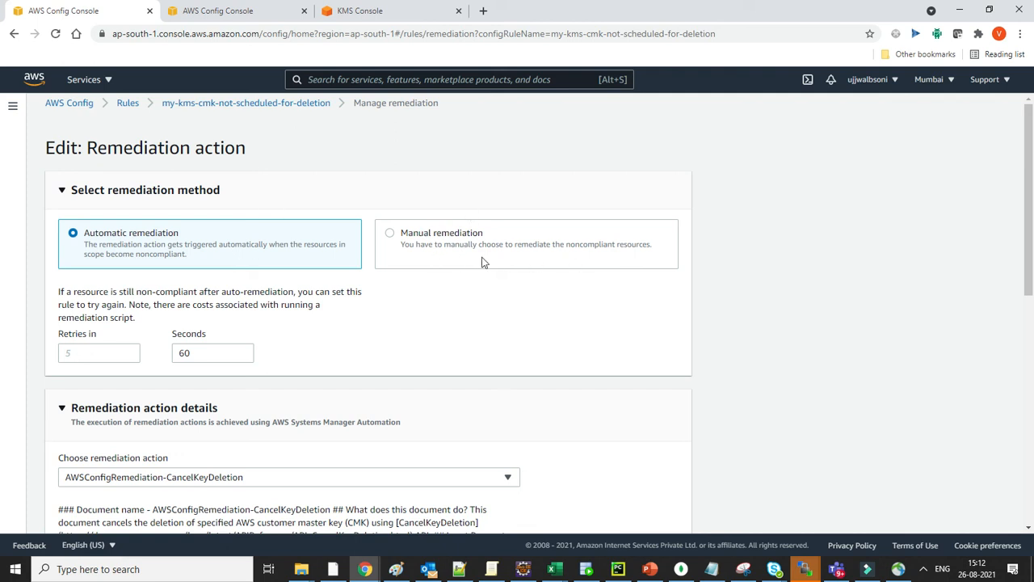
pyautogui.scroll(-3)
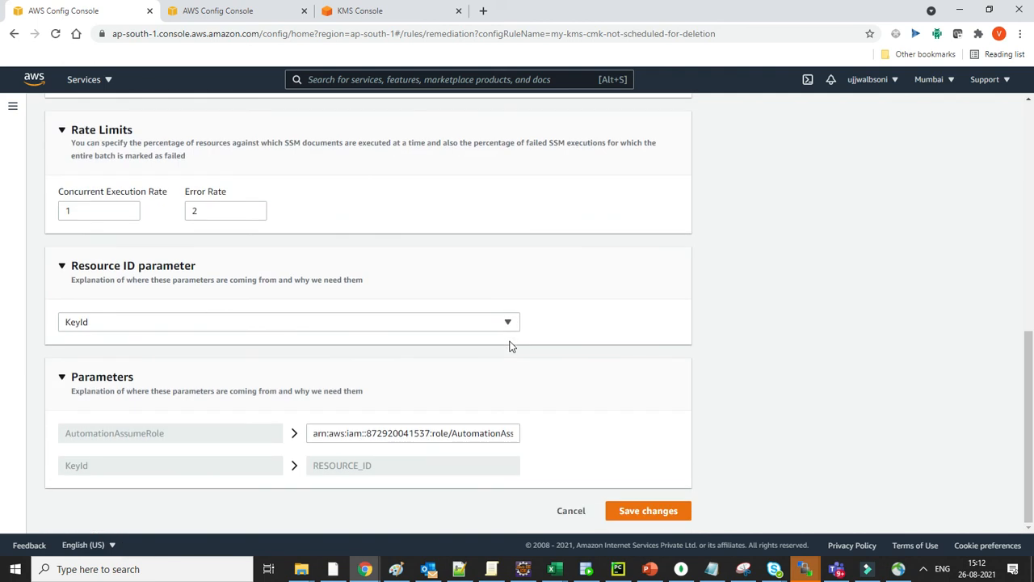
pyautogui.click(647, 509)
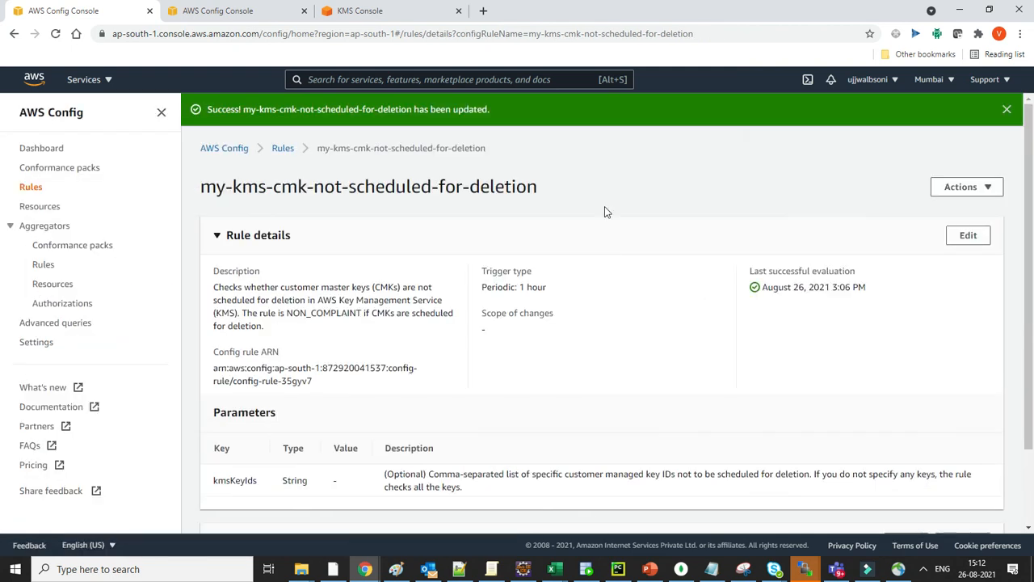
pyautogui.moveTo(864, 342)
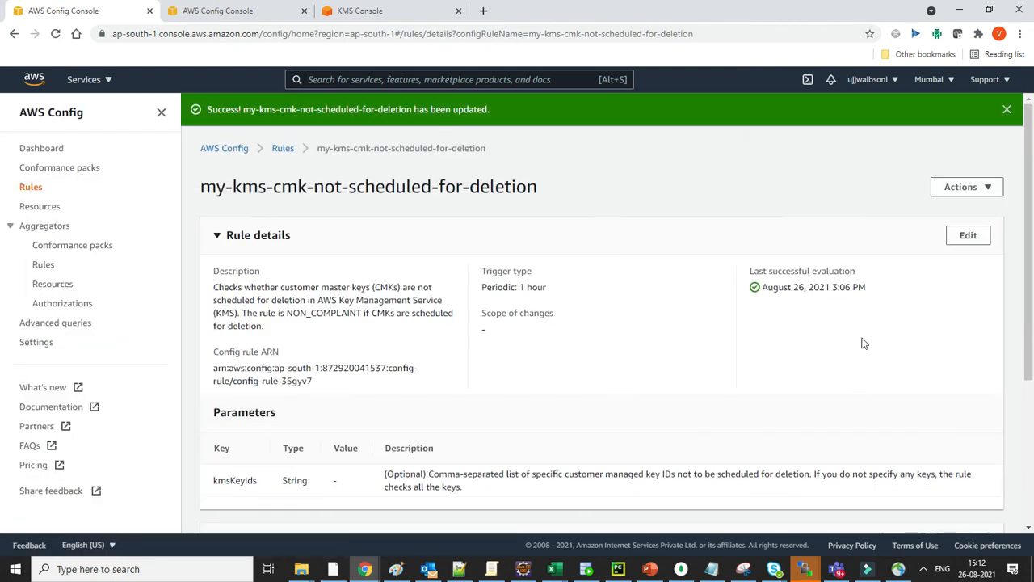